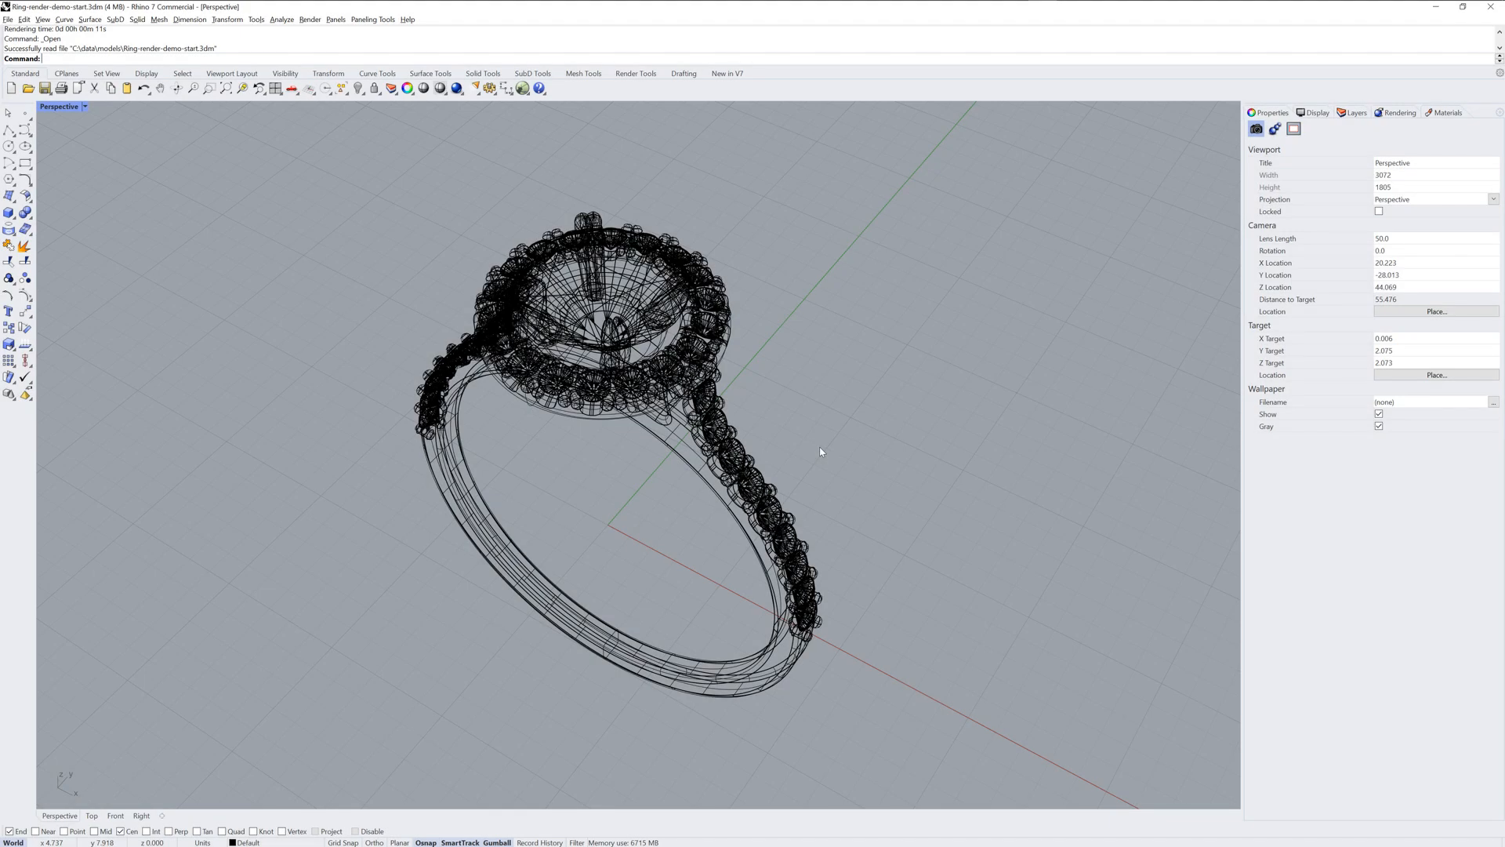
# Switch the Perspective viewport from wireframe to Rendered display mode
pyautogui.click(84, 107)
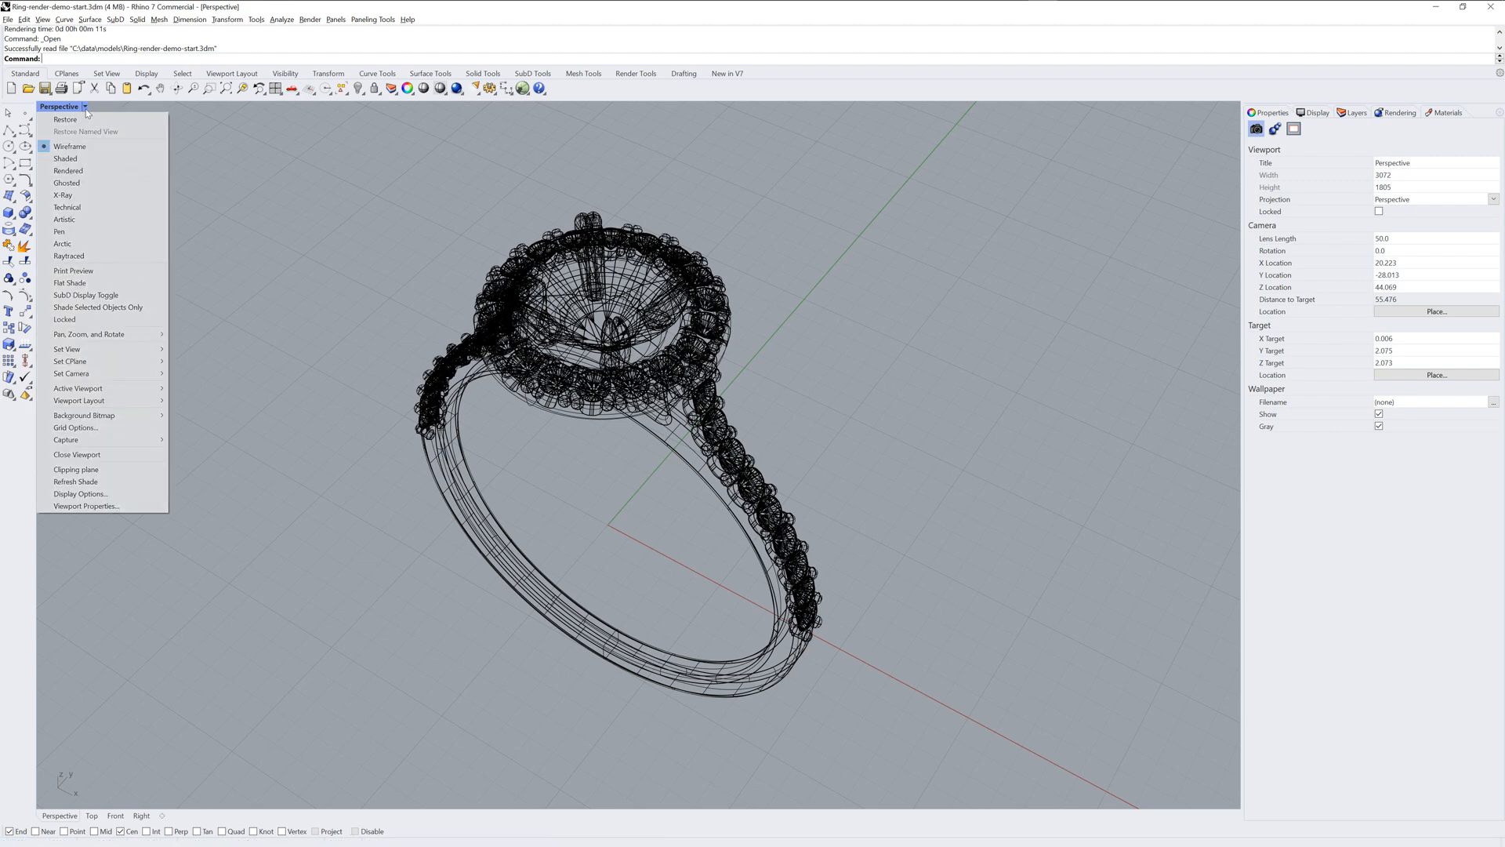
pyautogui.click(67, 171)
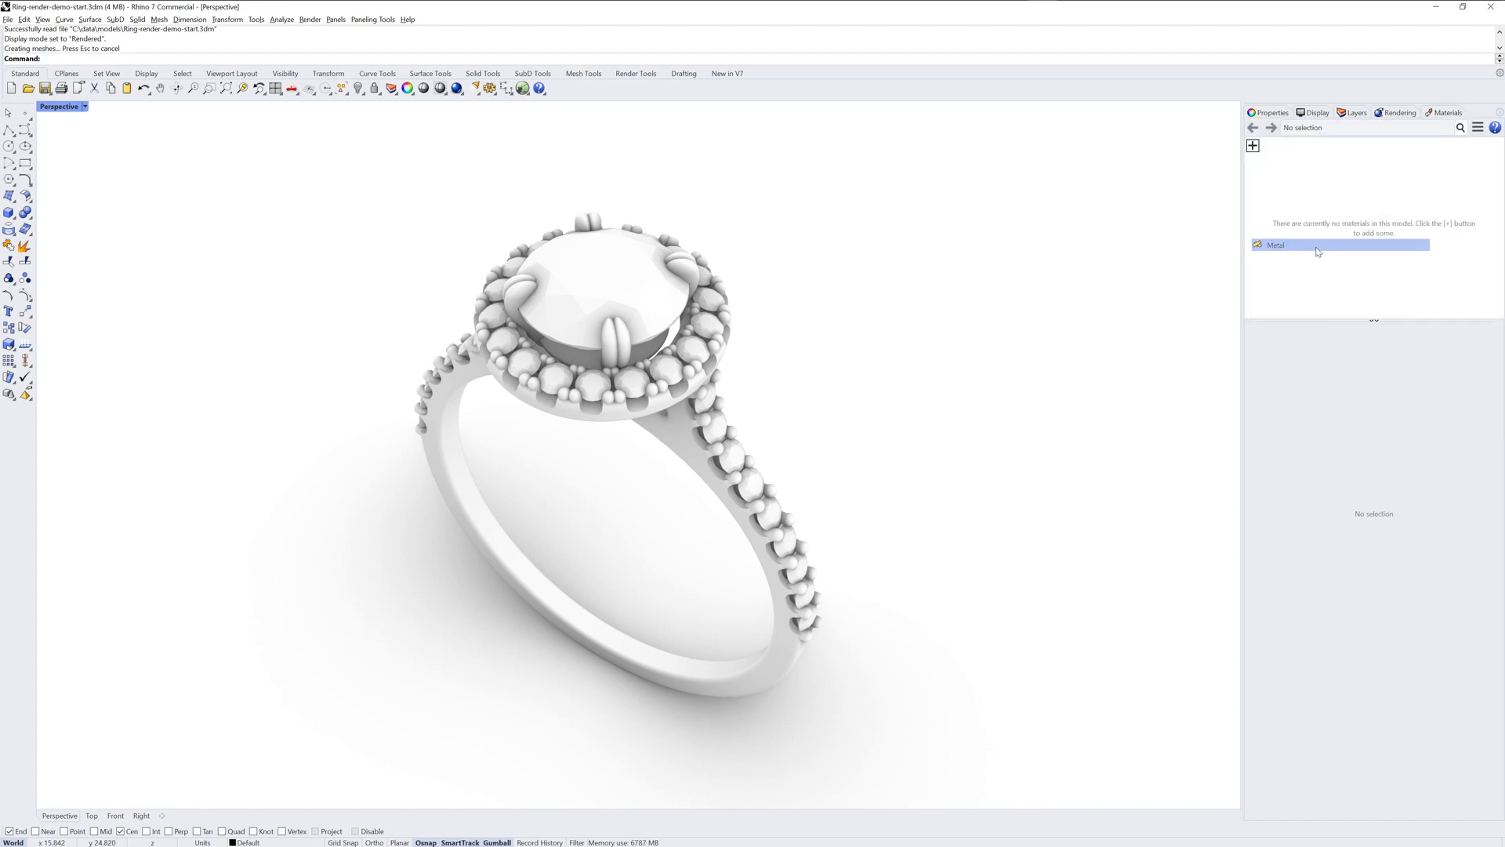
# Add a Metal material and select all the ring's polysurfaces with SelPolysrf
pyautogui.doubleClick(1315, 244)
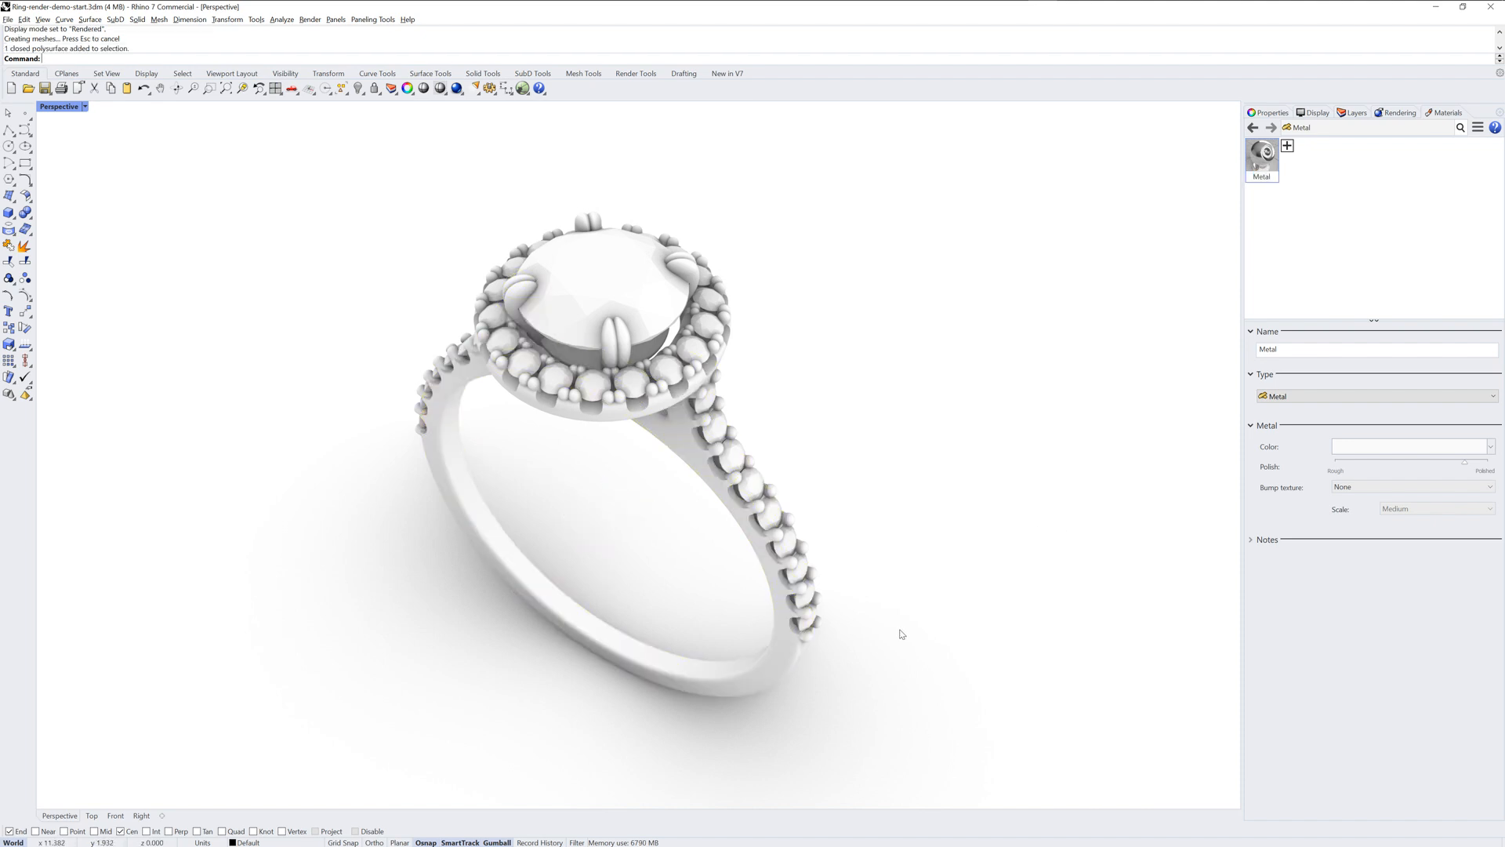
pyautogui.write('SelPolysrf')
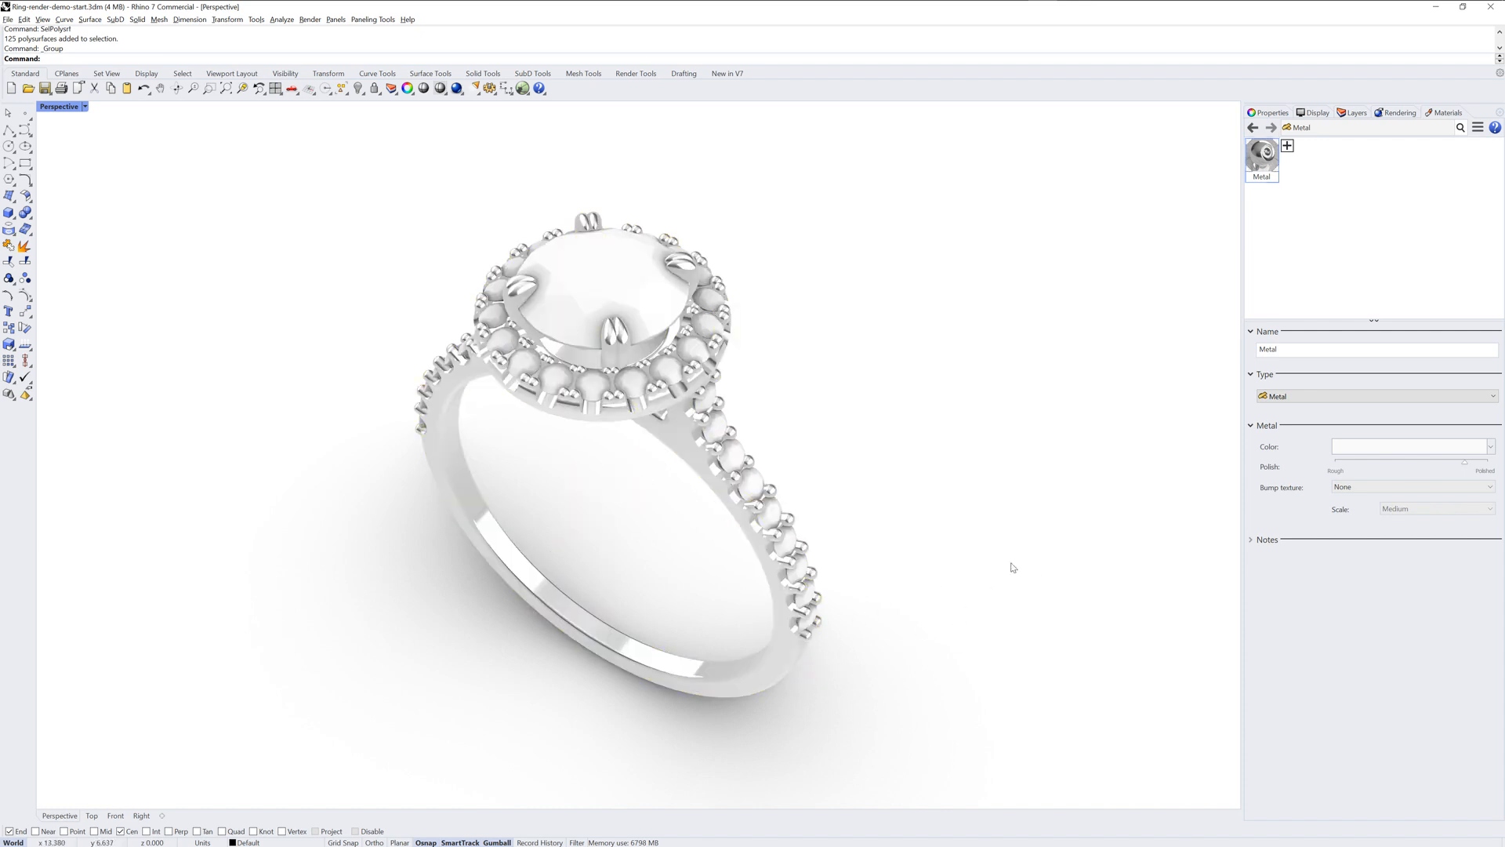
# Create a Gem material of type Diamond and assign it to the stones inside the Round block
pyautogui.click(1286, 145)
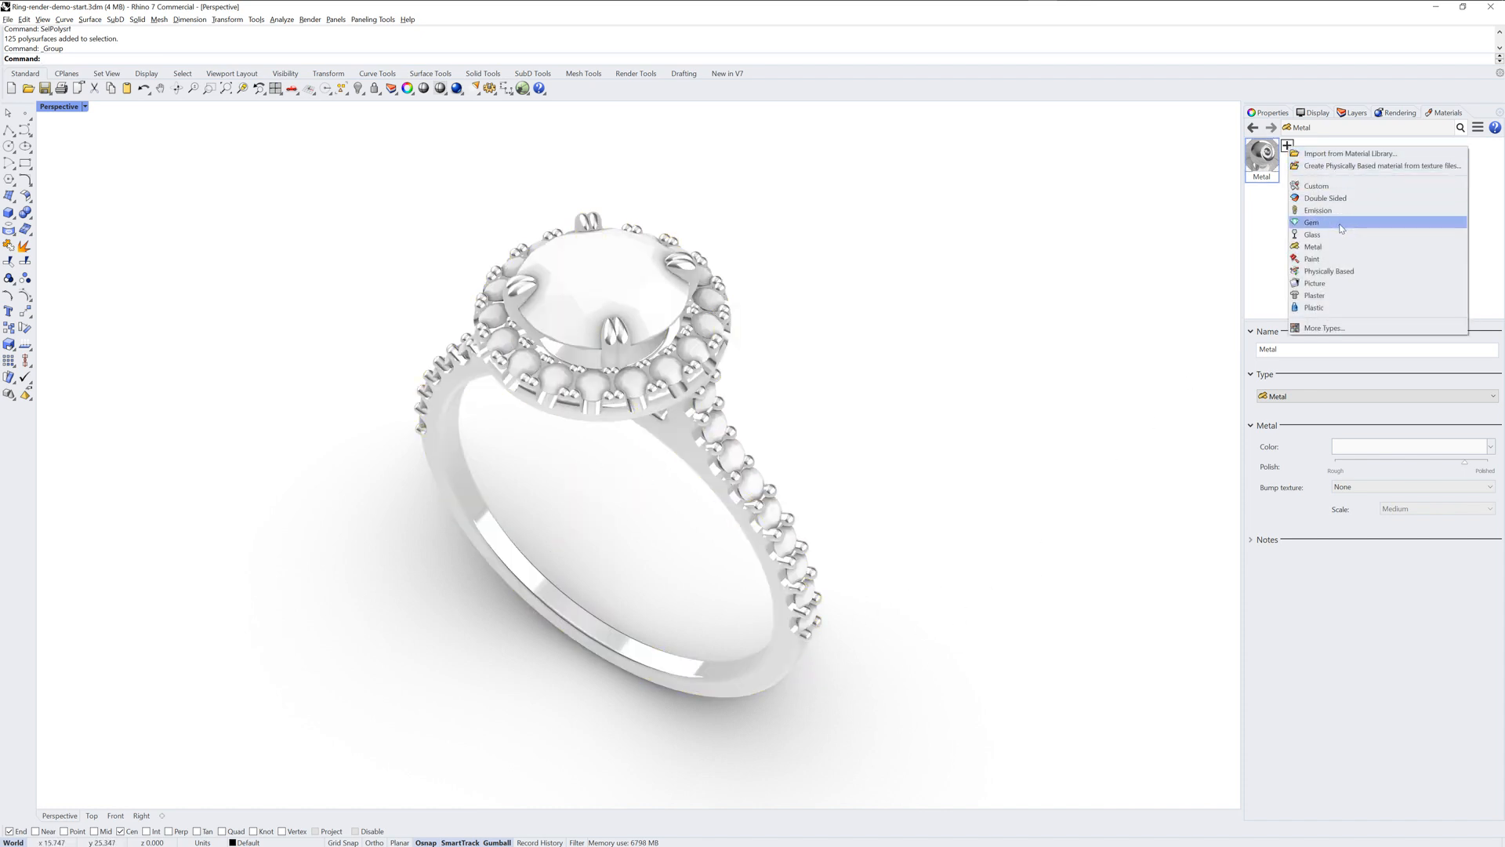
pyautogui.click(1312, 222)
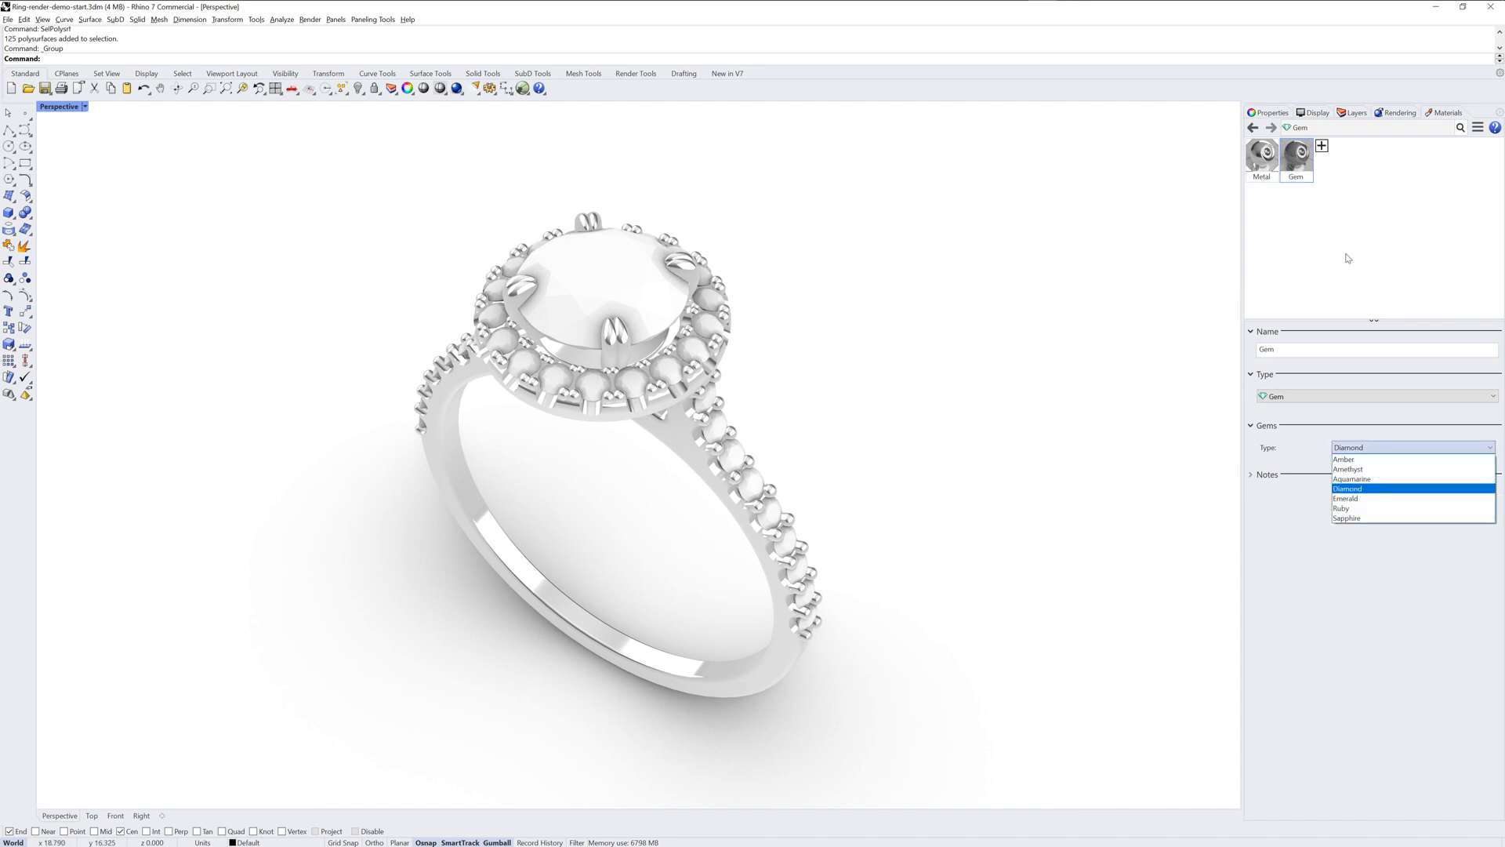
pyautogui.click(1347, 488)
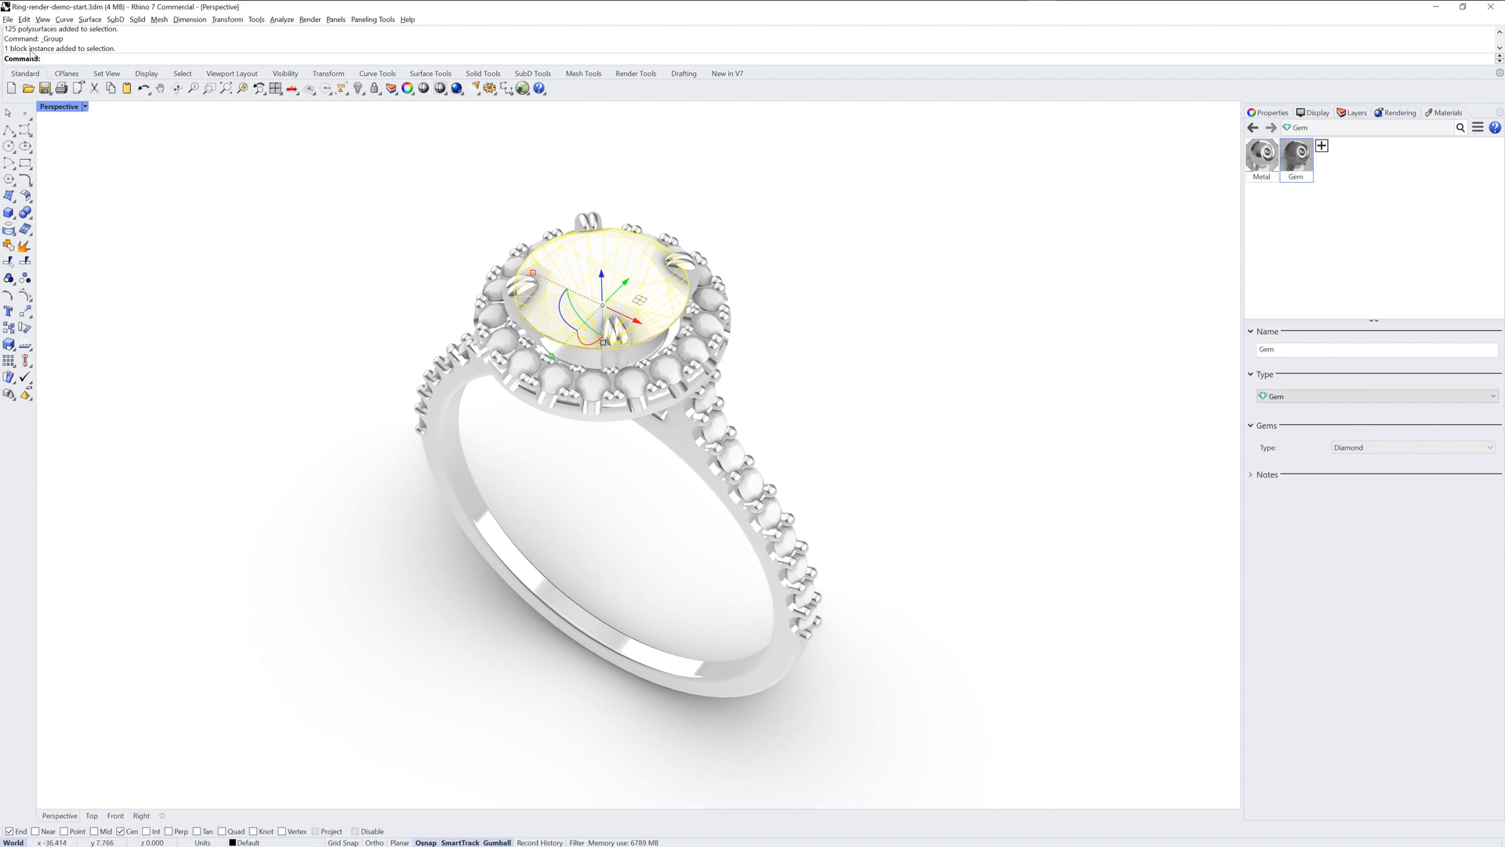
pyautogui.moveTo(1296, 176)
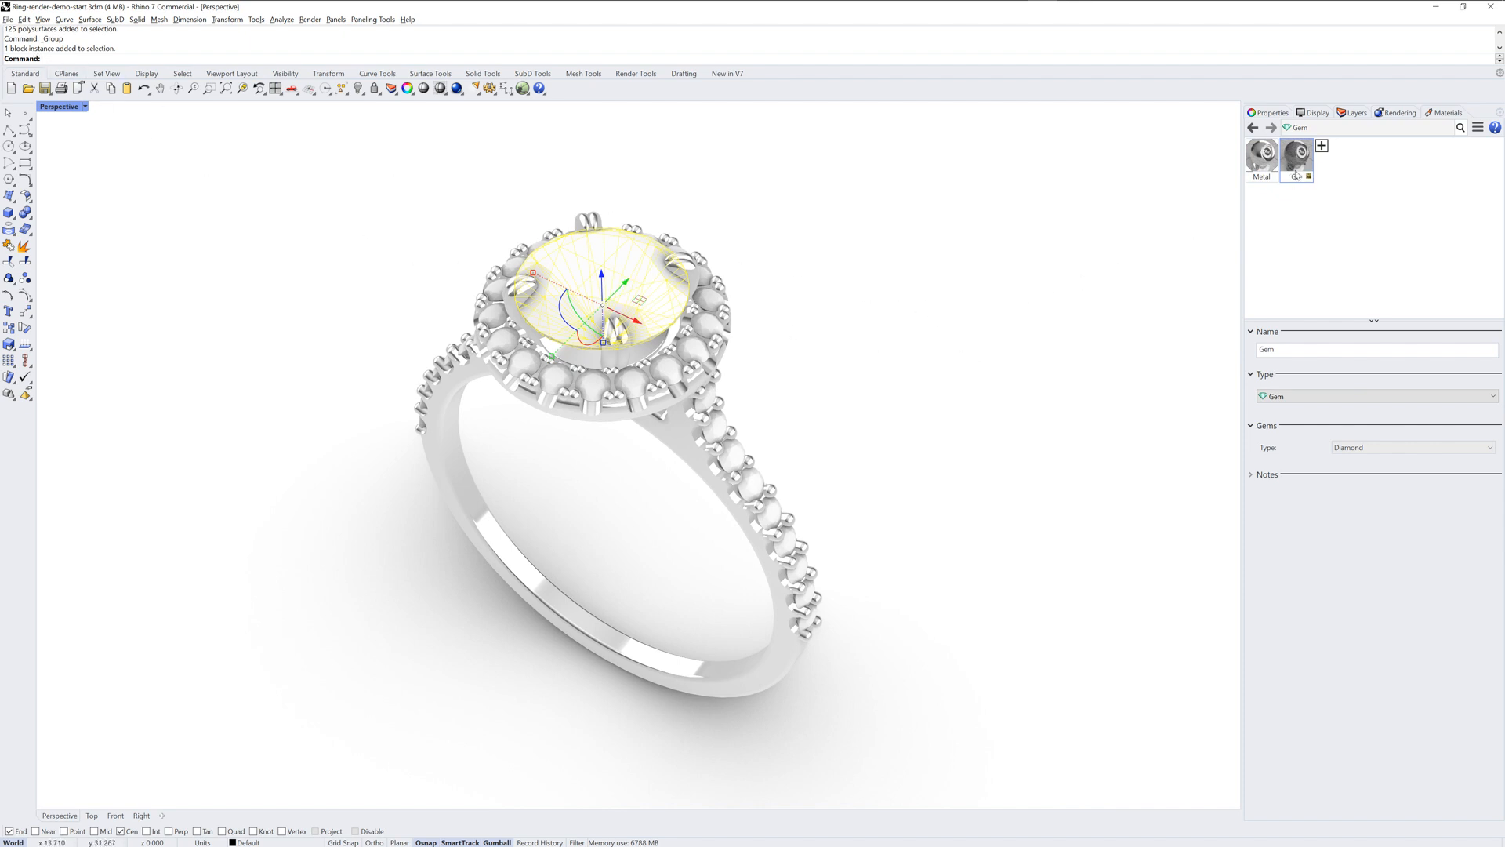
pyautogui.click(1297, 153)
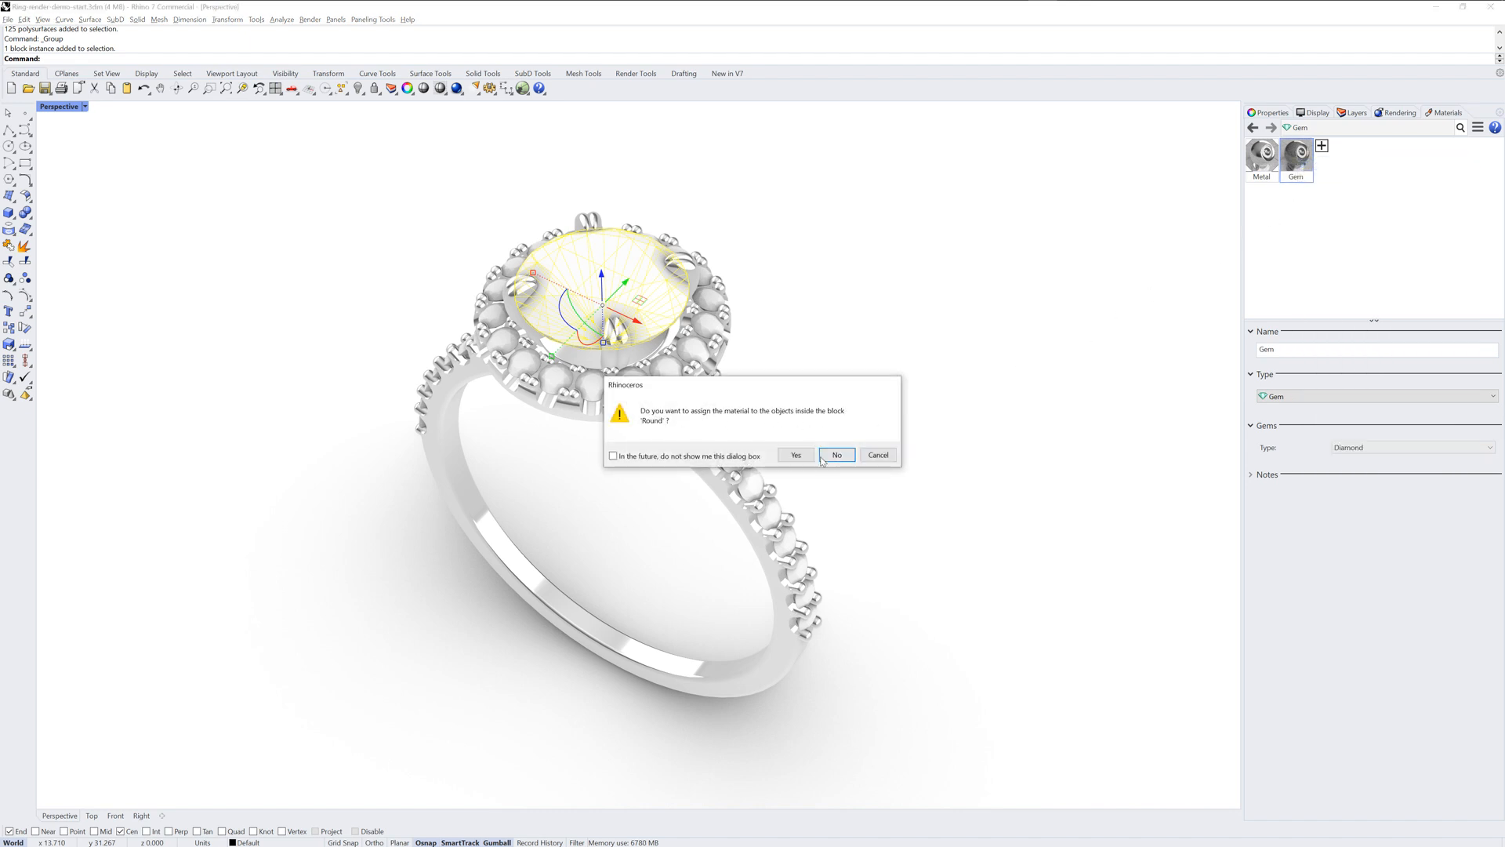
pyautogui.click(835, 454)
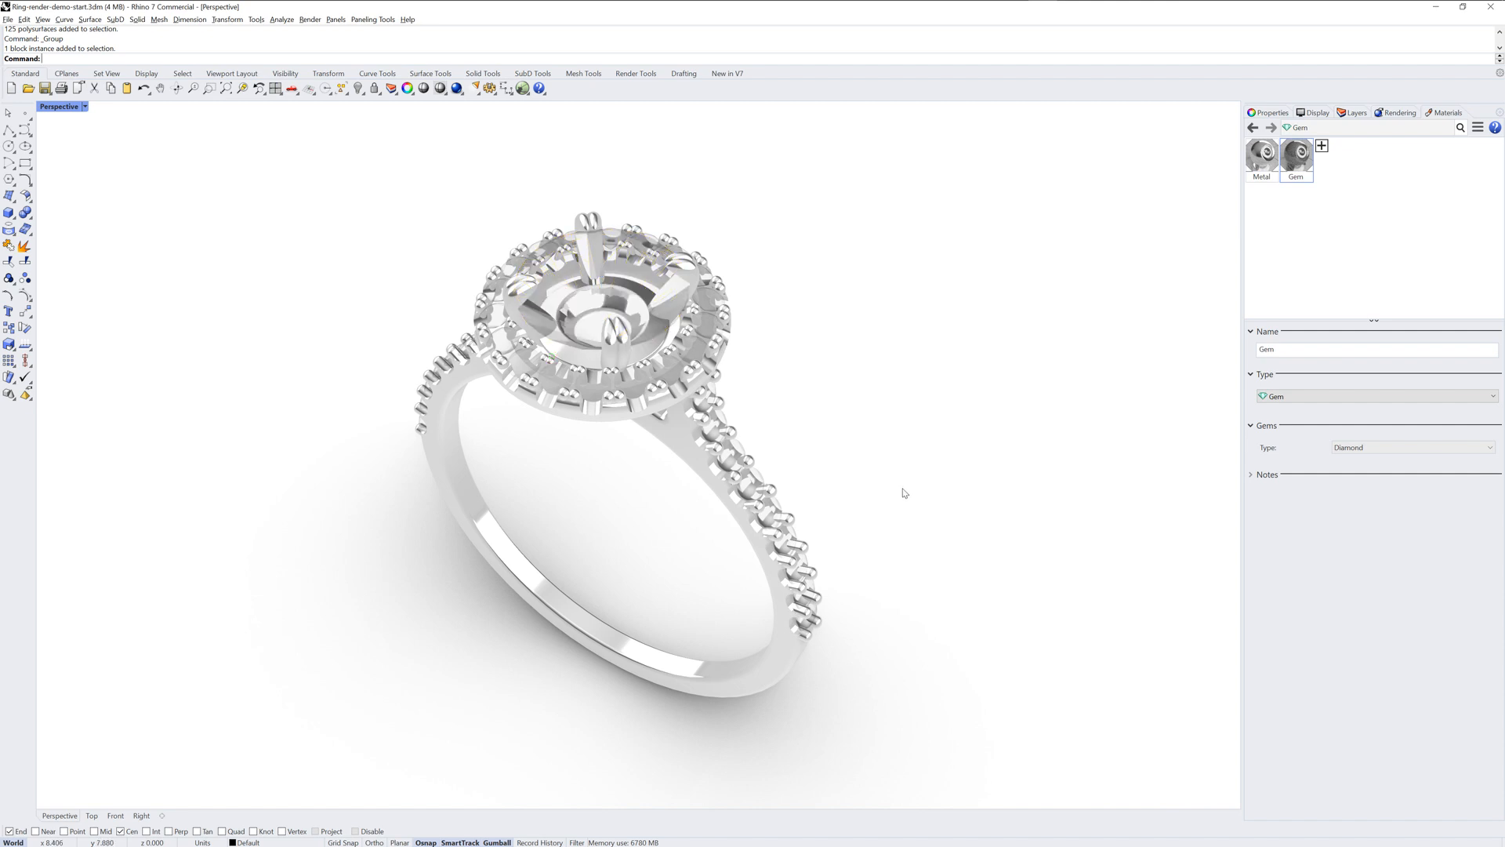
pyautogui.moveTo(69, 113)
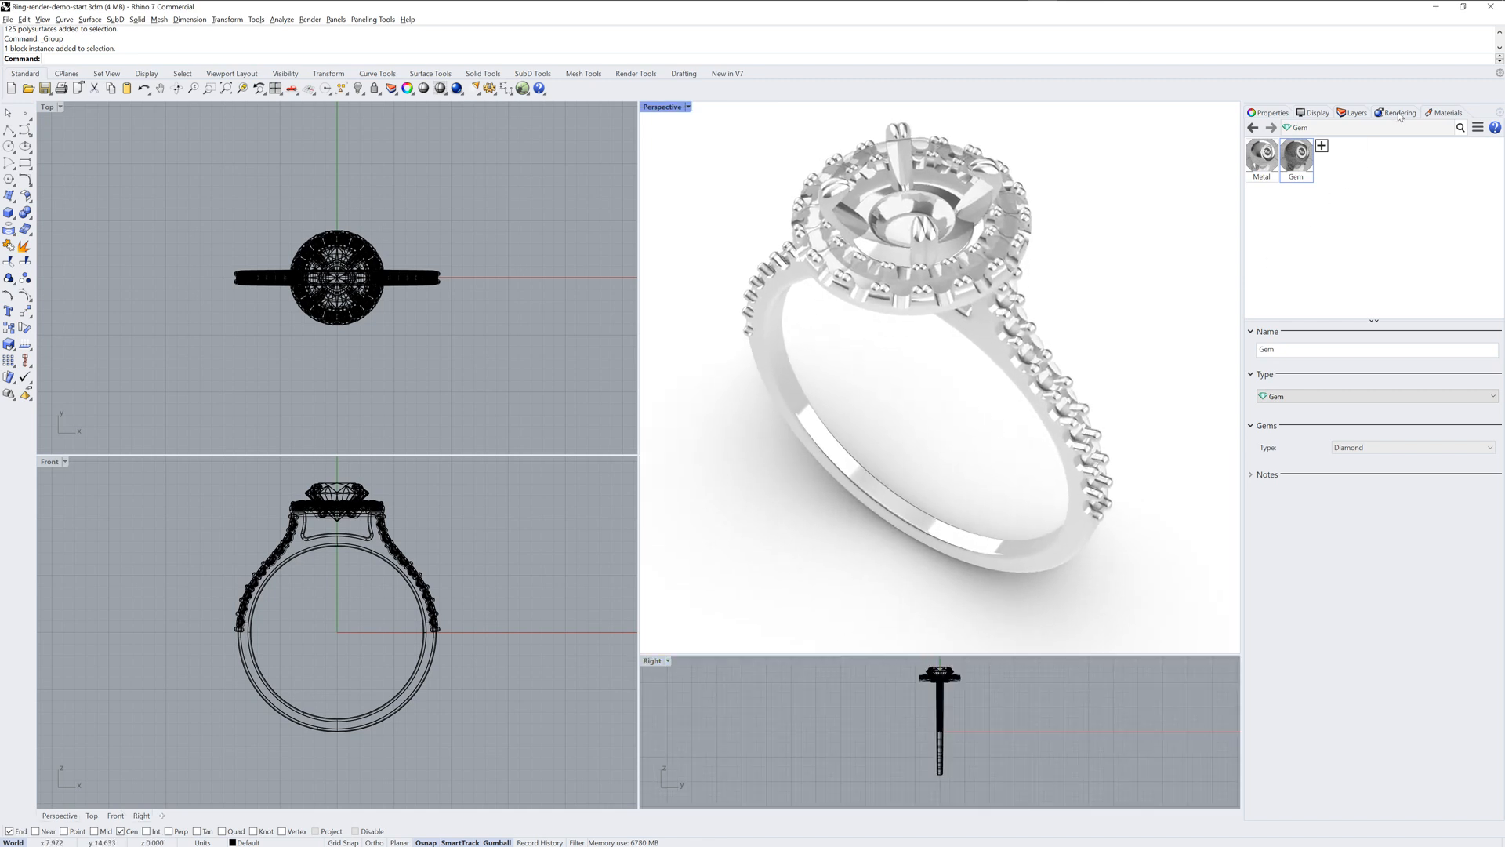
# Start a test render of the ring, then stop it
pyautogui.click(1400, 112)
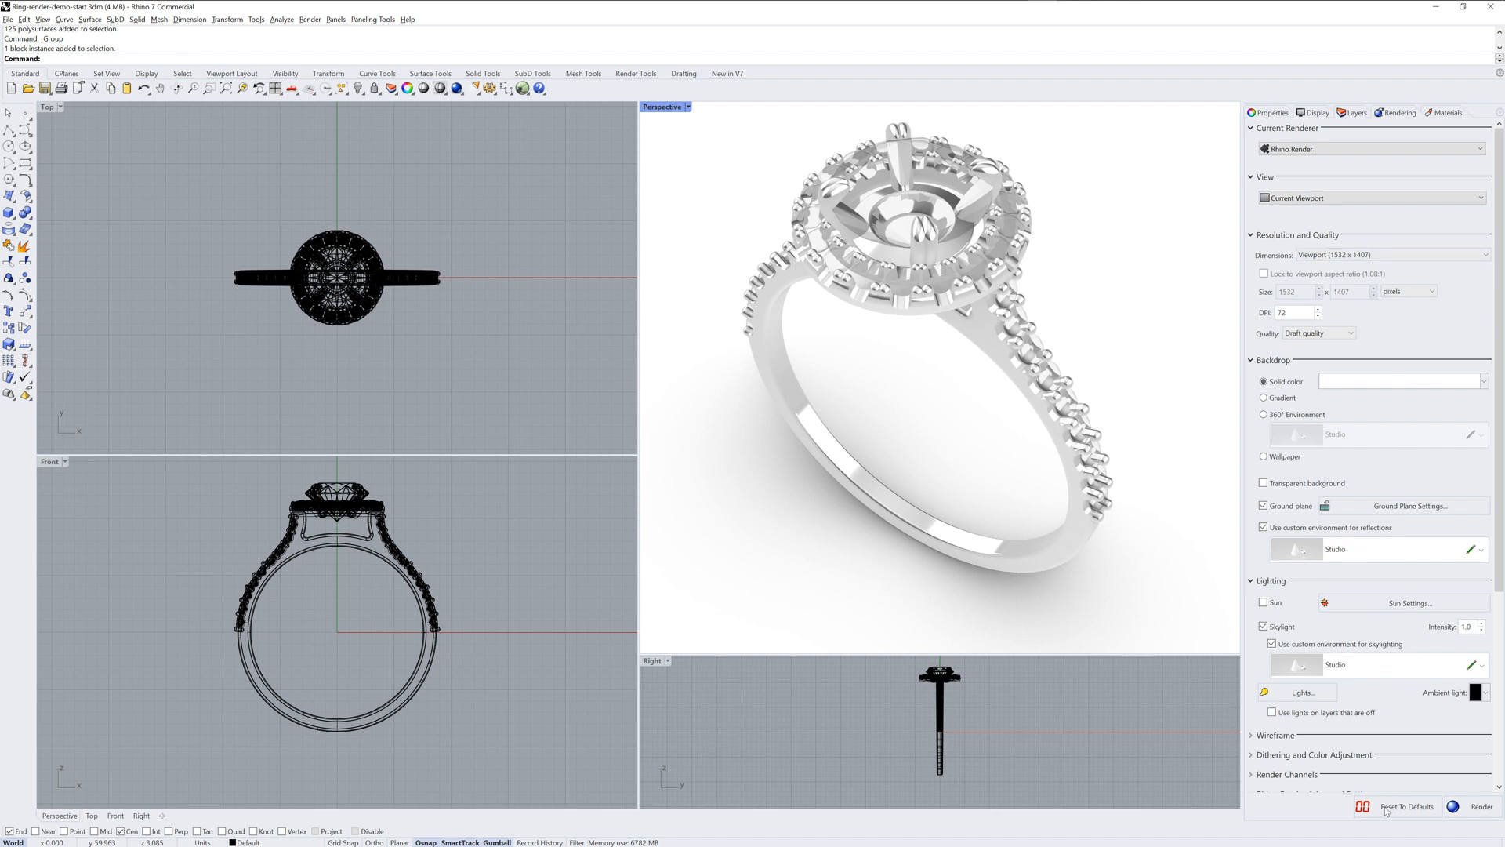
pyautogui.moveTo(1151, 797)
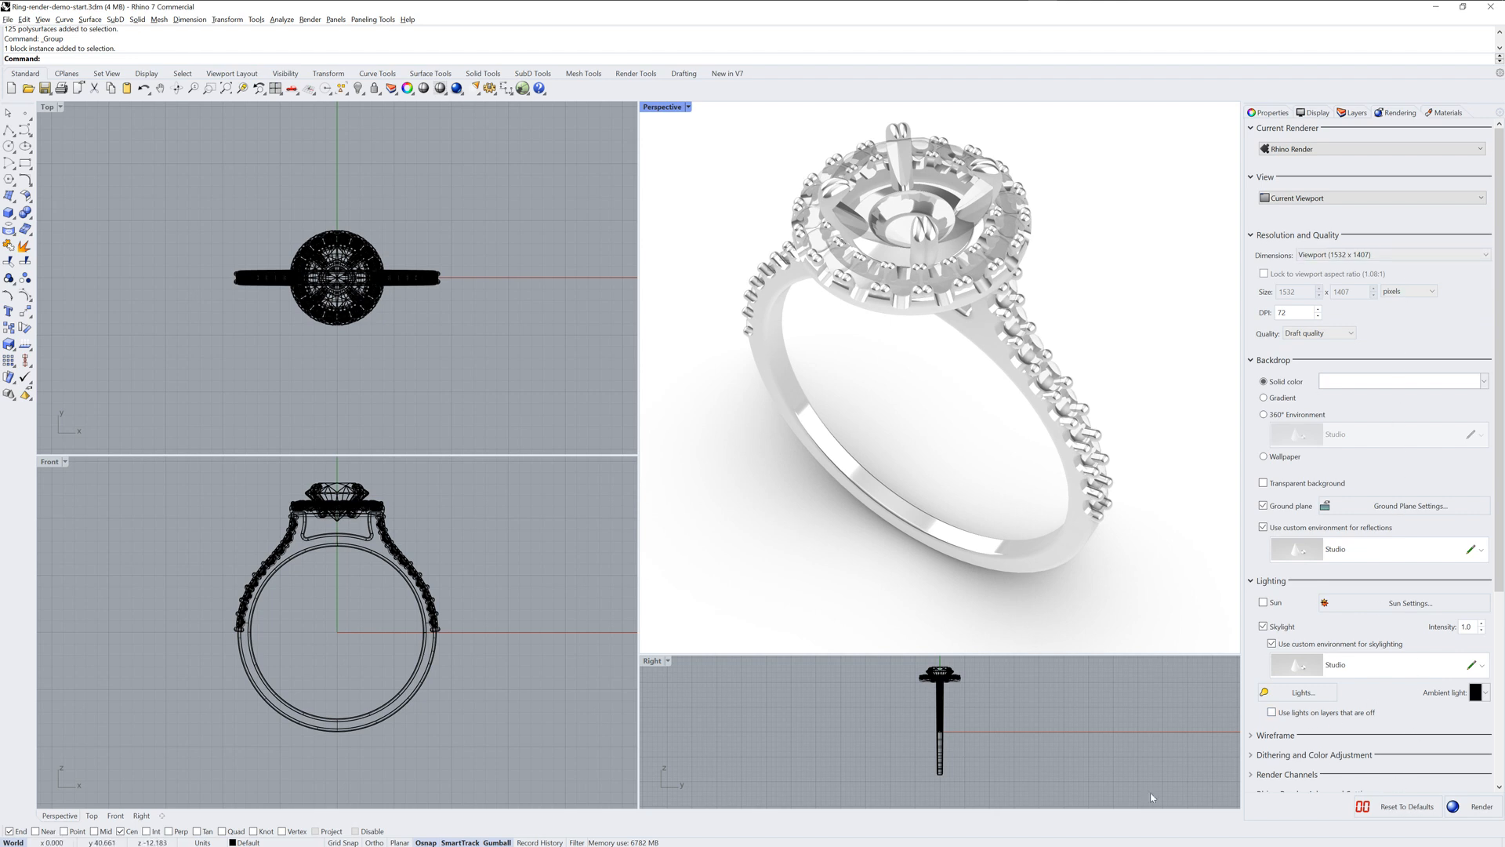
pyautogui.moveTo(1034, 722)
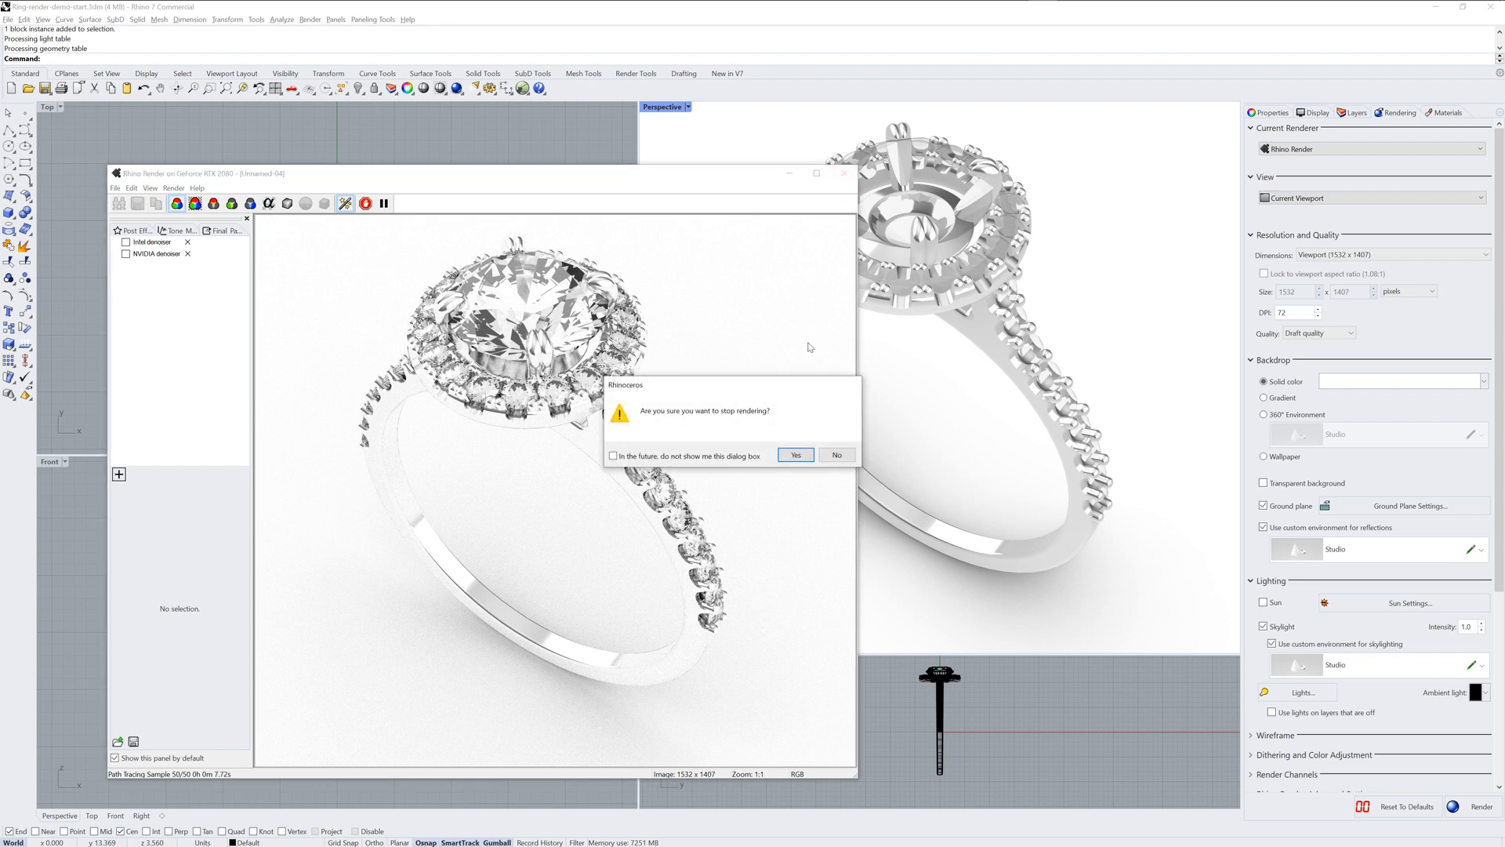
pyautogui.click(795, 455)
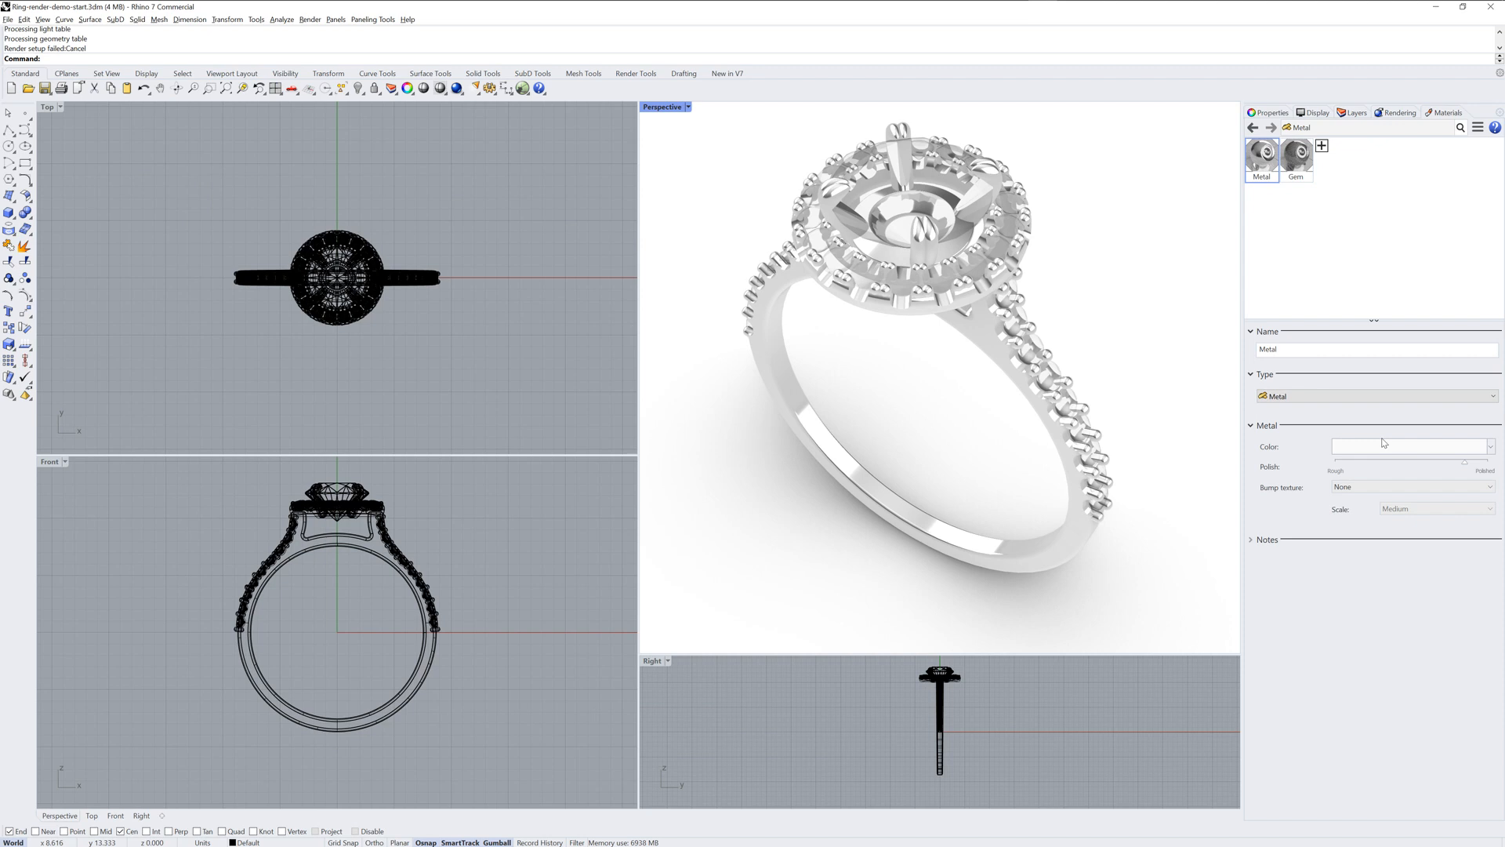
# Change the Metal material's colour to Gold
pyautogui.click(1411, 446)
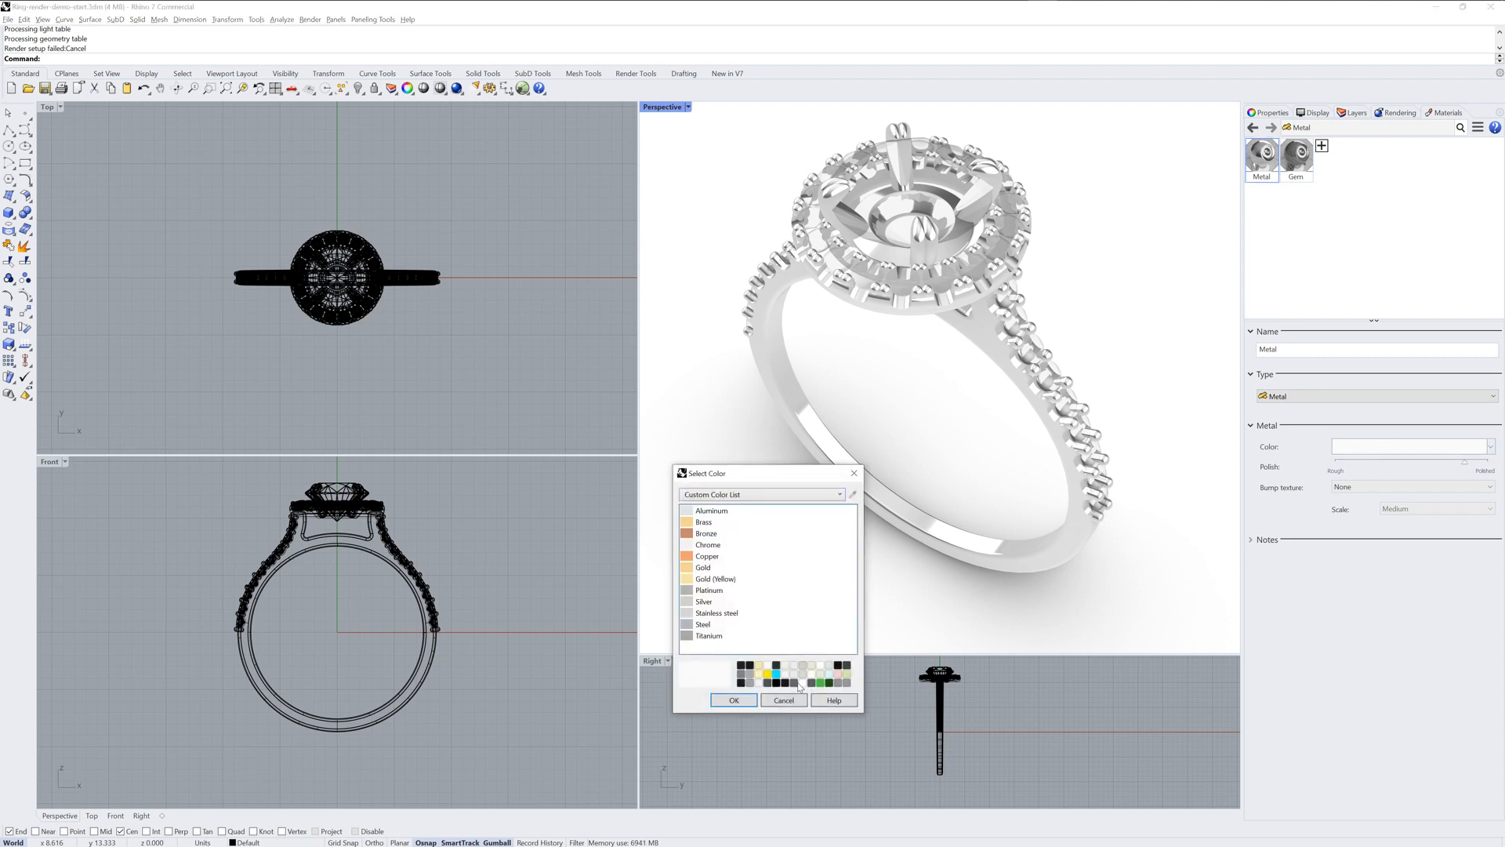
pyautogui.click(704, 567)
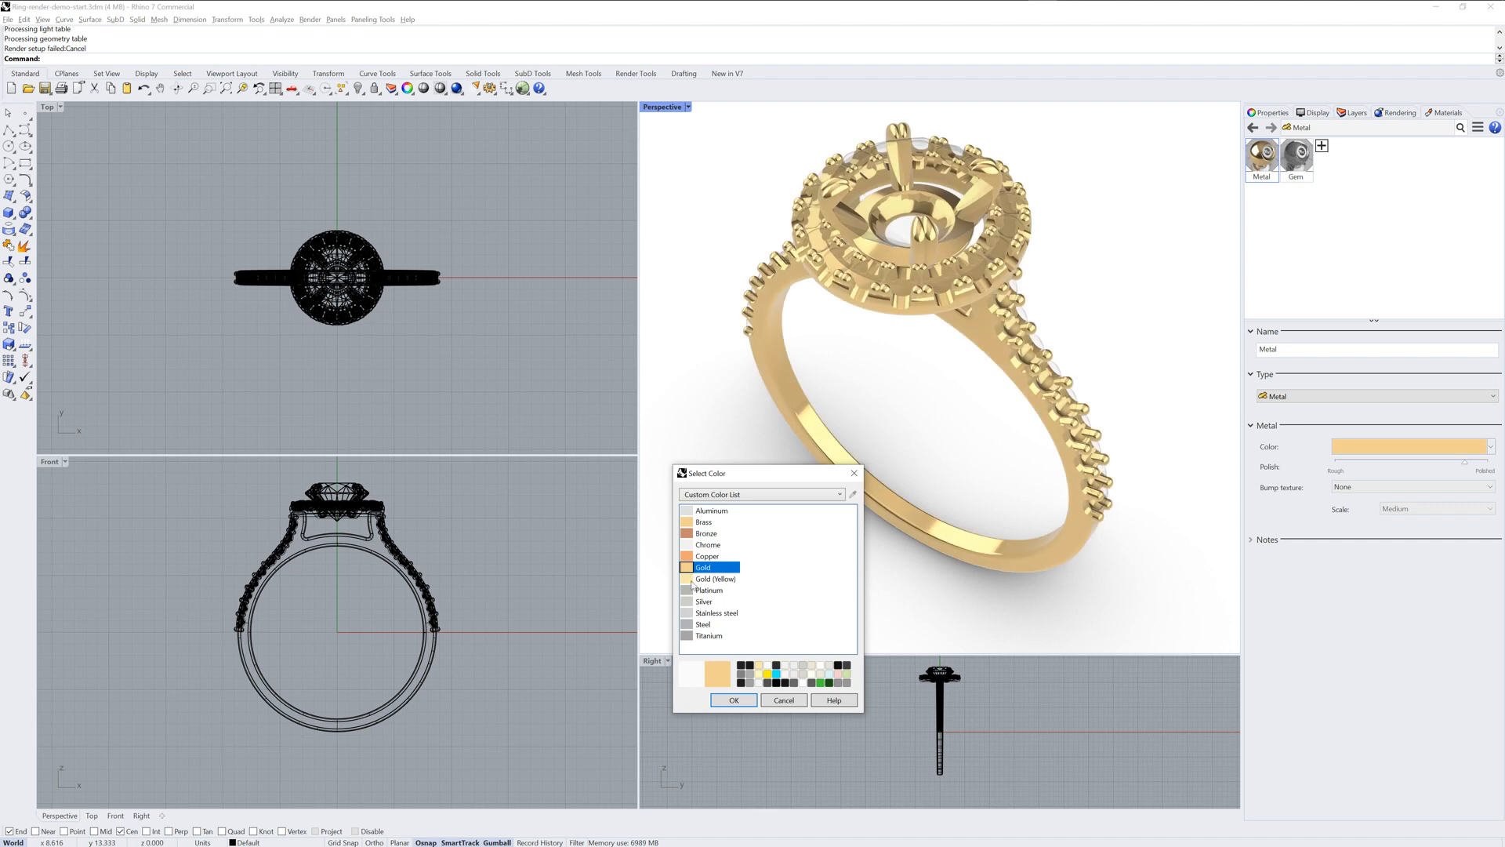
pyautogui.click(732, 698)
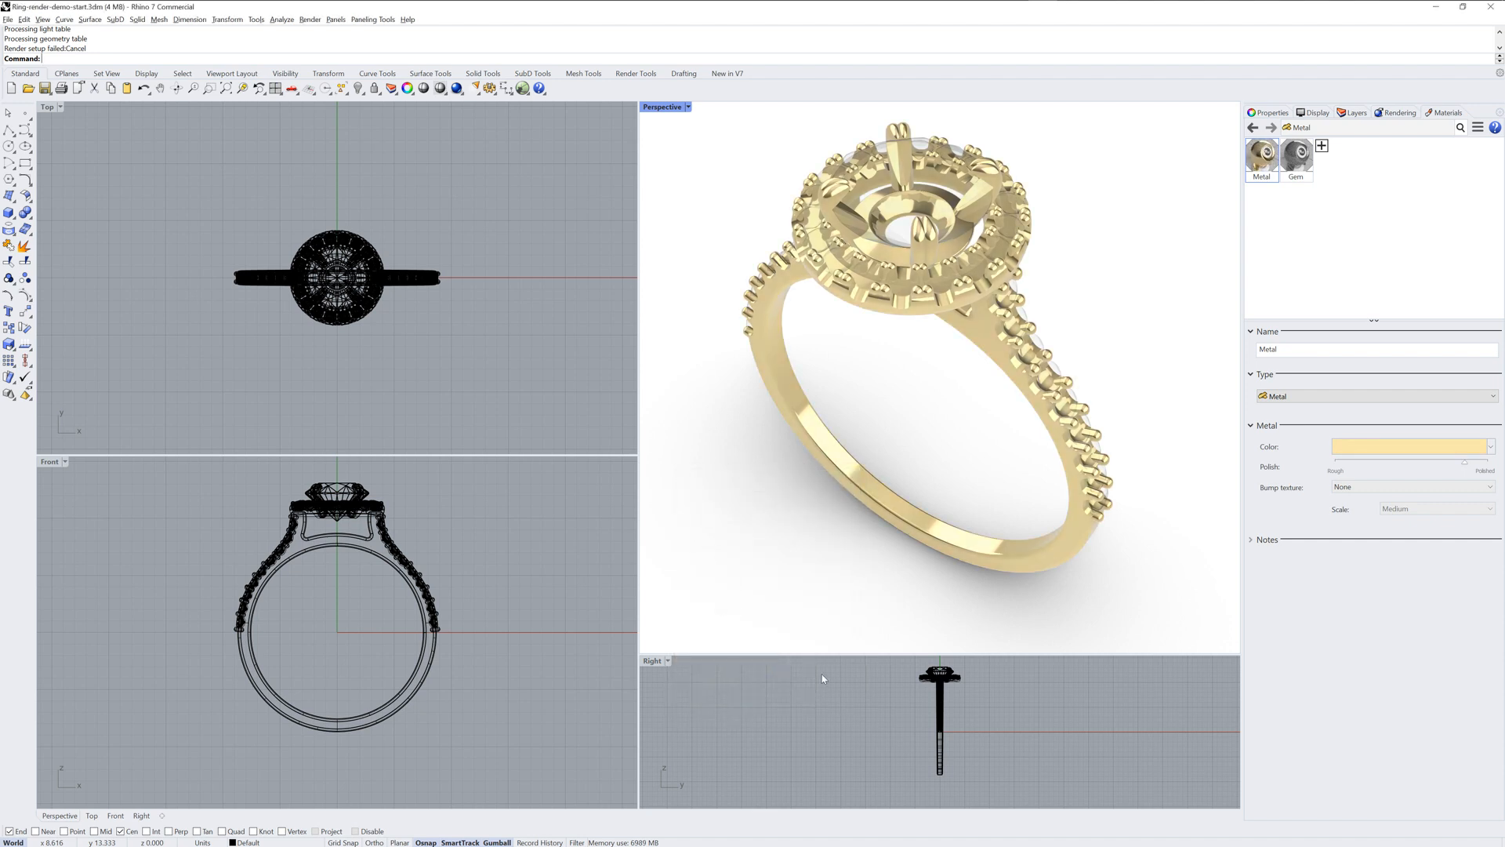
pyautogui.moveTo(1377, 593)
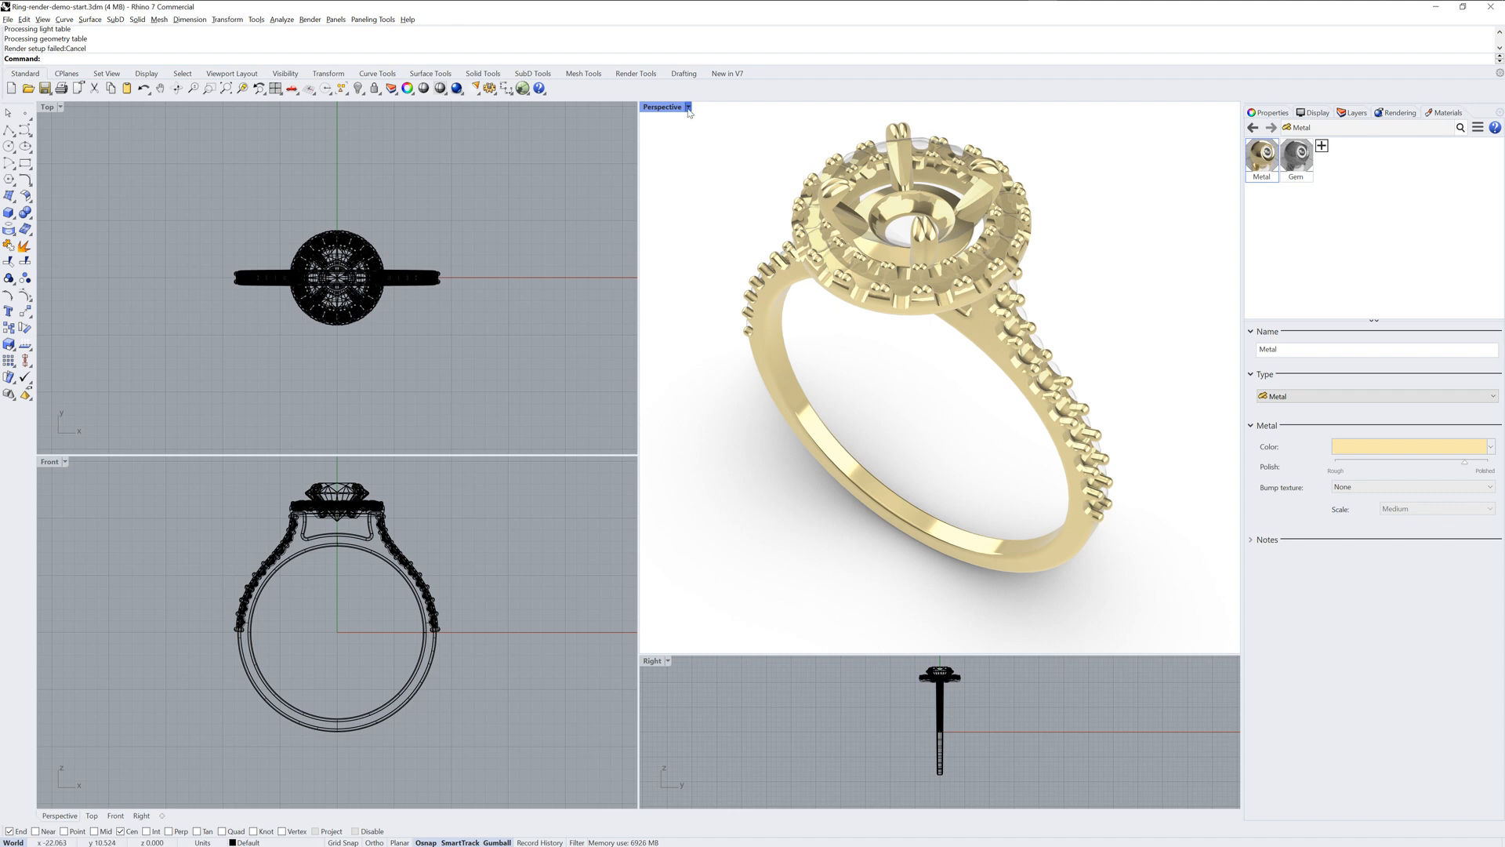
# Set the Perspective viewport display mode to Raytraced
pyautogui.click(688, 107)
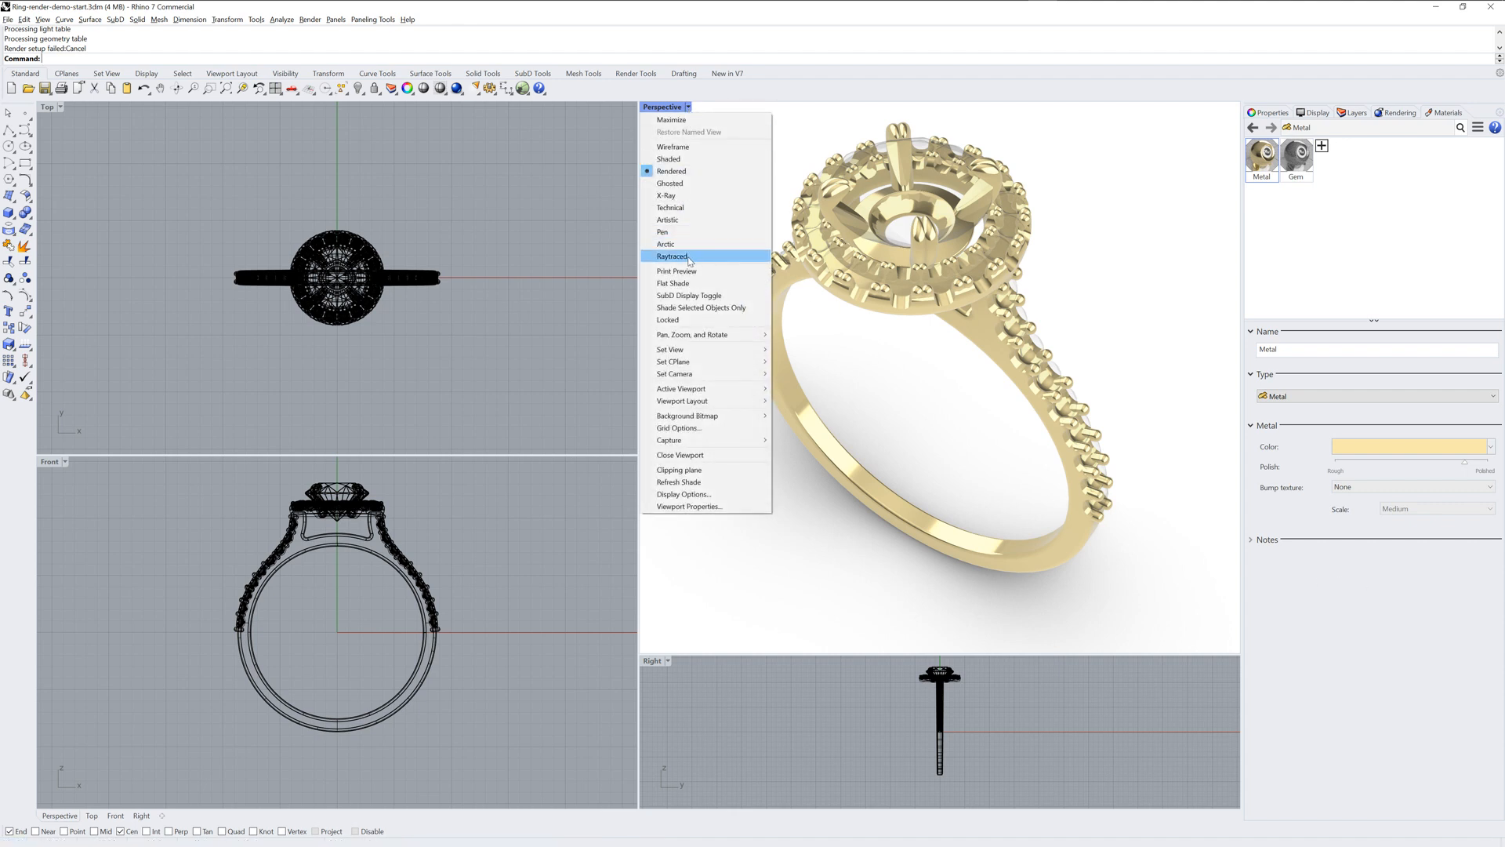
pyautogui.click(672, 256)
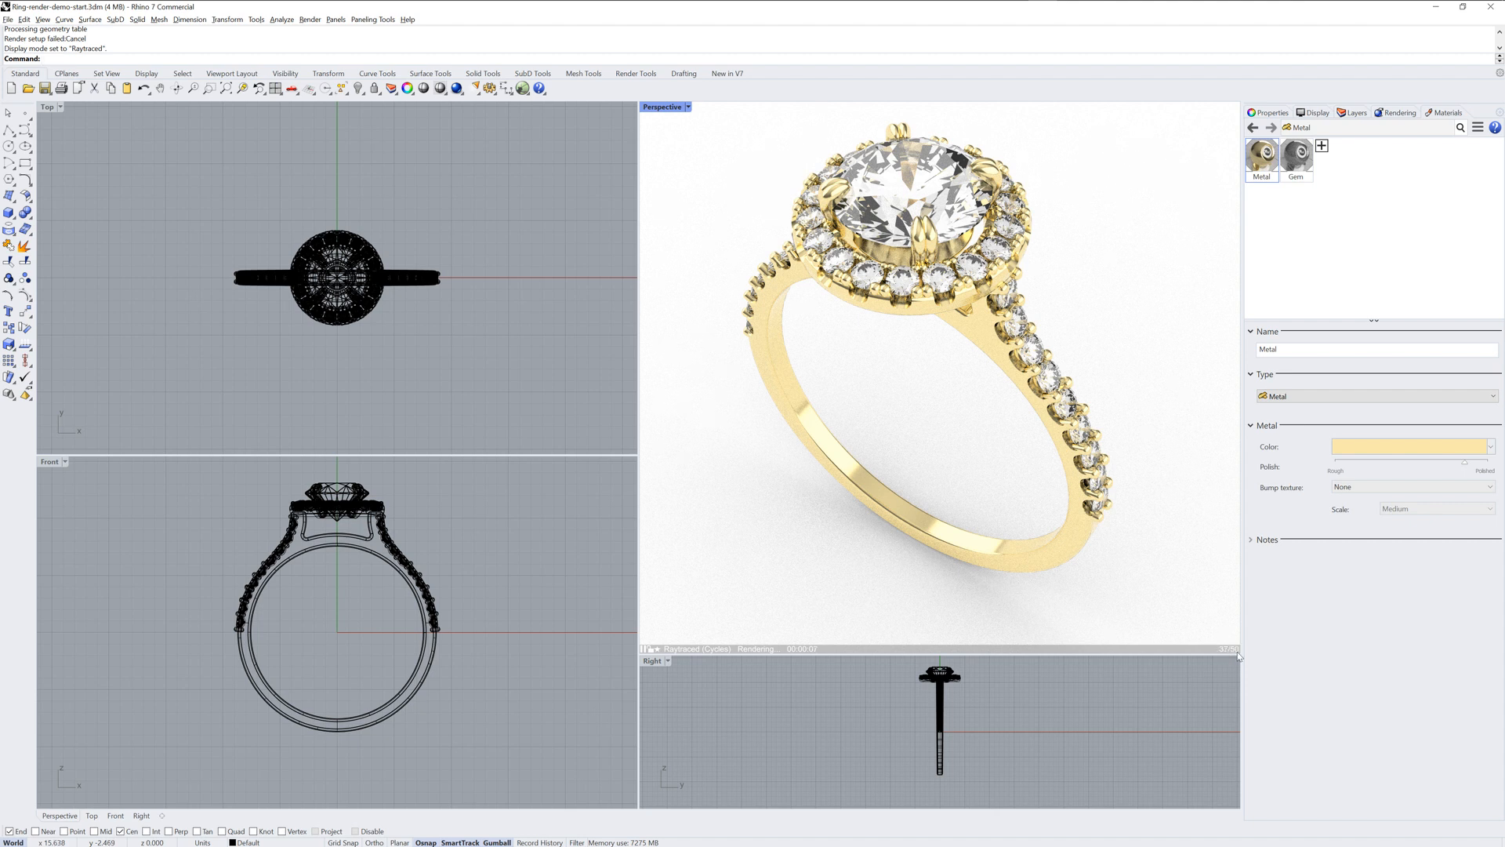
pyautogui.moveTo(1154, 413)
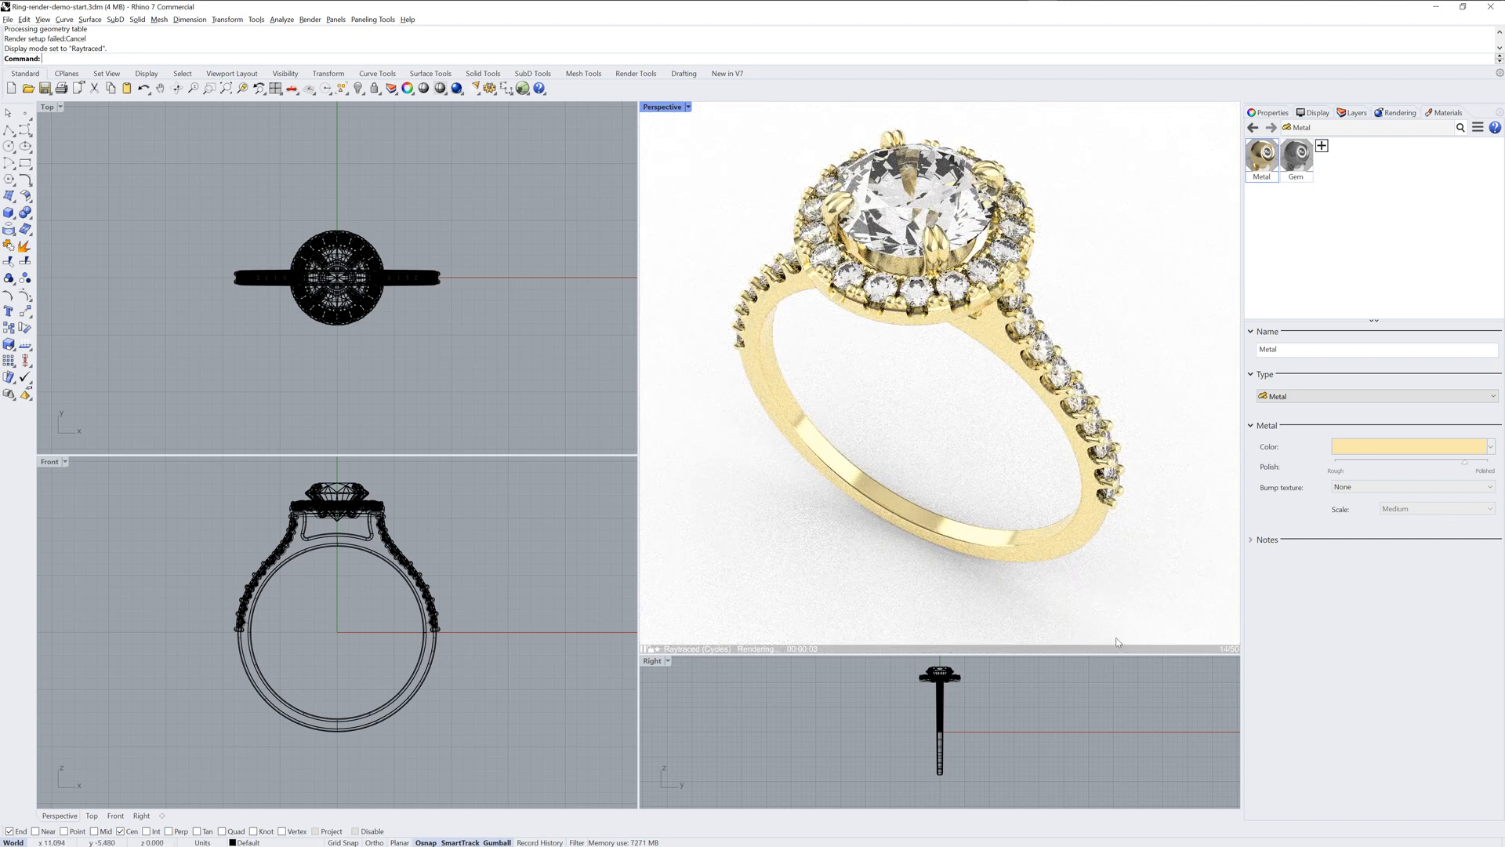
# Set the render backdrop to a solid black colour
pyautogui.click(1398, 112)
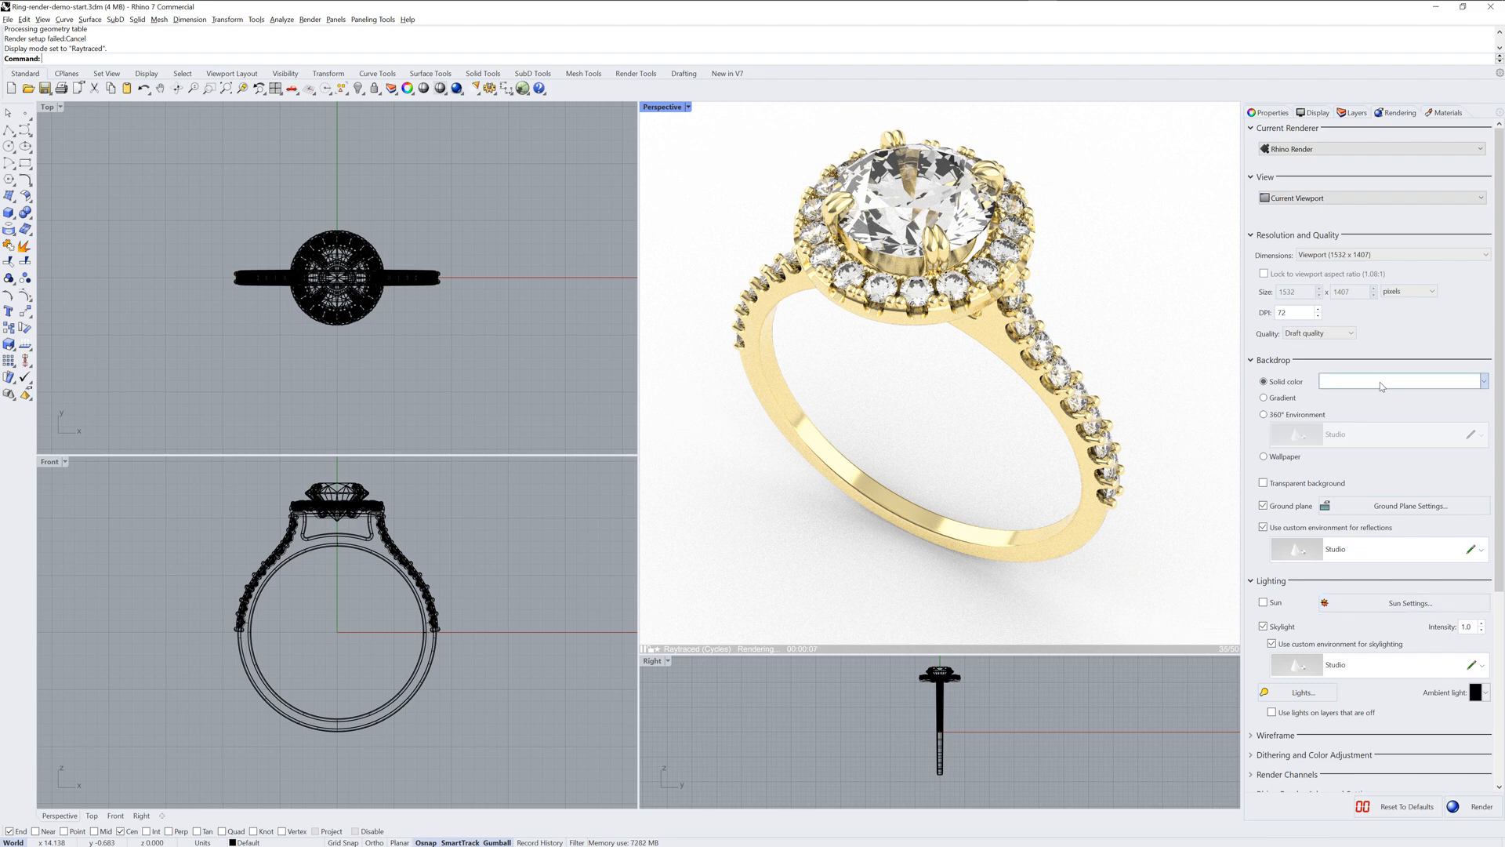
pyautogui.click(1400, 381)
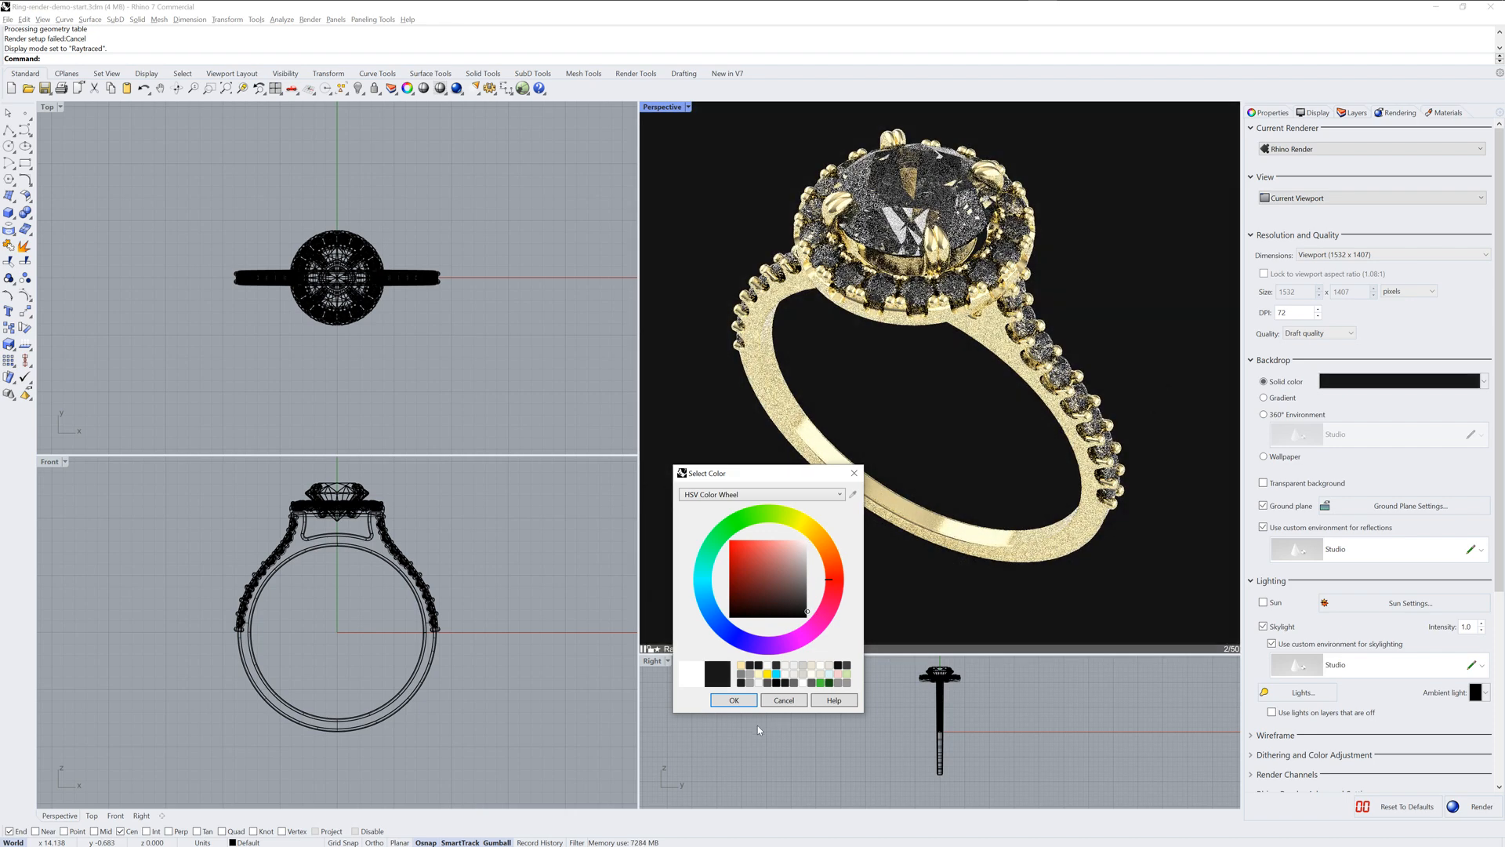
pyautogui.click(732, 700)
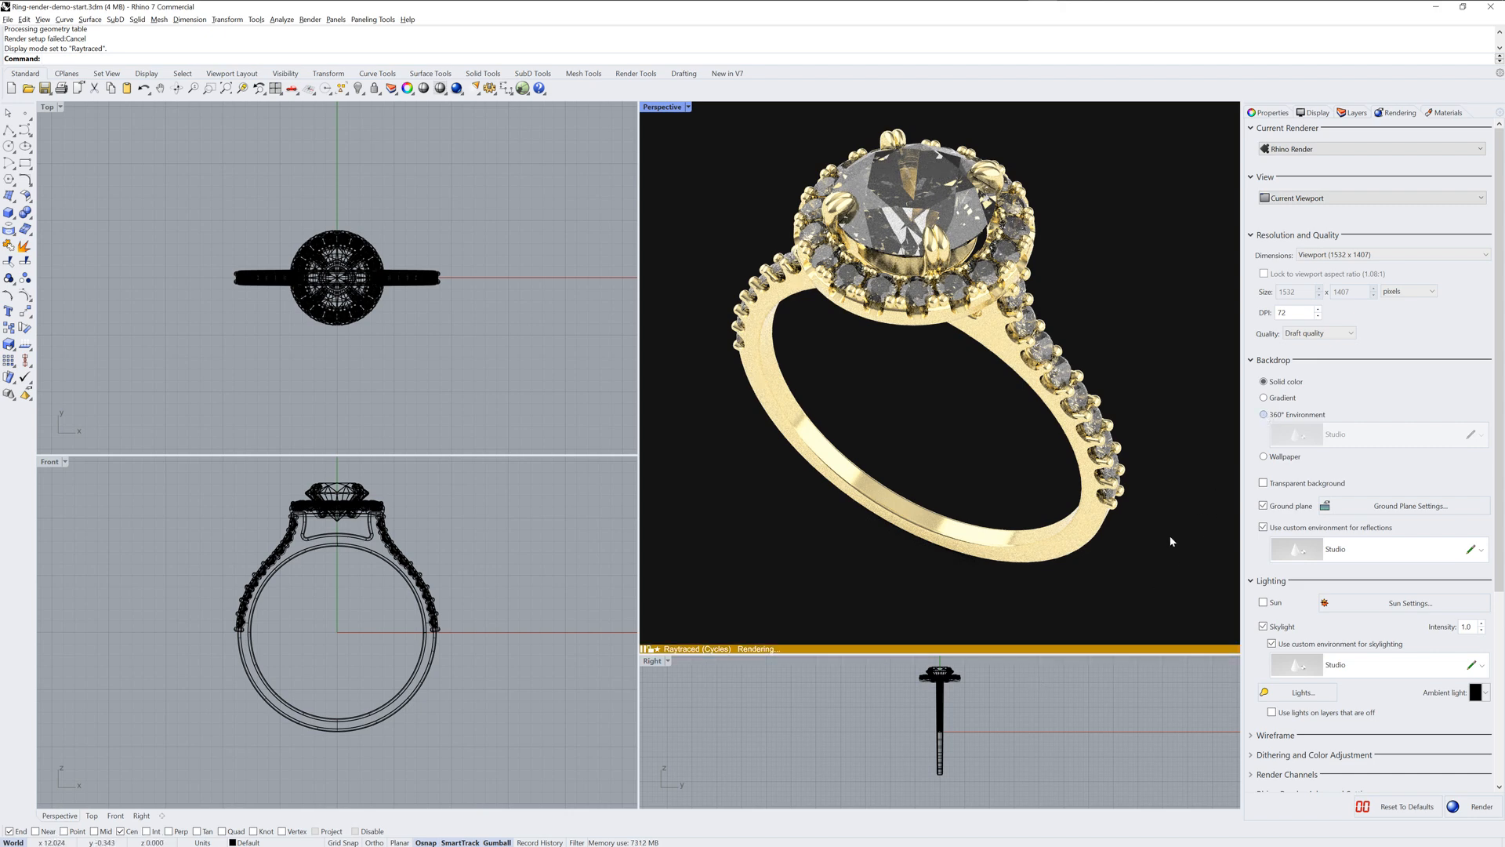
# Load the GemStudio 360° environment as backdrop and return Perspective to Shaded display
pyautogui.click(1265, 413)
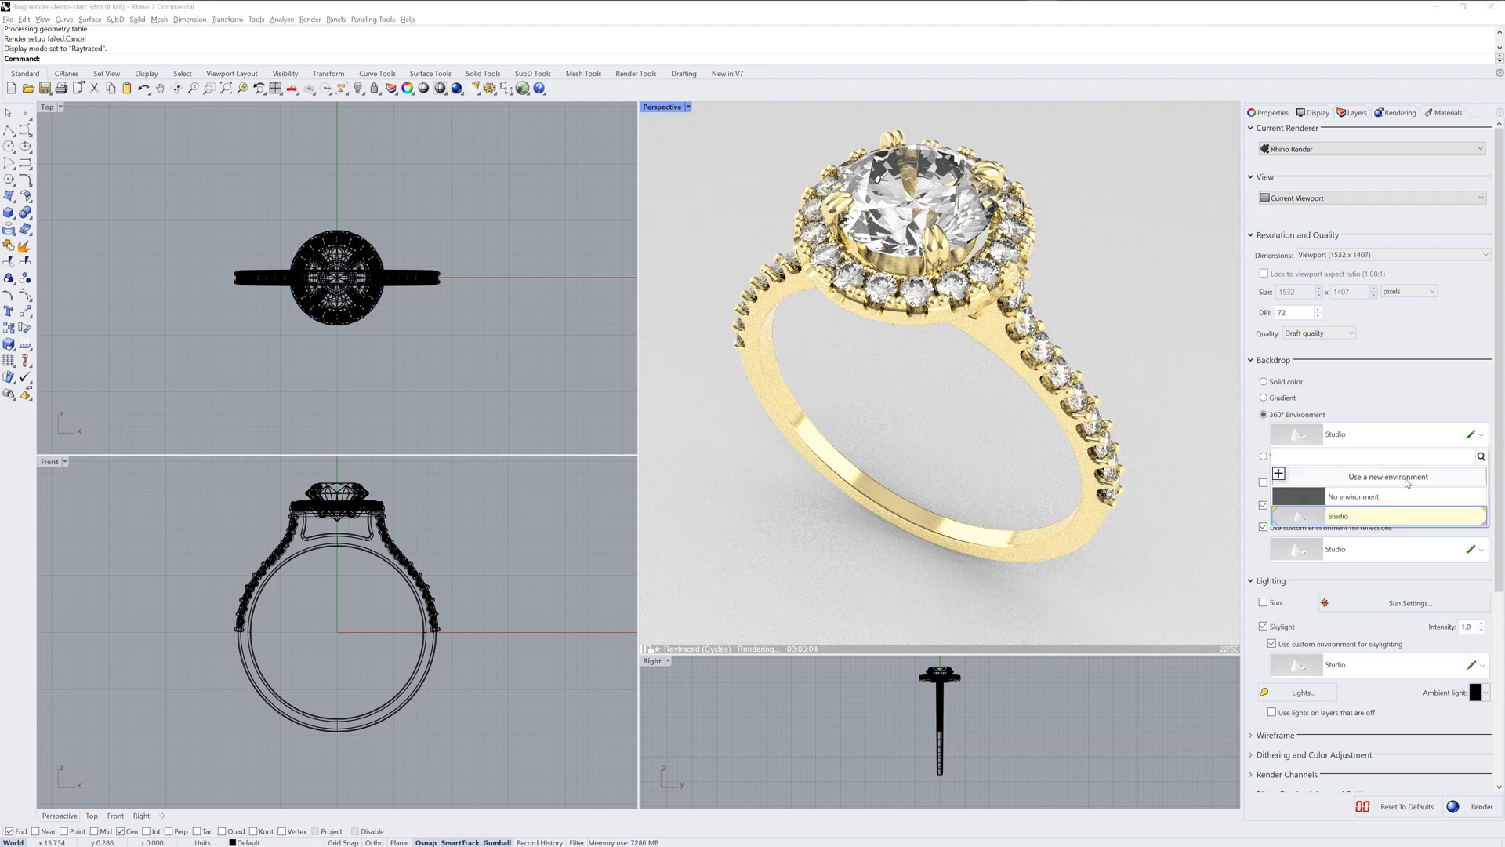
pyautogui.click(1380, 476)
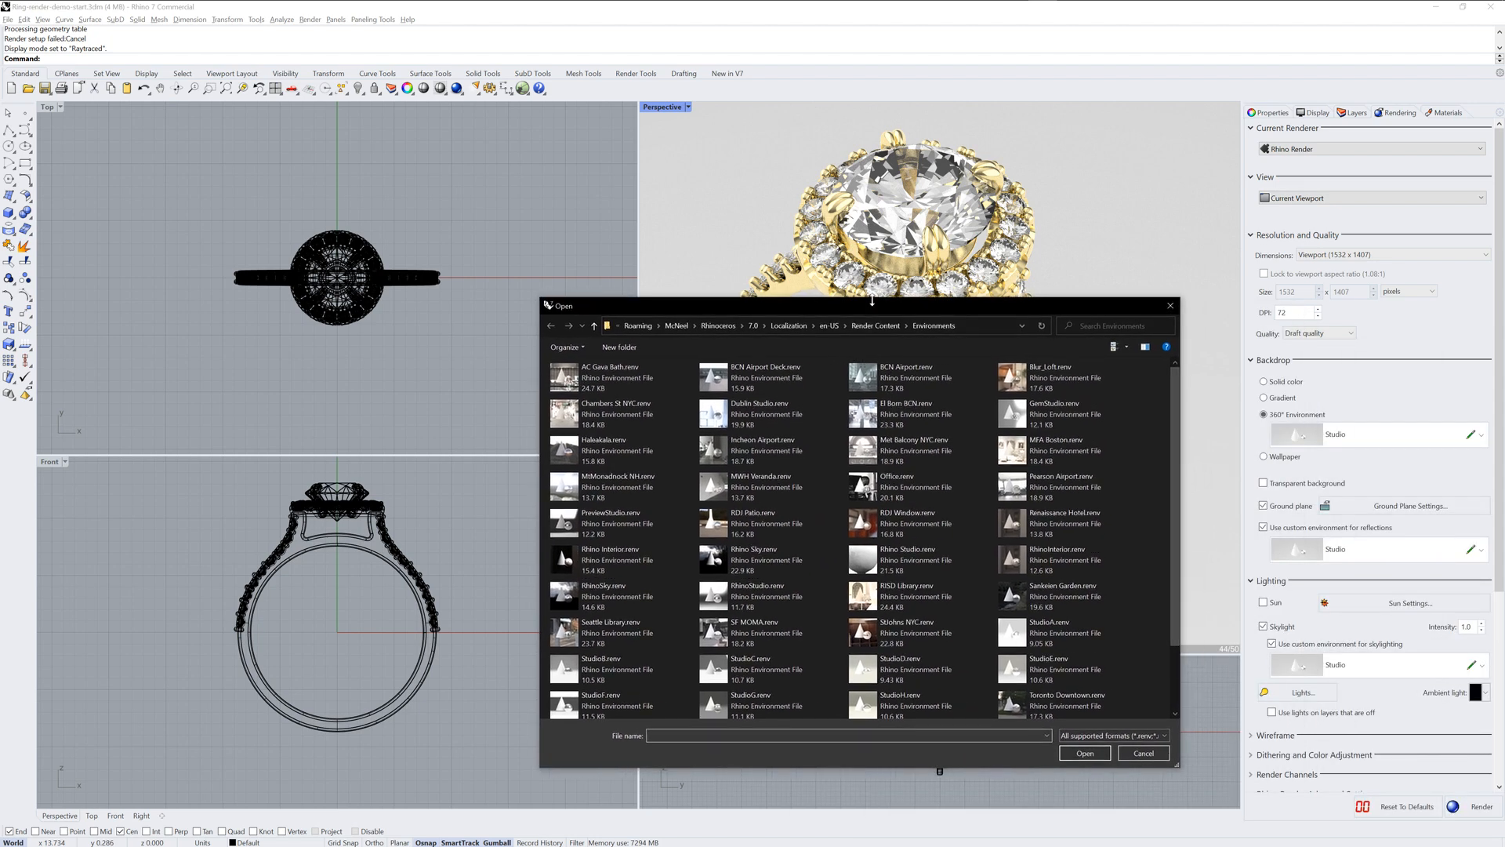
pyautogui.click(1053, 413)
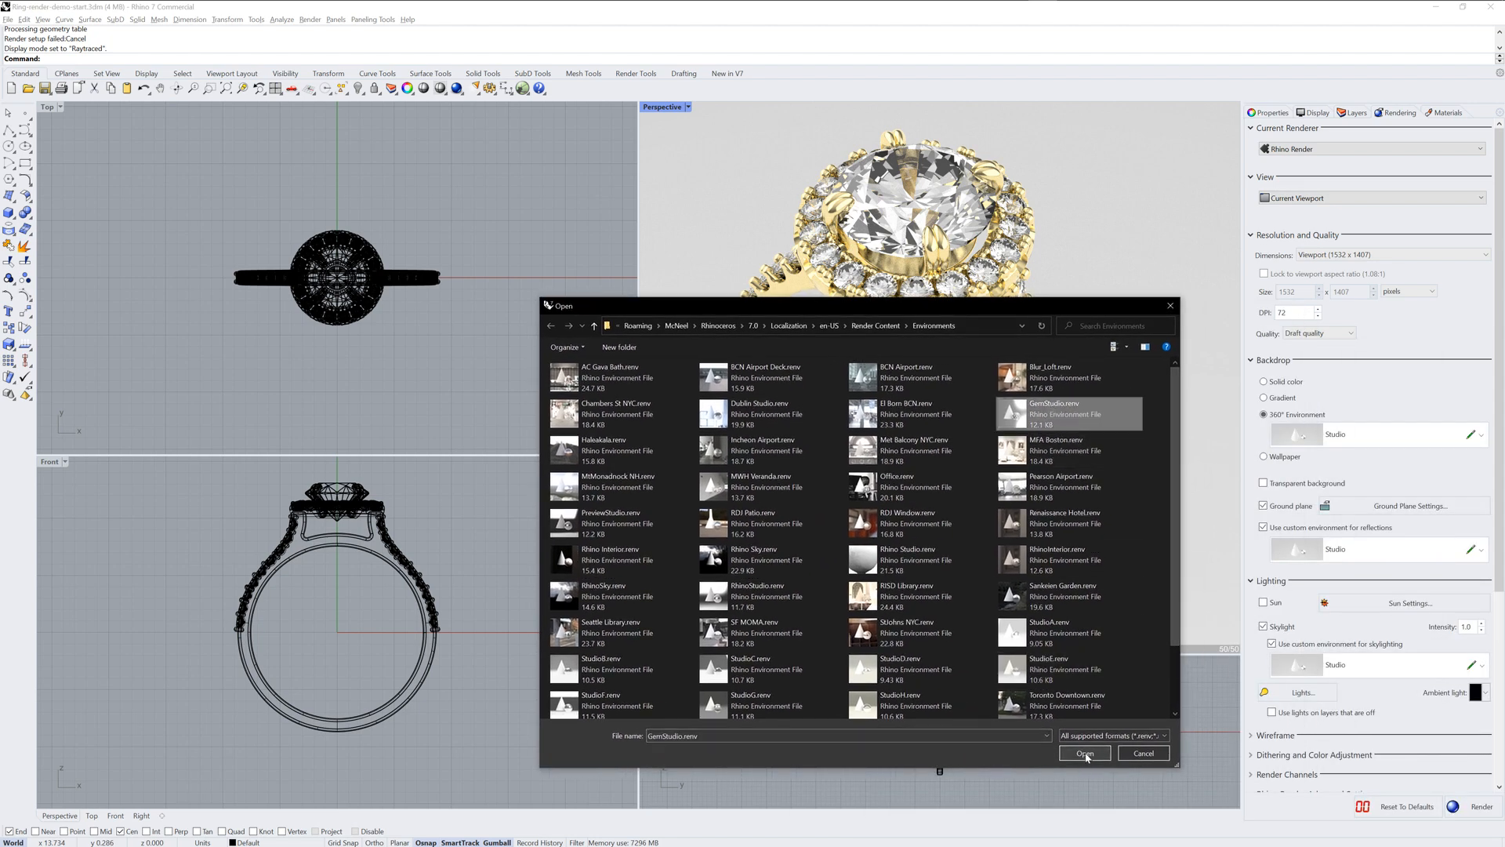
pyautogui.click(1083, 753)
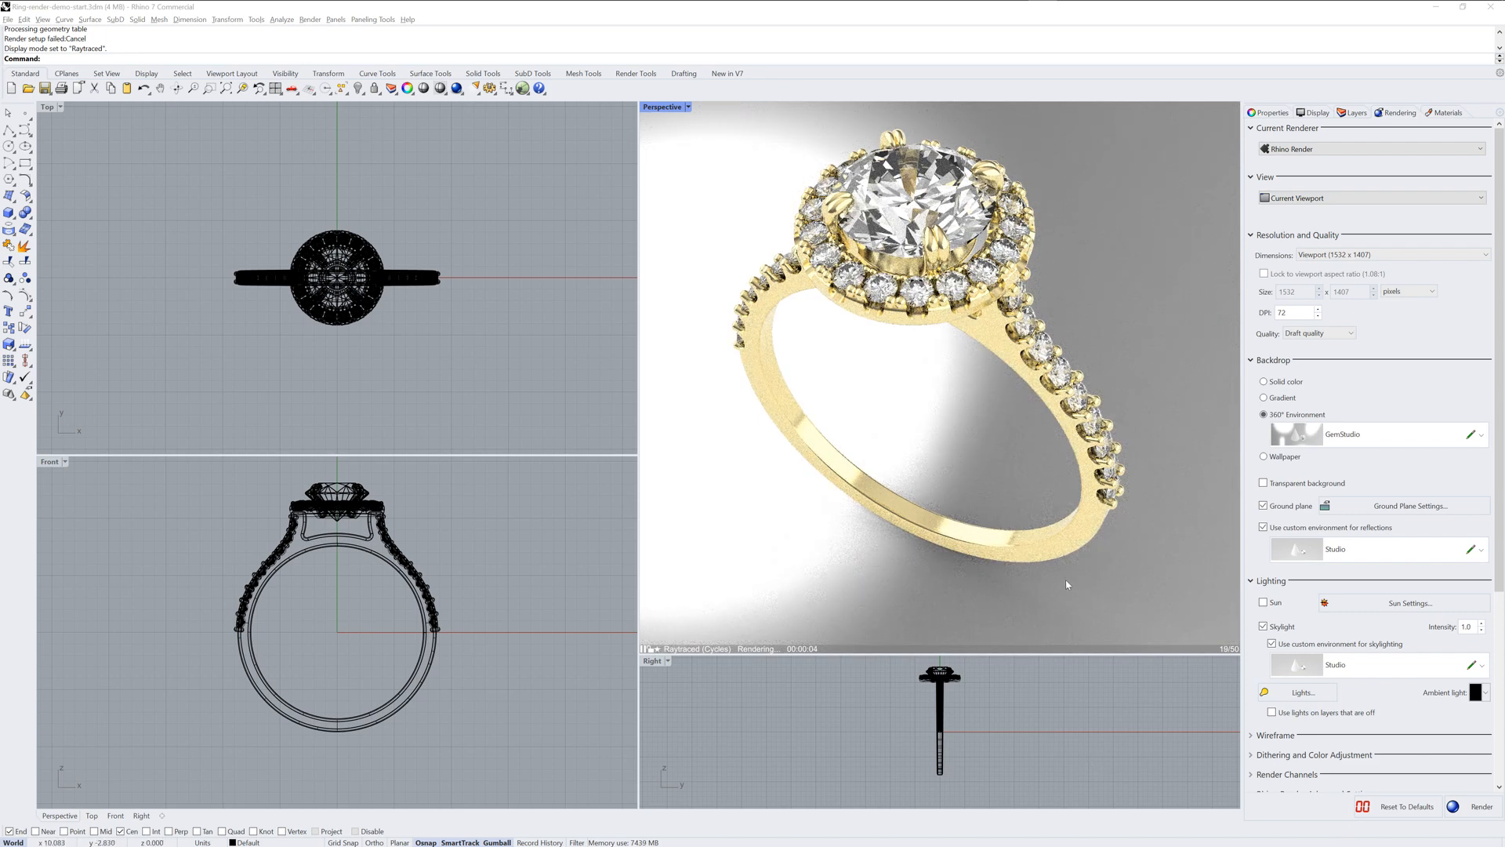
pyautogui.moveTo(519, 710)
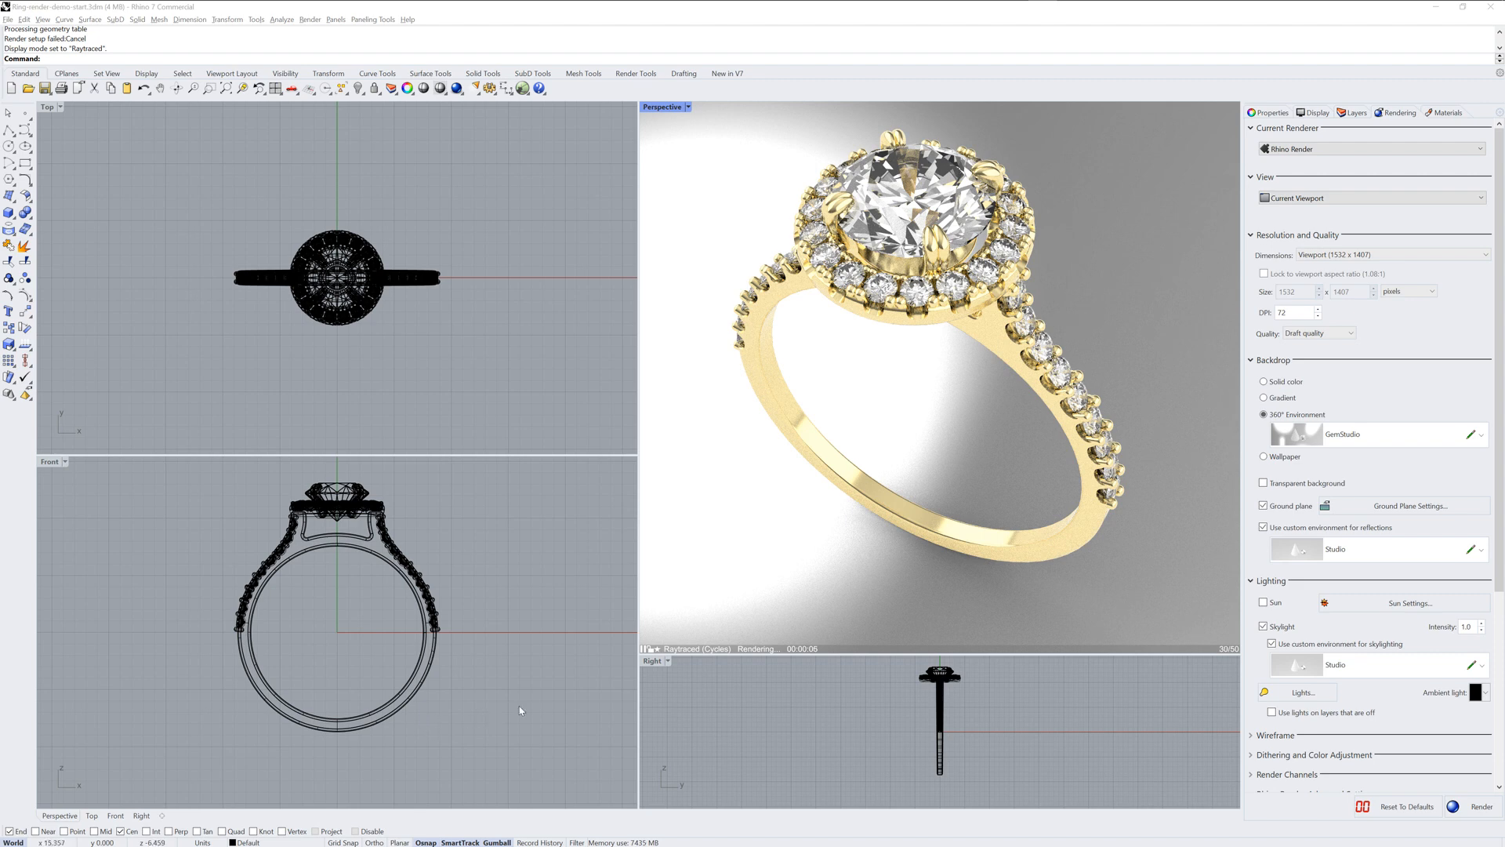
pyautogui.click(685, 107)
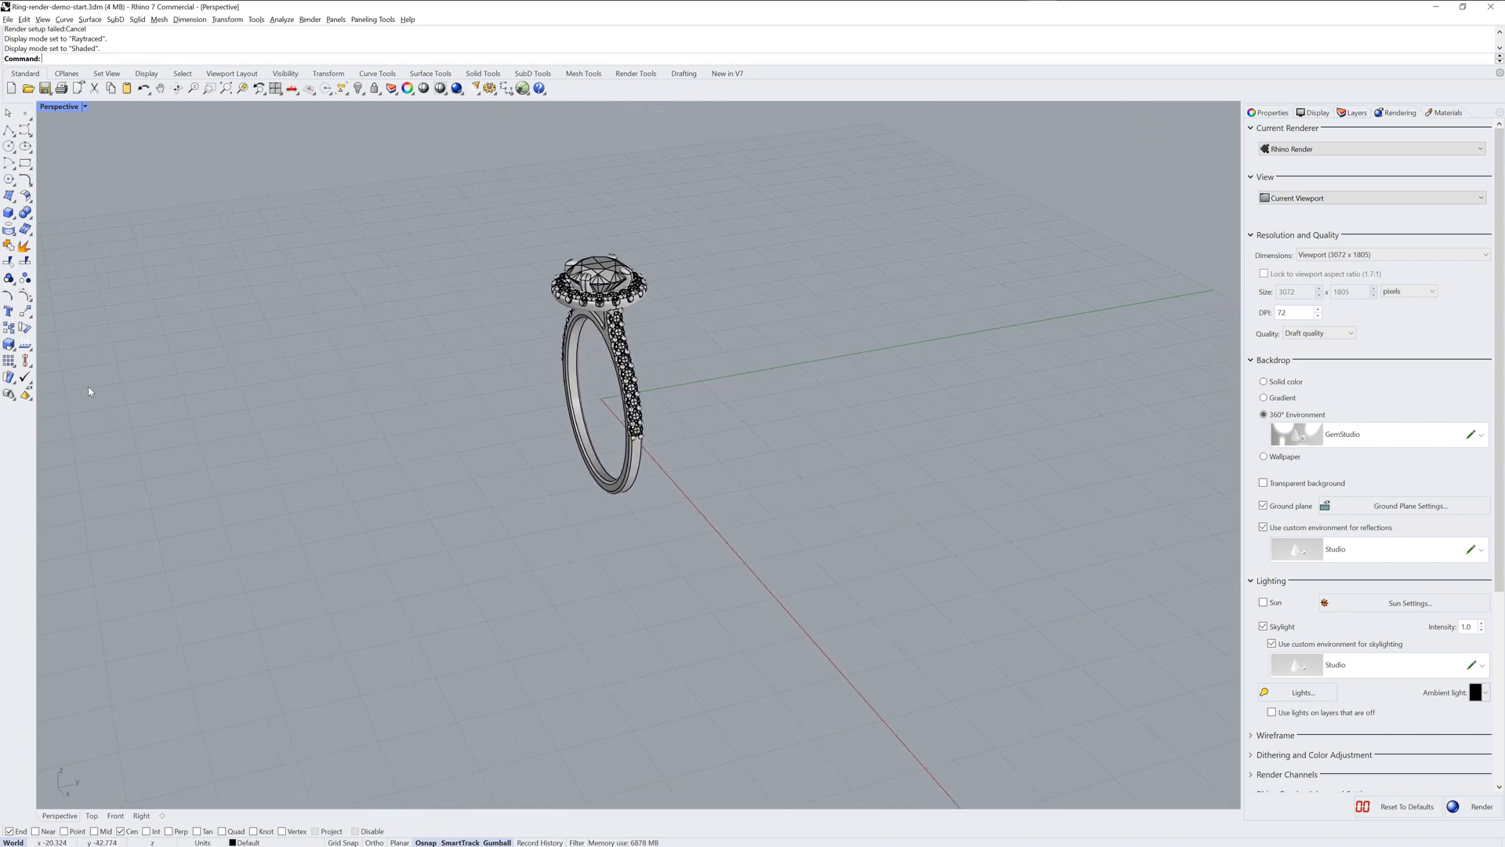
# Draw a large corner-to-corner plane surface for the backdrop
pyautogui.click(8, 196)
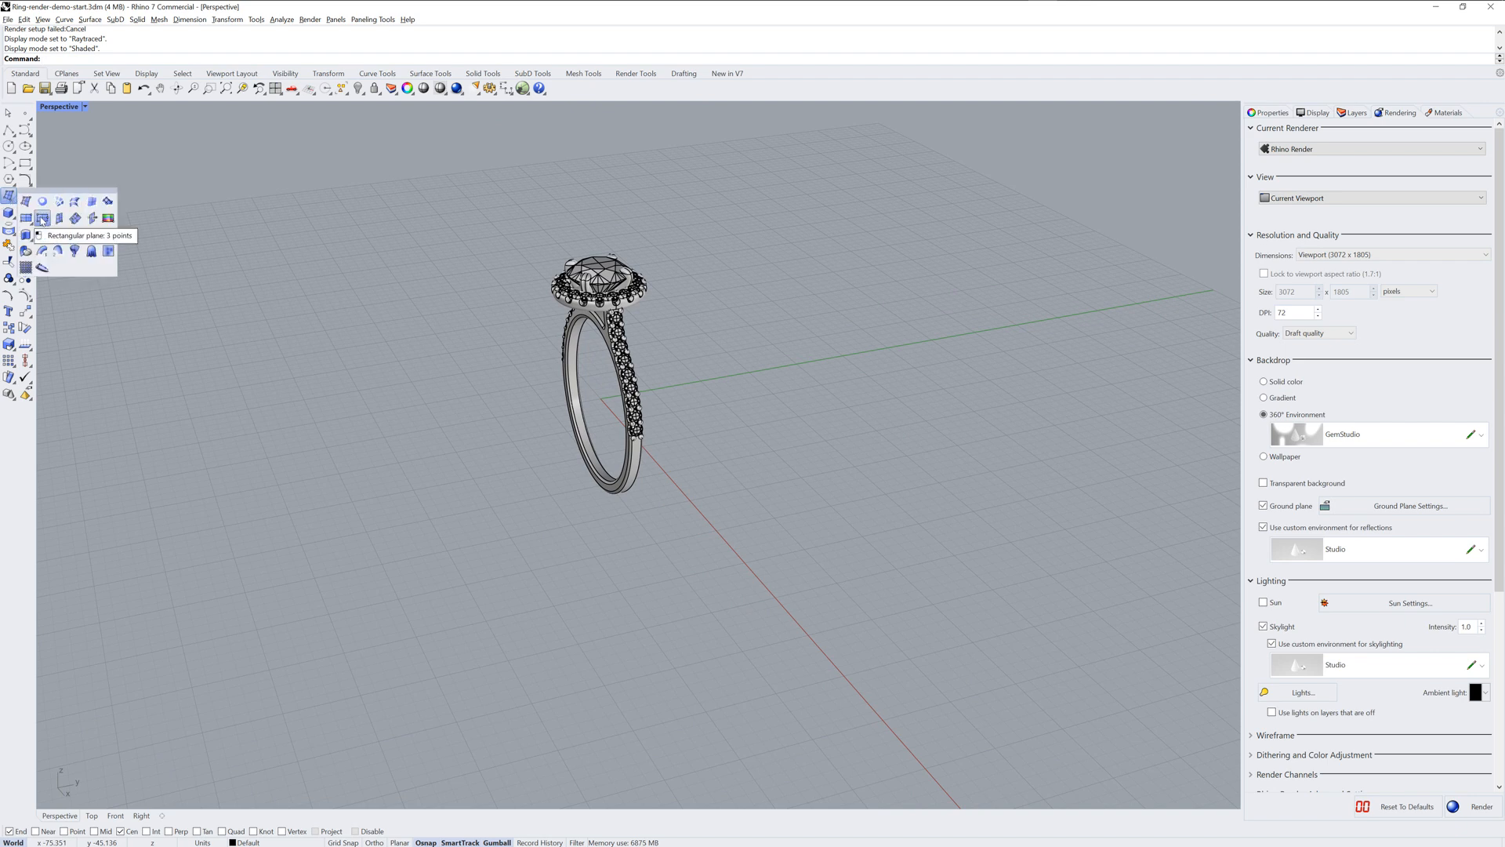
pyautogui.click(42, 218)
pyautogui.write('0')
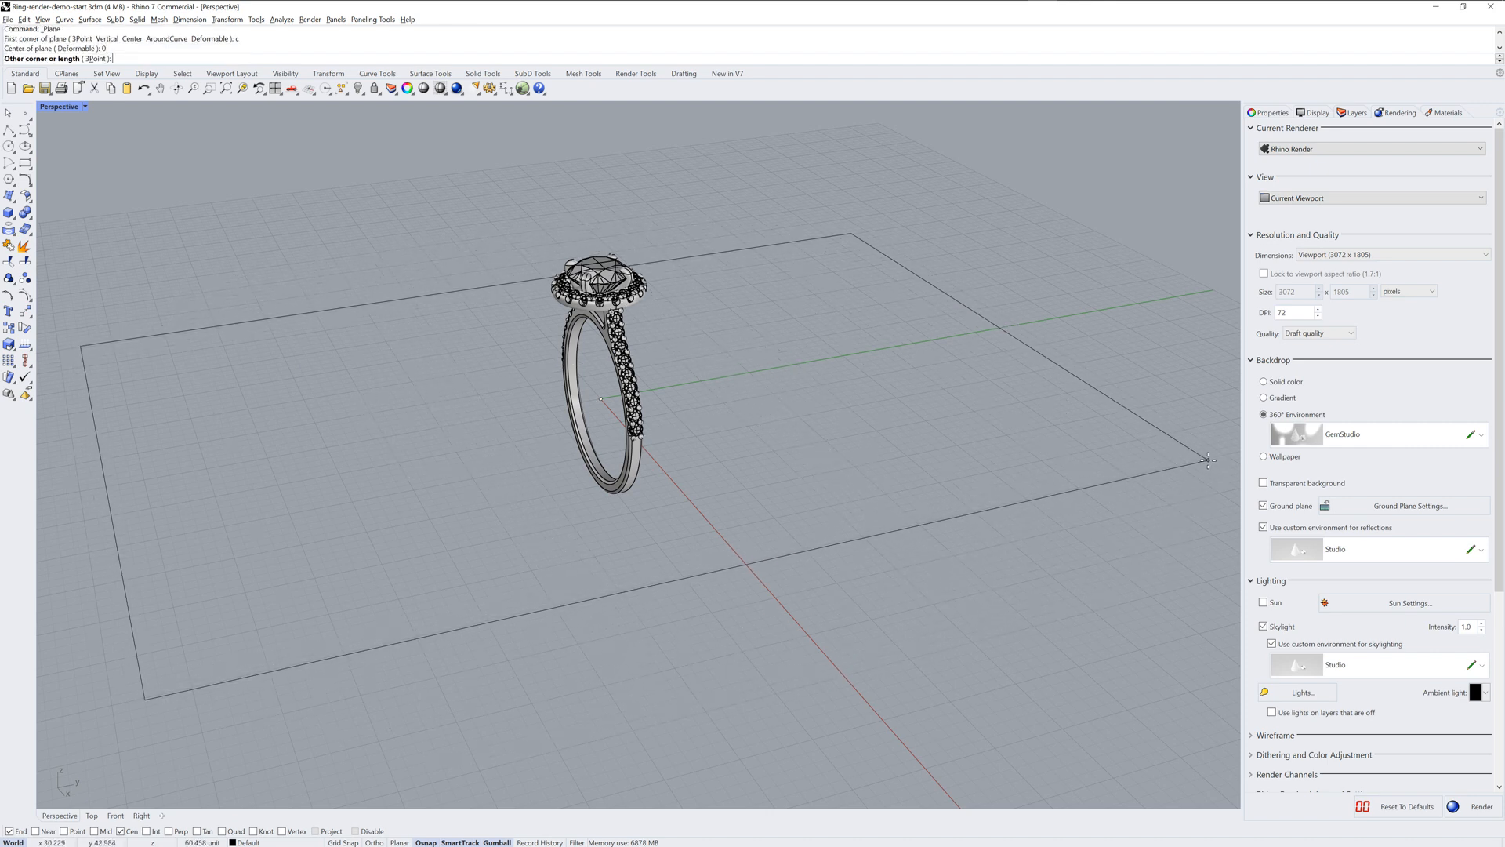
pyautogui.click(1207, 459)
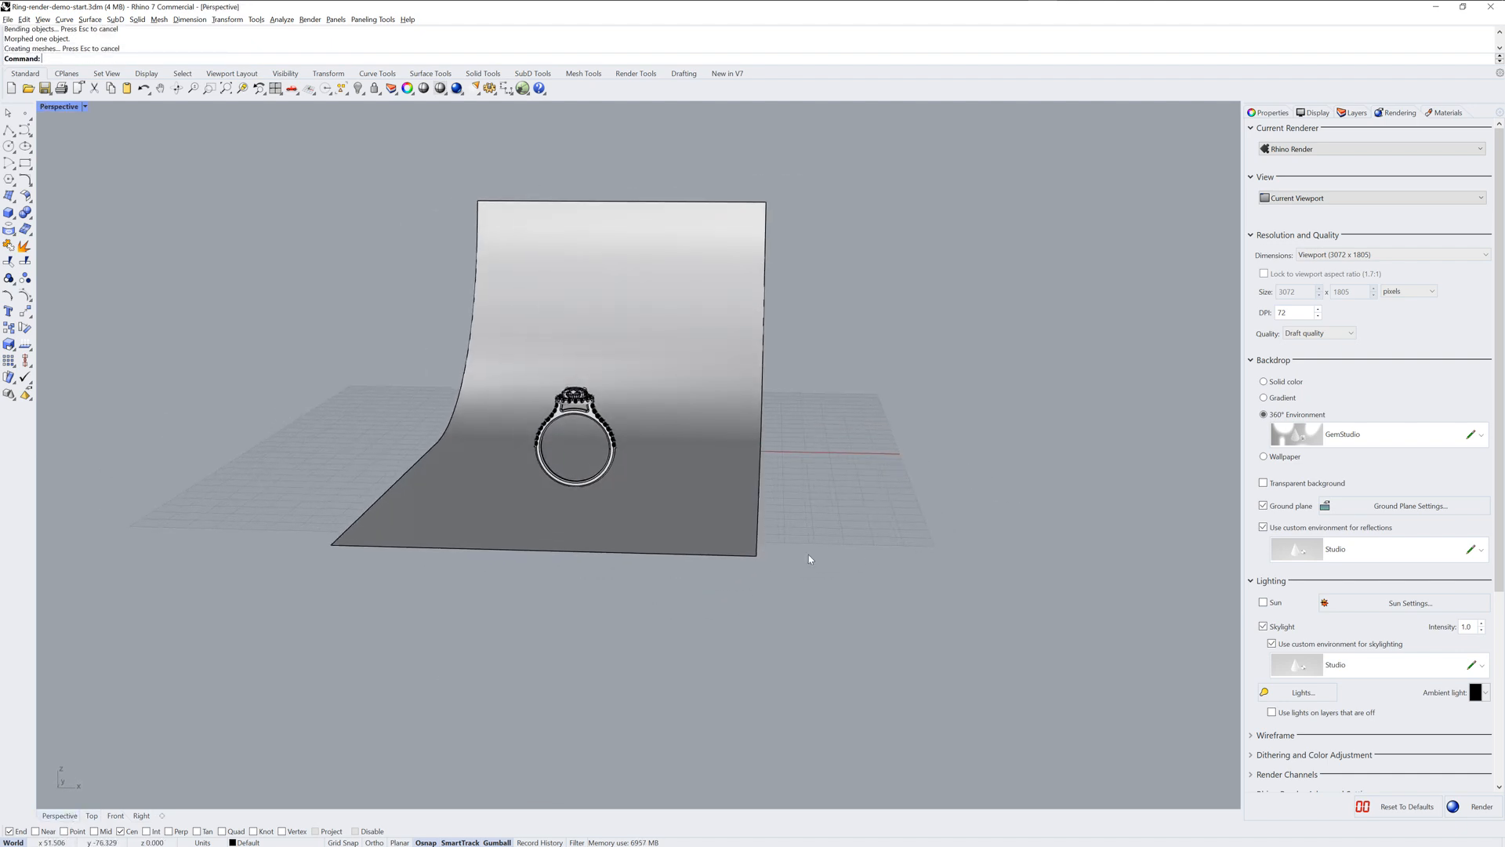
# Restore the four-view layout and set the Perspective view to Raytraced display
pyautogui.click(59, 815)
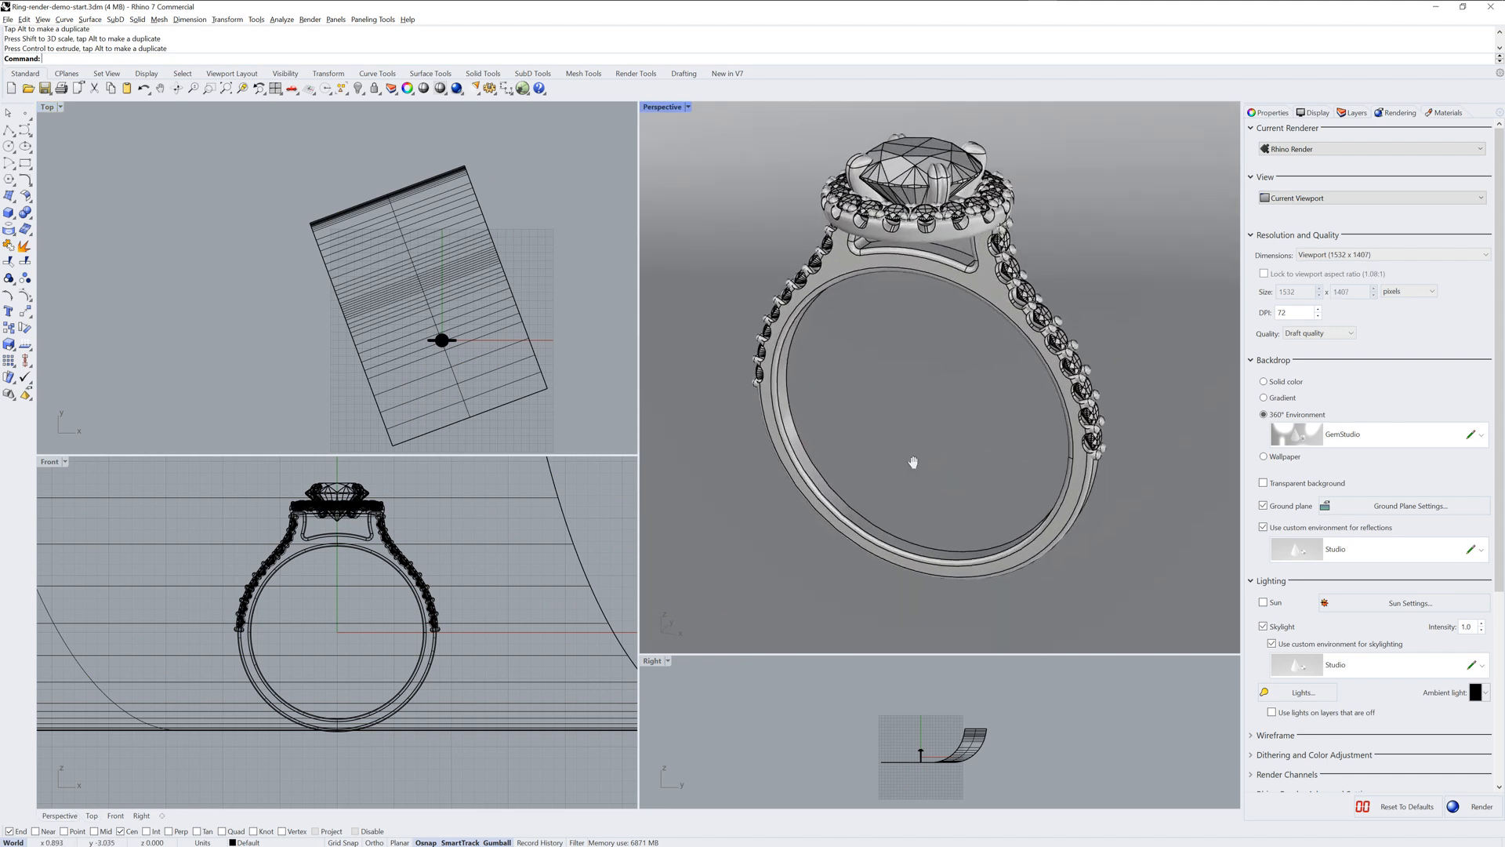
pyautogui.click(689, 106)
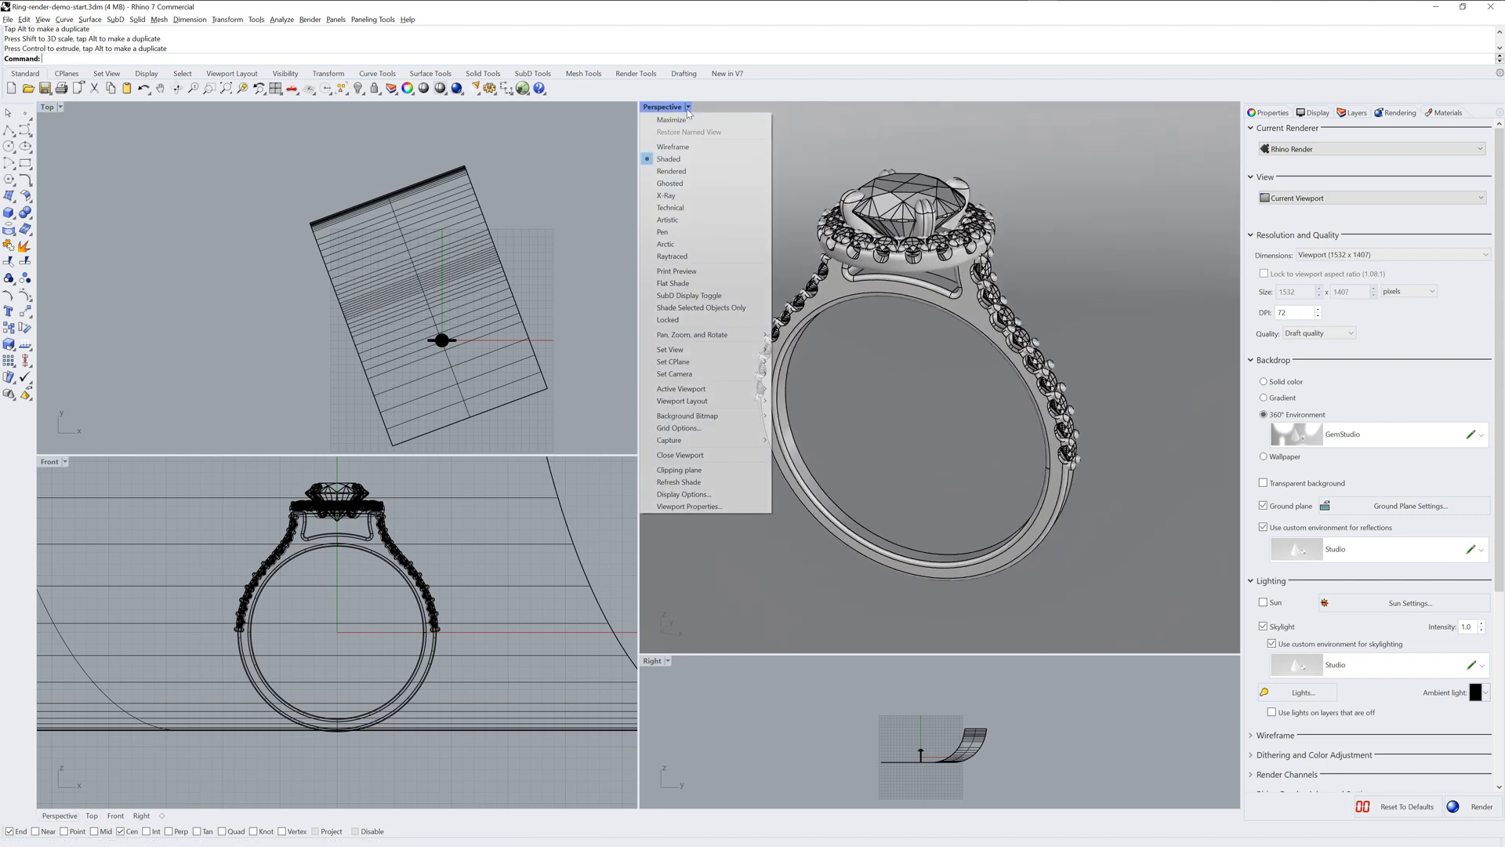
pyautogui.click(672, 256)
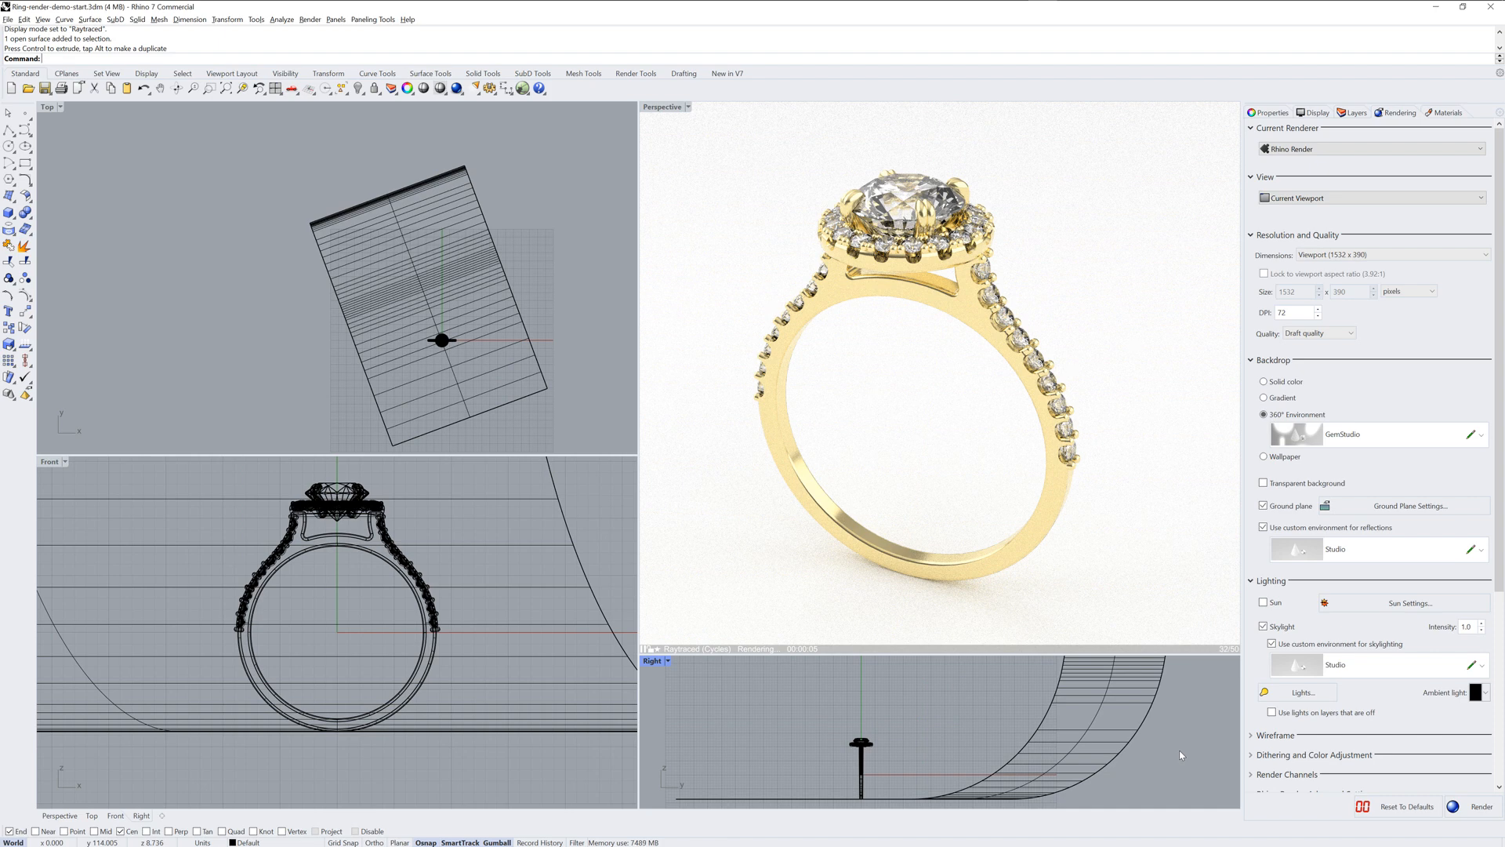
# Create a new Paint material for the sweep backdrop and set its colour to black
pyautogui.click(1445, 112)
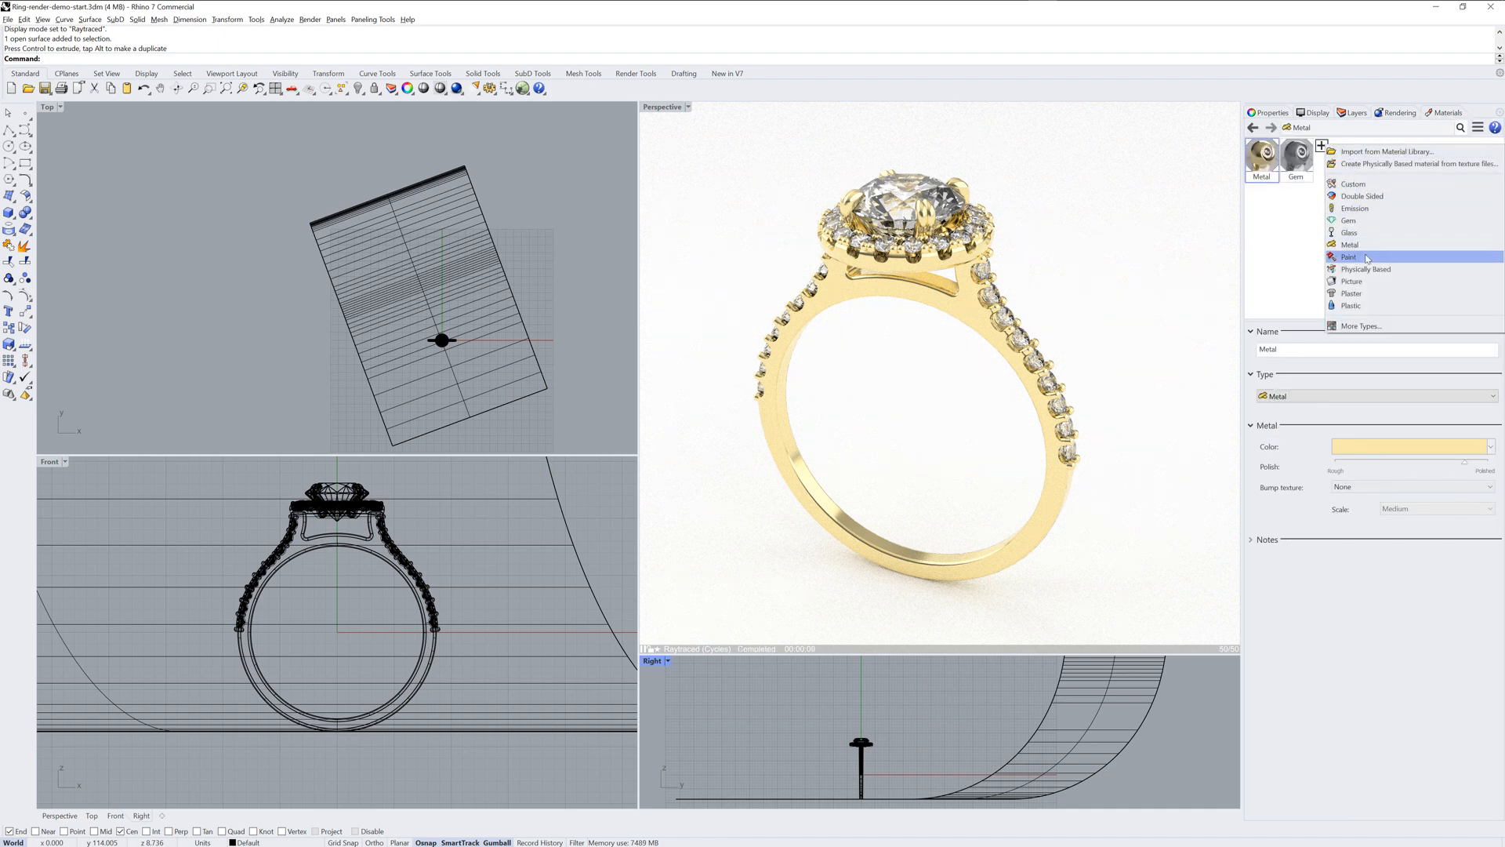
pyautogui.click(1350, 256)
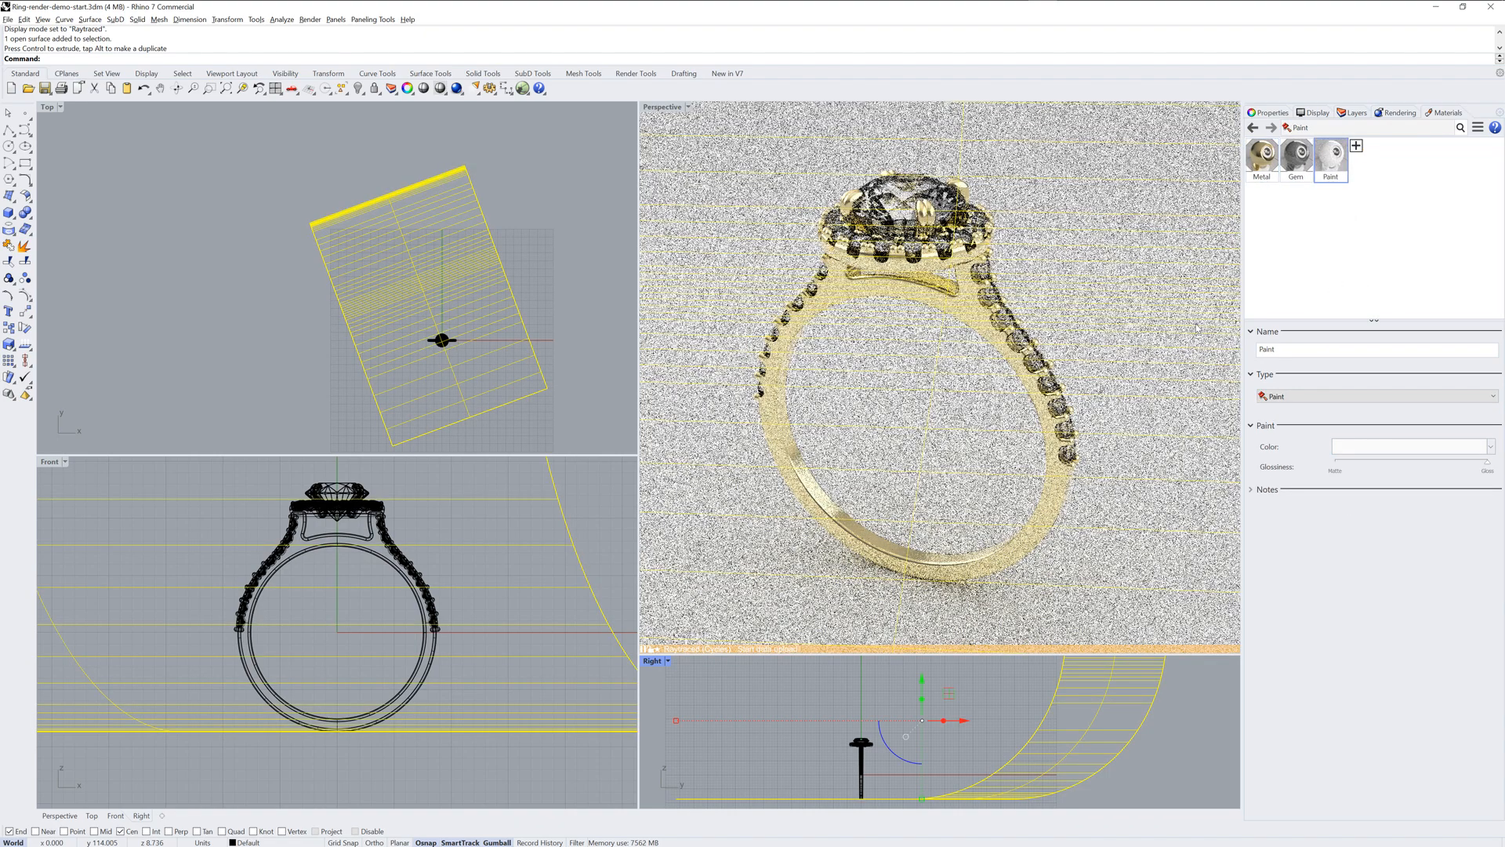
pyautogui.click(1411, 446)
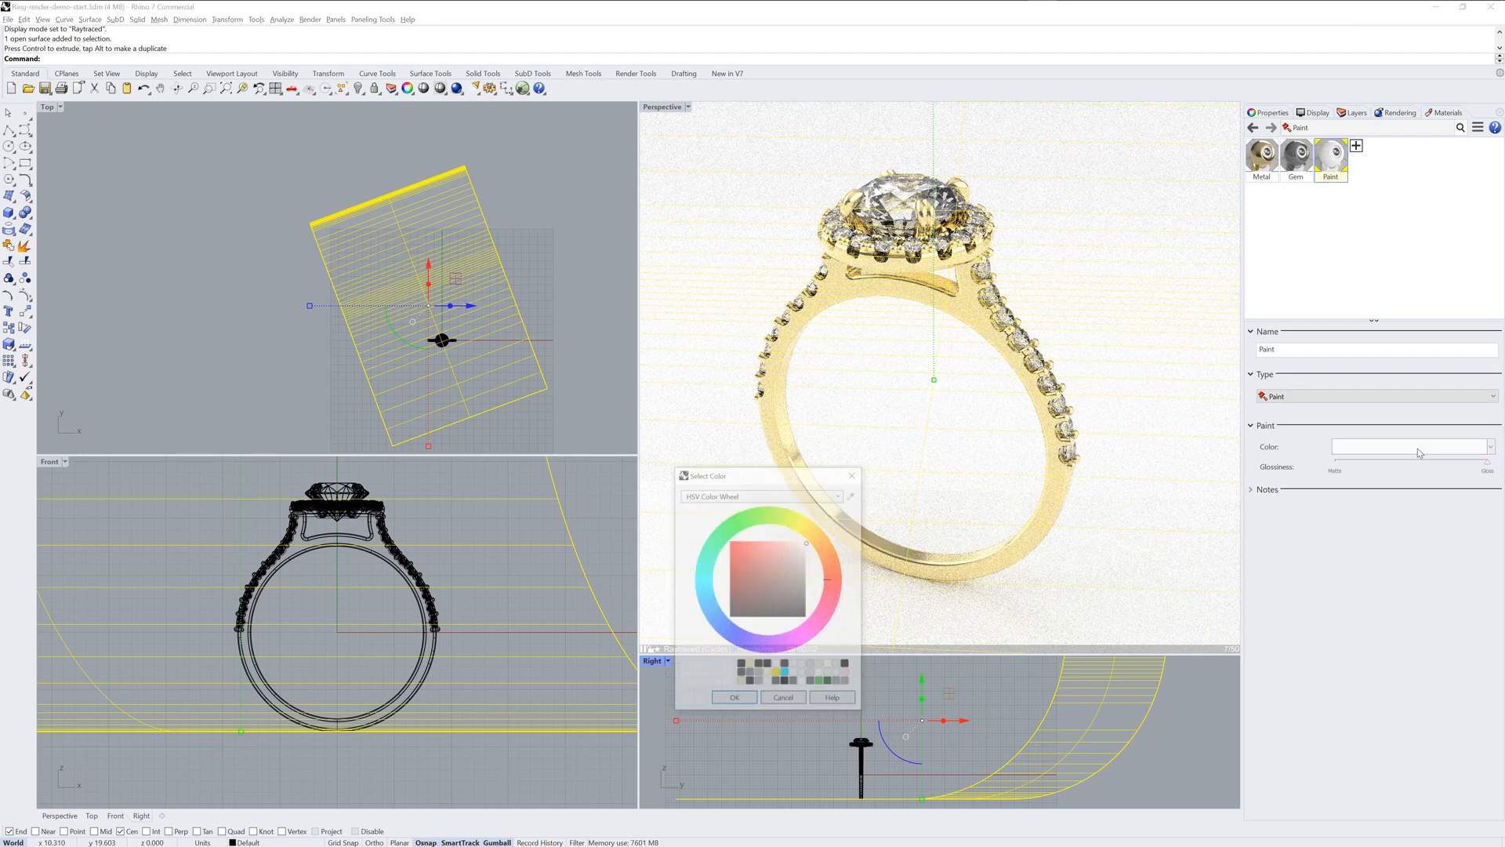
pyautogui.click(807, 604)
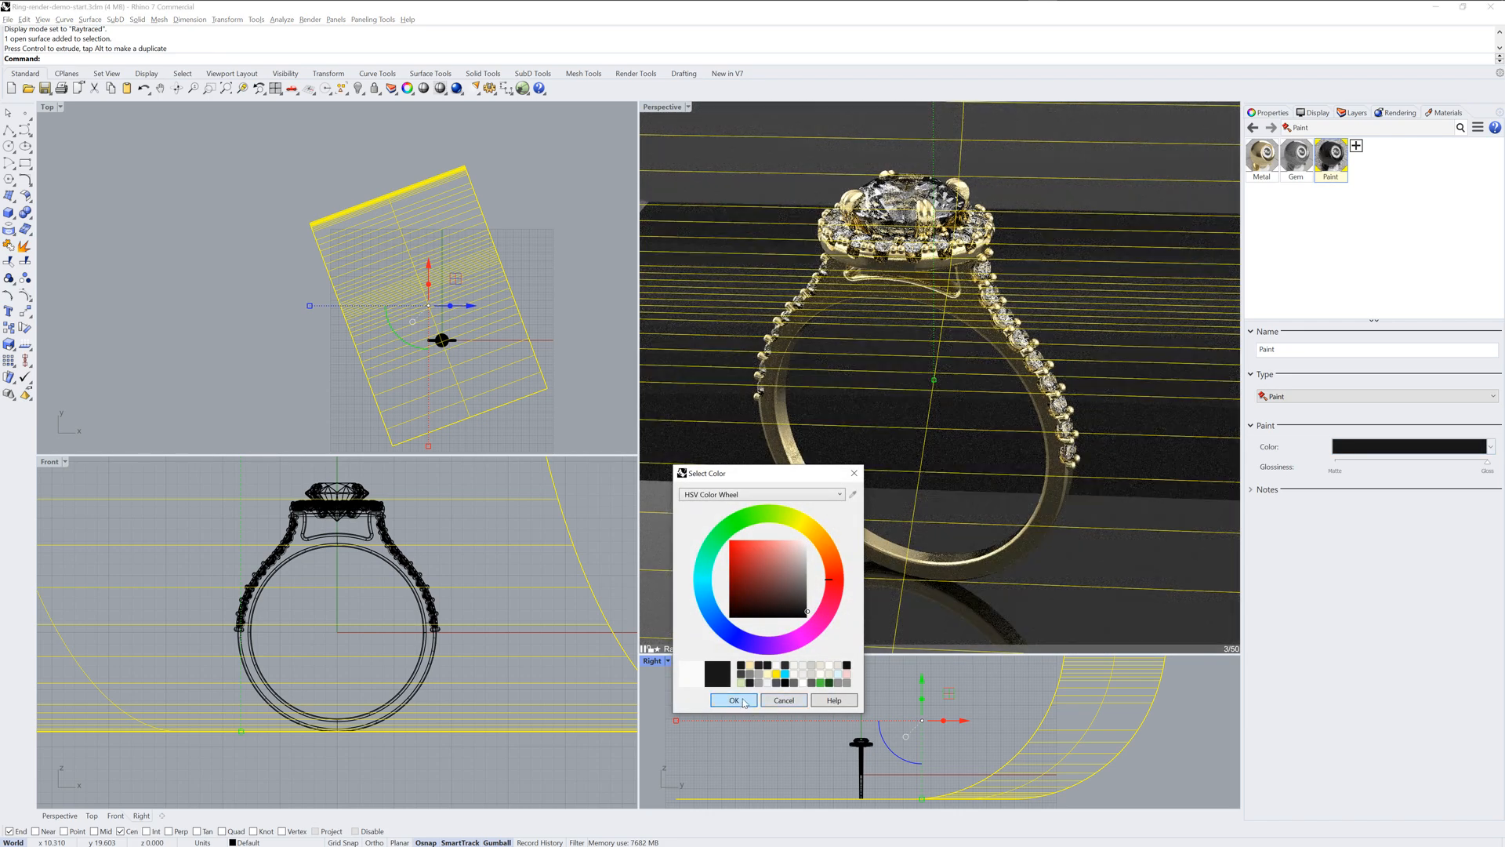
pyautogui.click(733, 700)
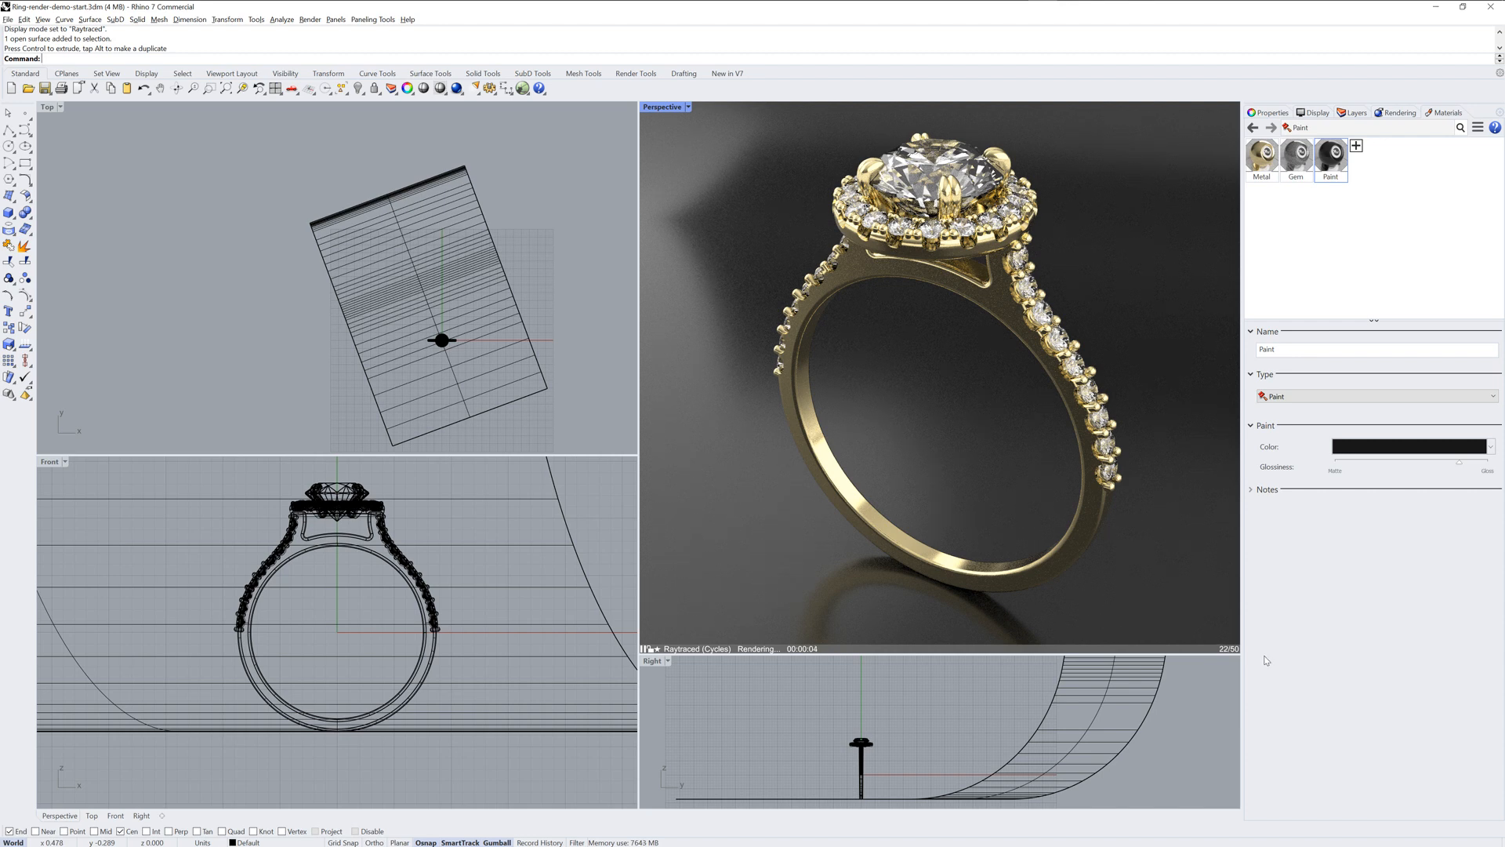
# Import RDI Window.rvev from the Environment Library for reflections and skylight
pyautogui.click(1401, 112)
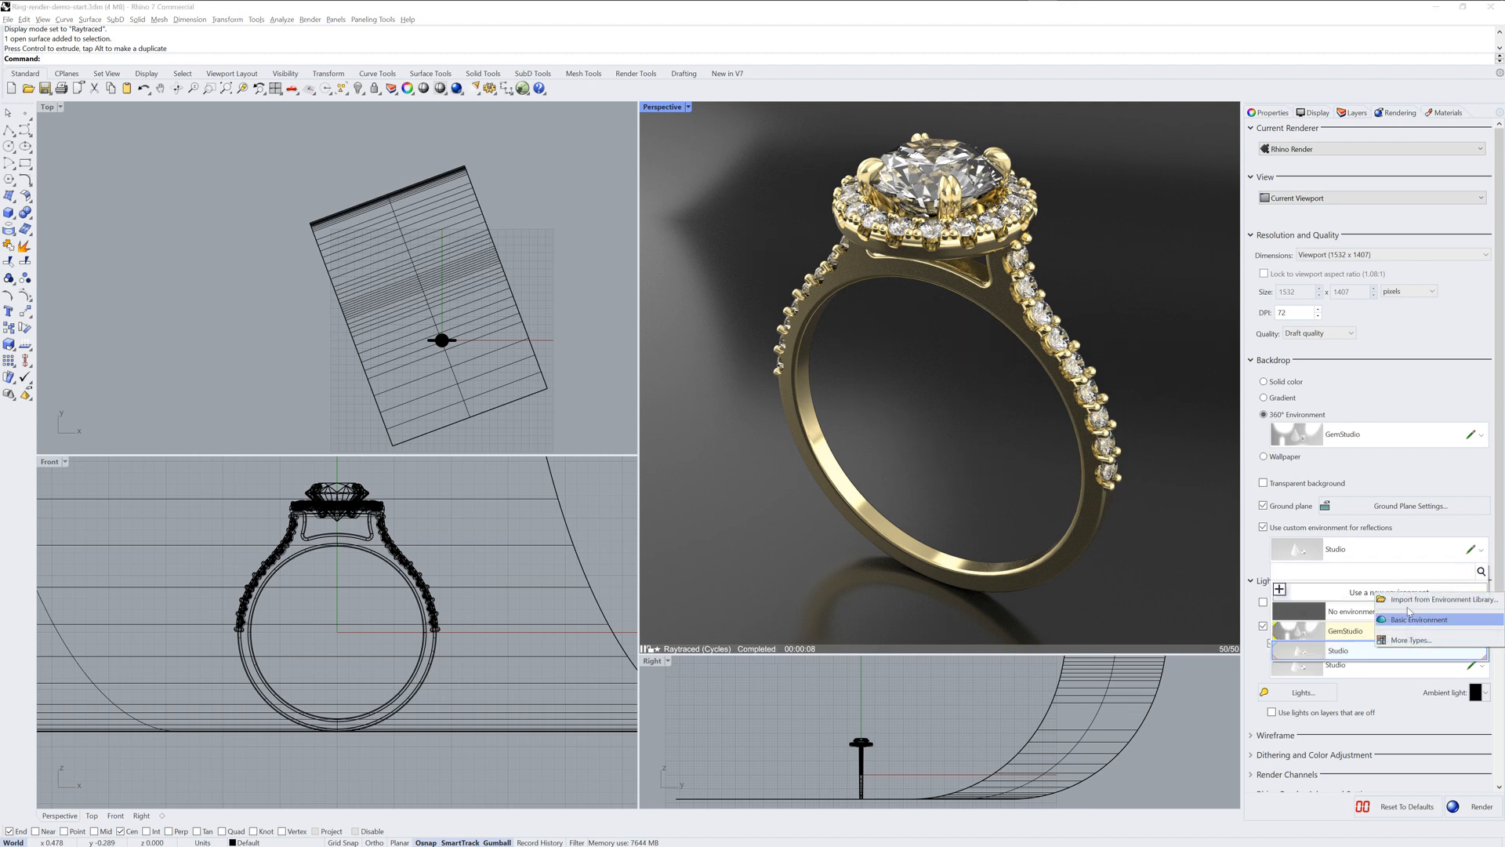
pyautogui.click(1443, 599)
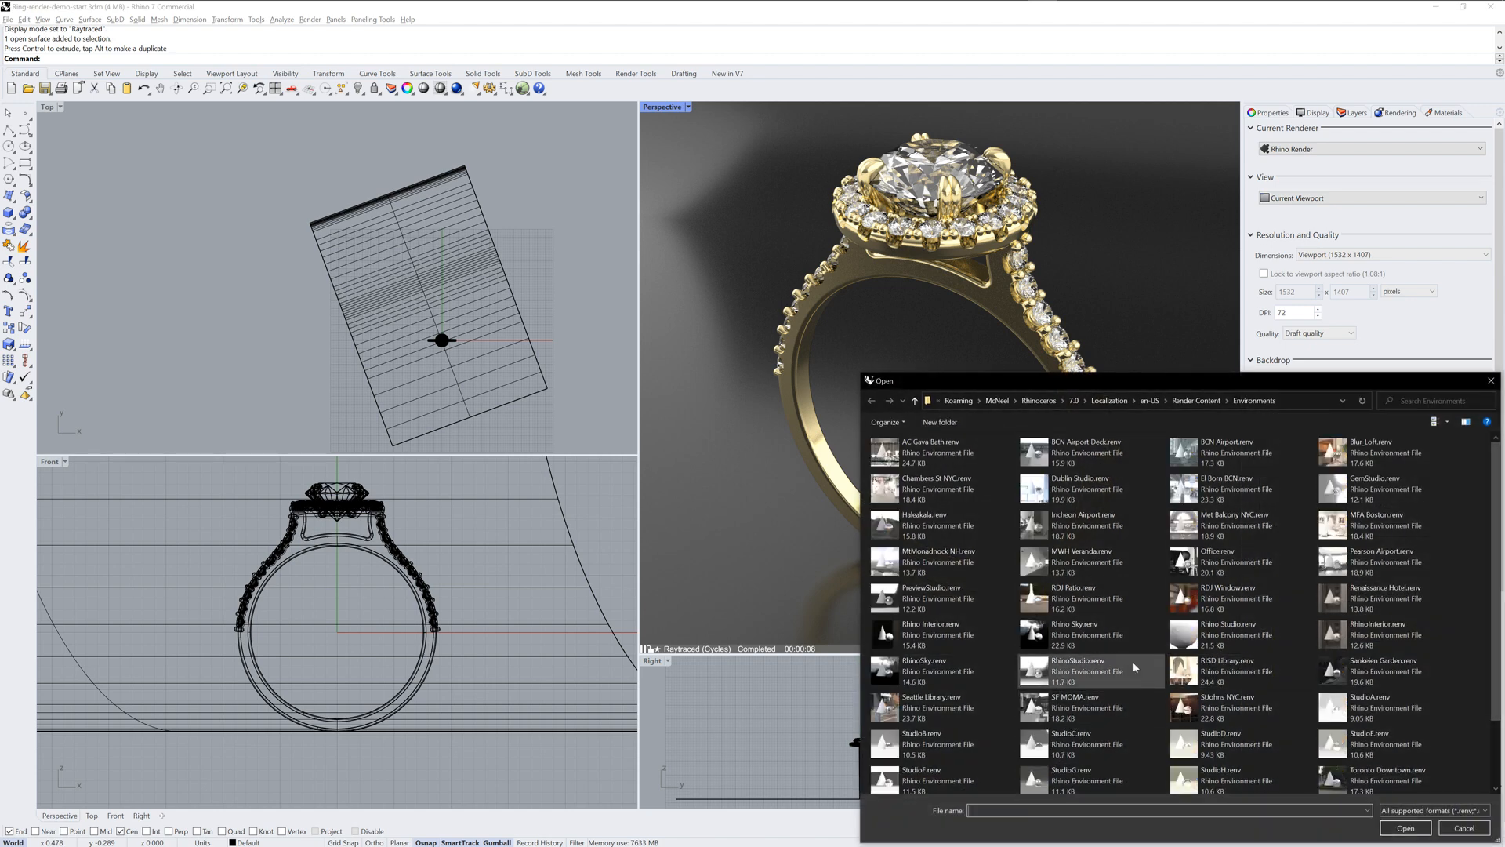
pyautogui.click(1403, 828)
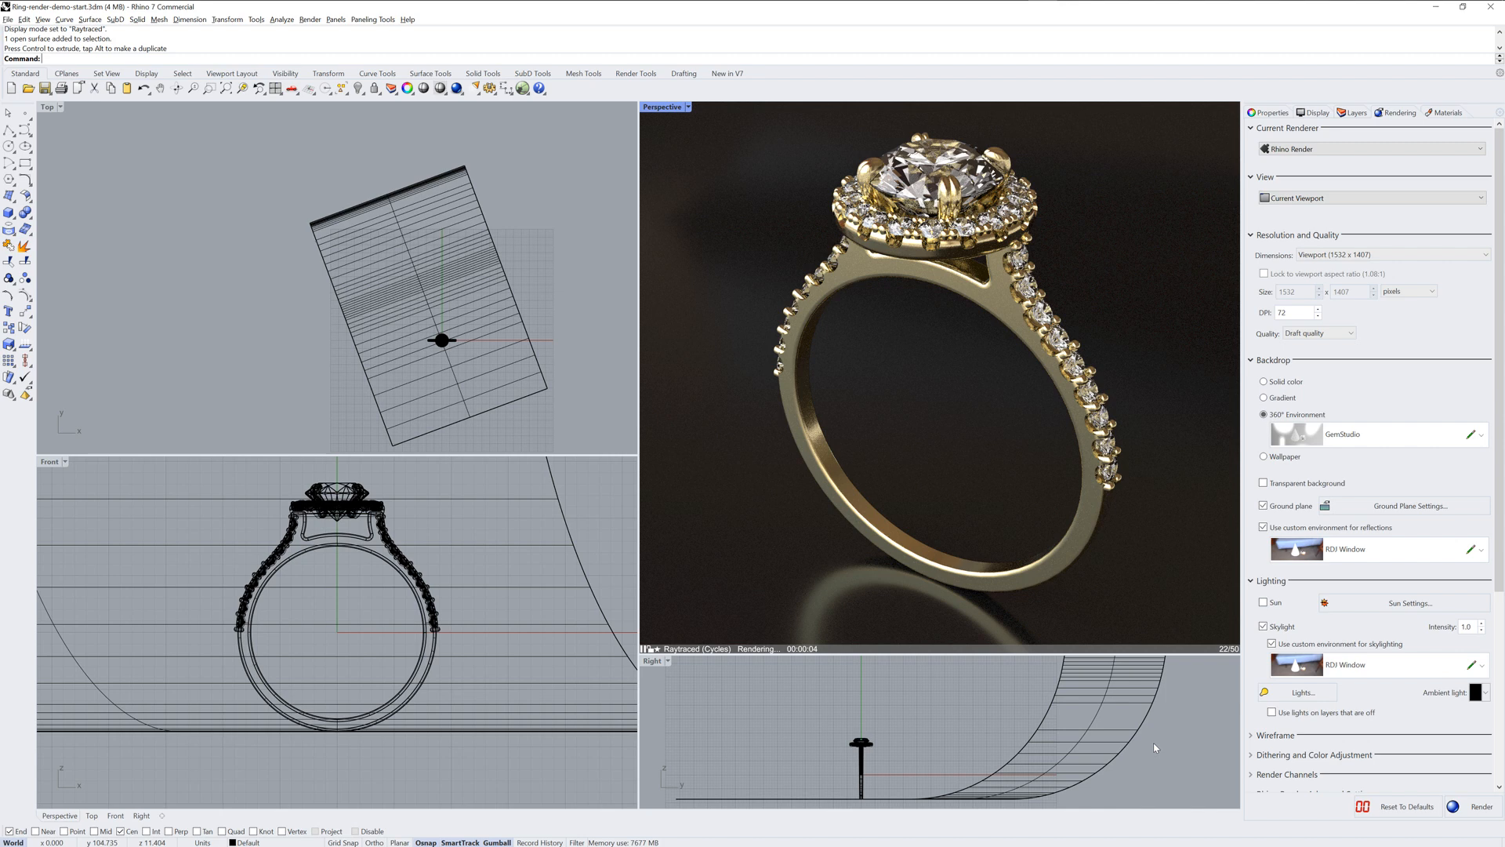
pyautogui.moveTo(837, 720)
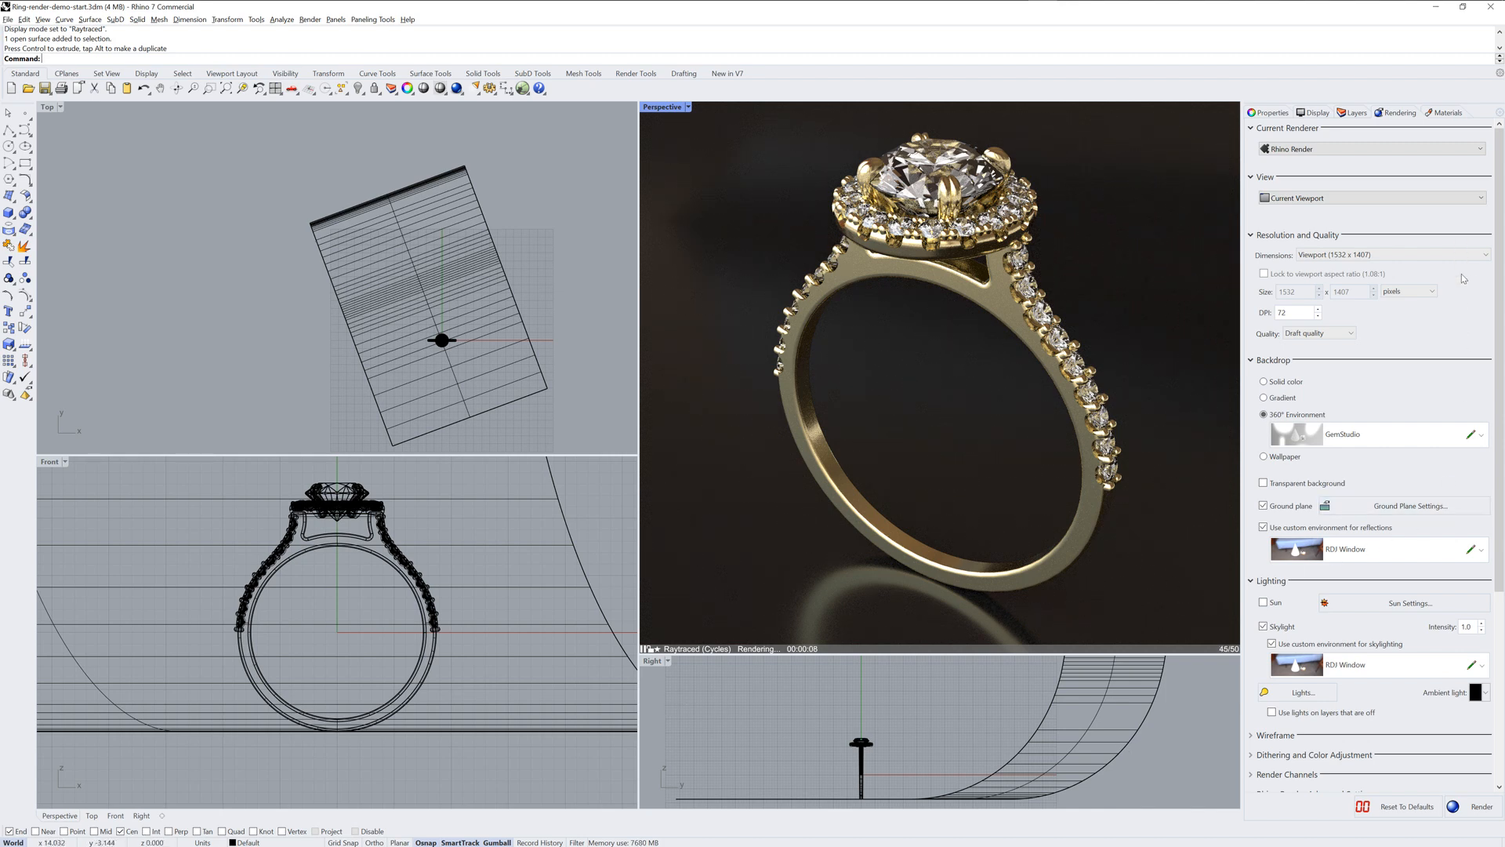
# Set the GemStudio 360° background environment intensity to 2
pyautogui.click(1479, 432)
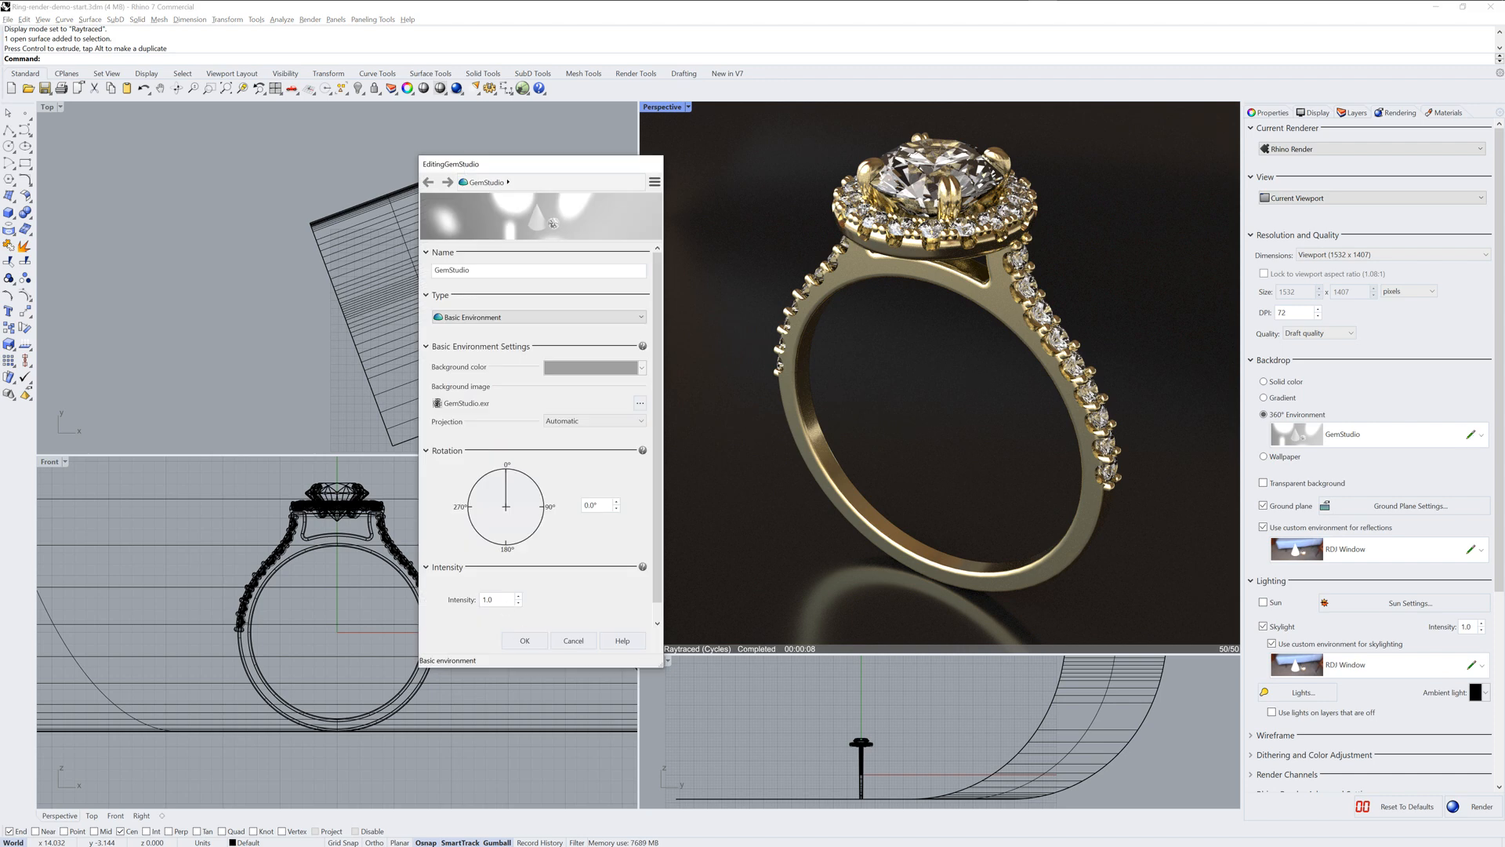
pyautogui.write('2')
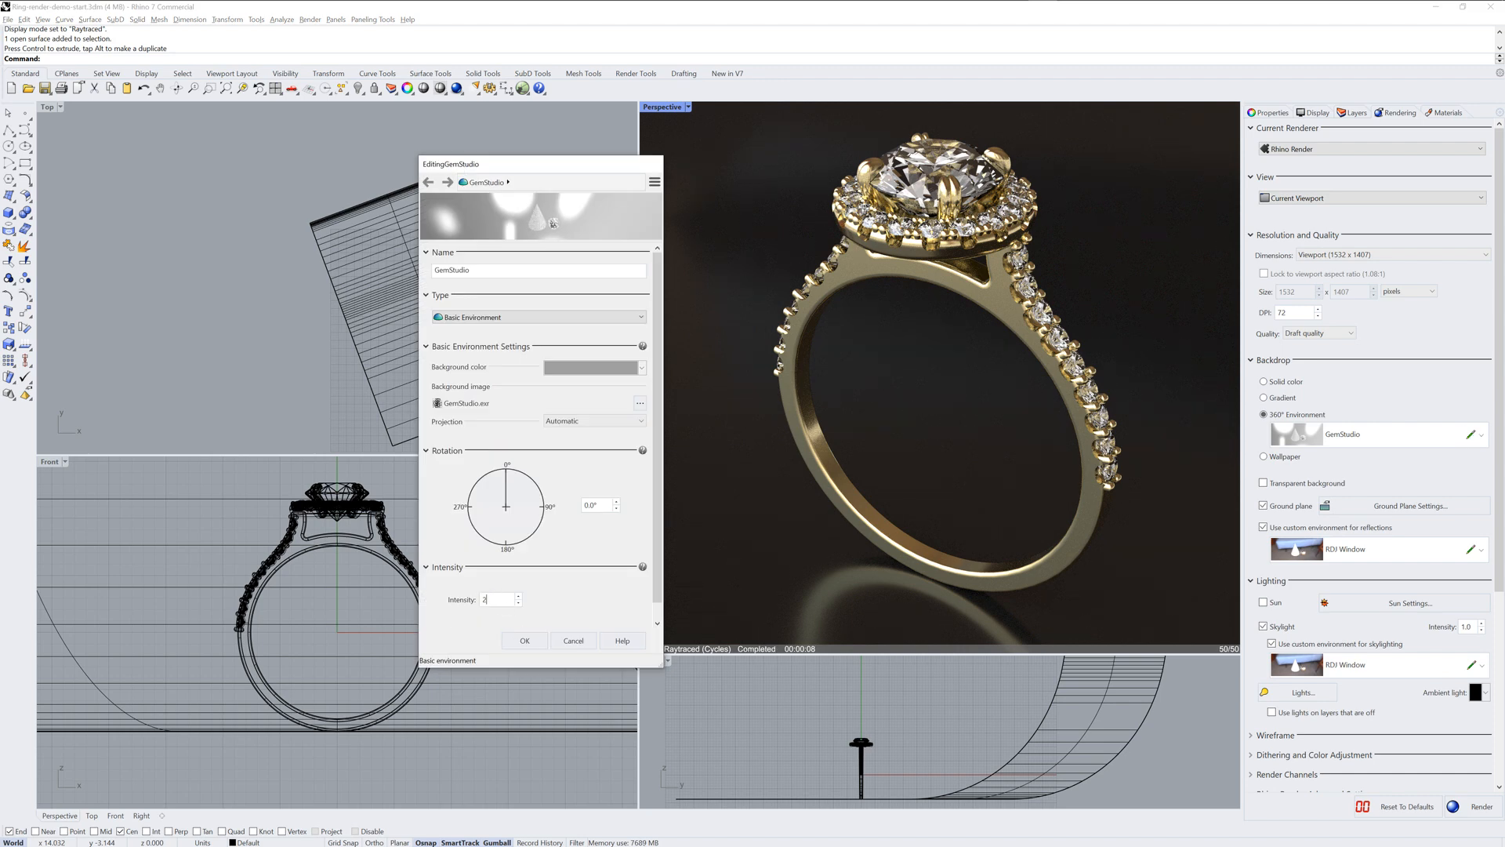
pyautogui.click(525, 641)
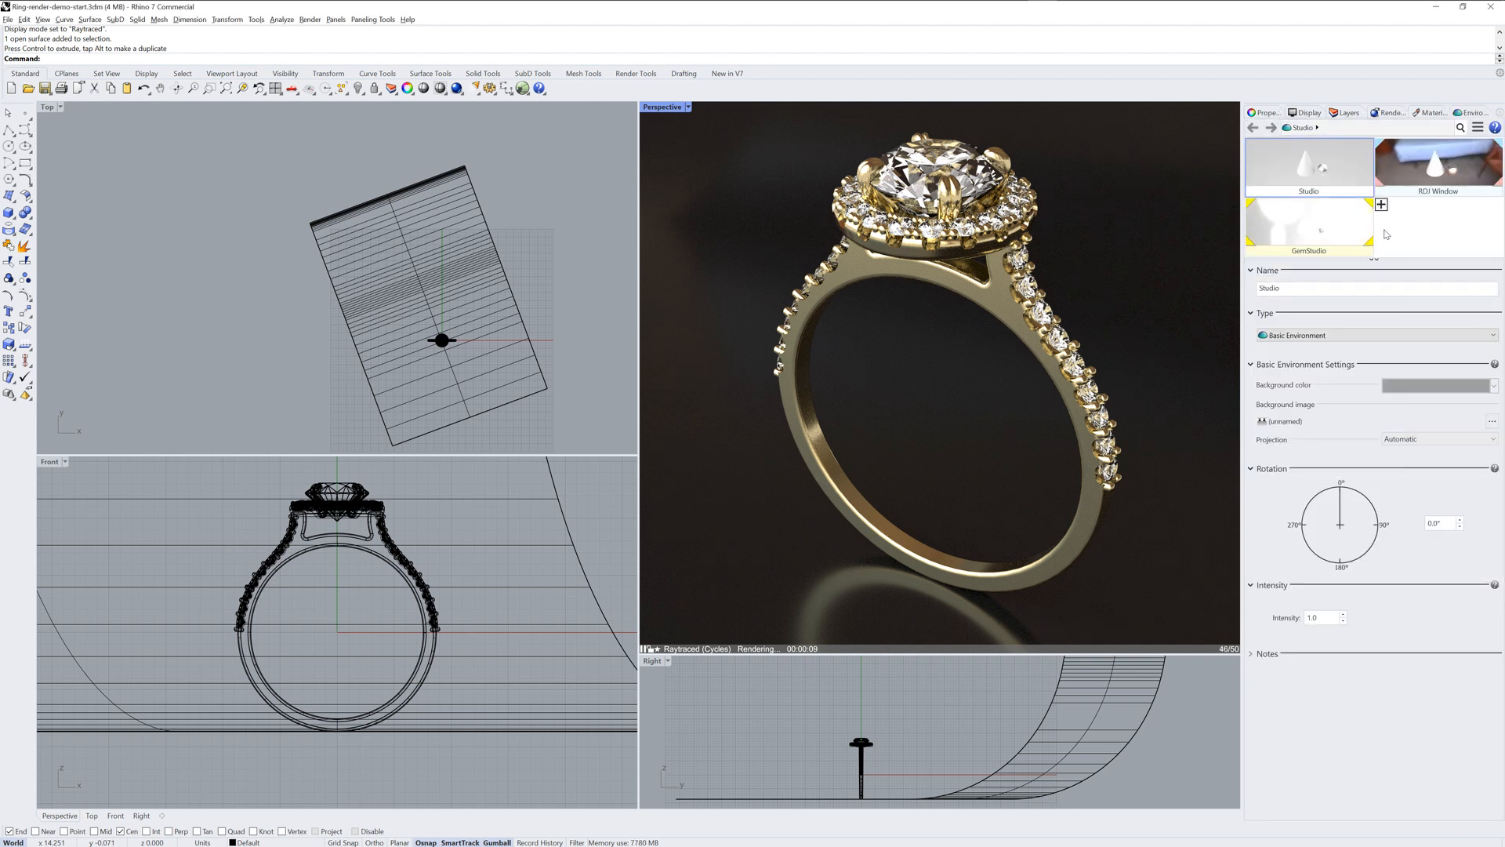
# Rotate the RDI Window environment to 316° and set its intensity to 1.2
pyautogui.click(1309, 222)
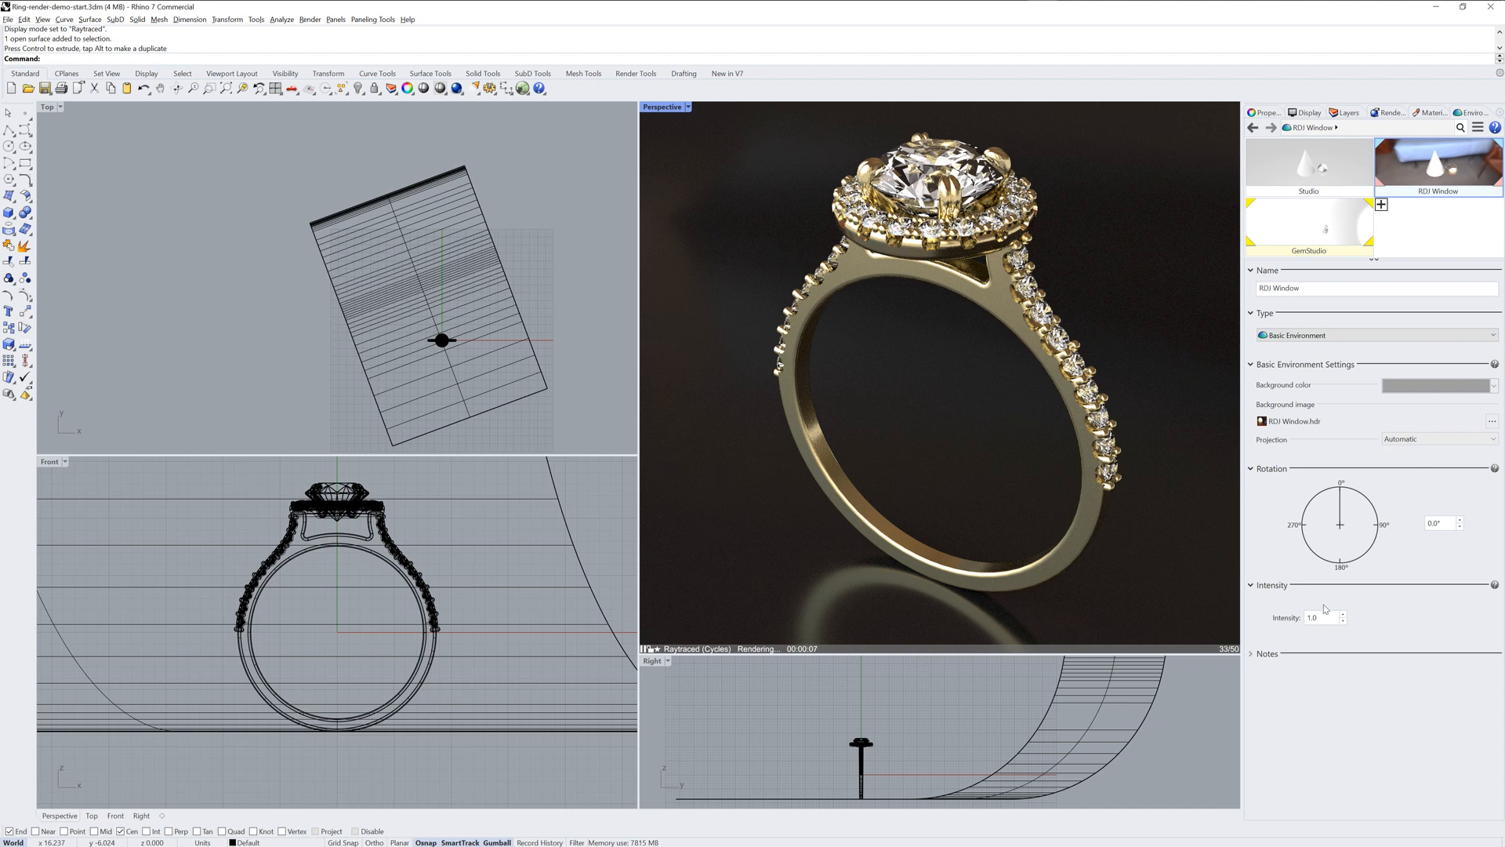
pyautogui.moveTo(1342, 493); pyautogui.dragTo(1366, 512)
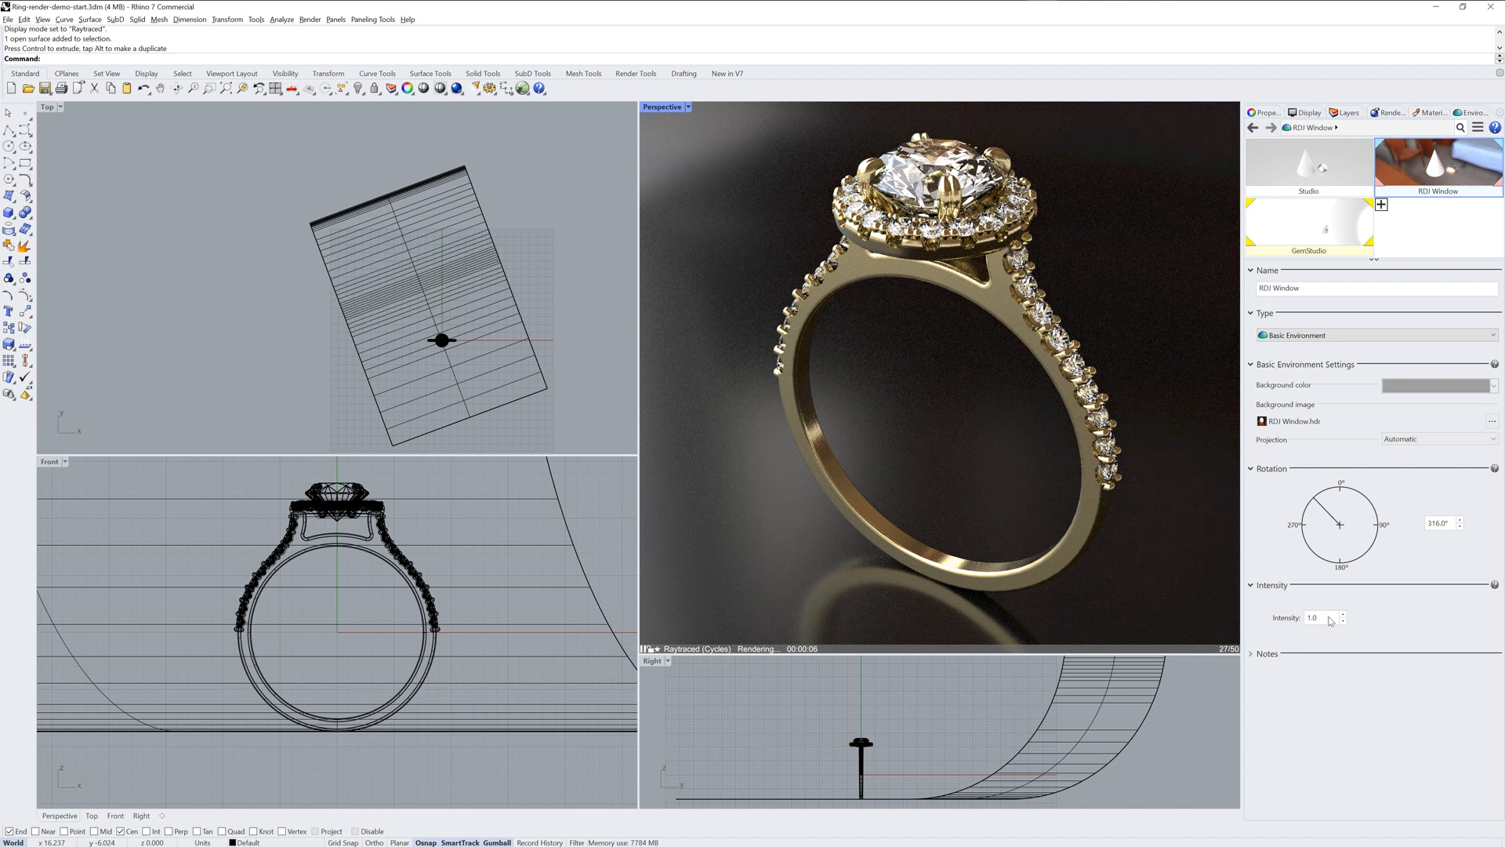
pyautogui.click(1343, 615)
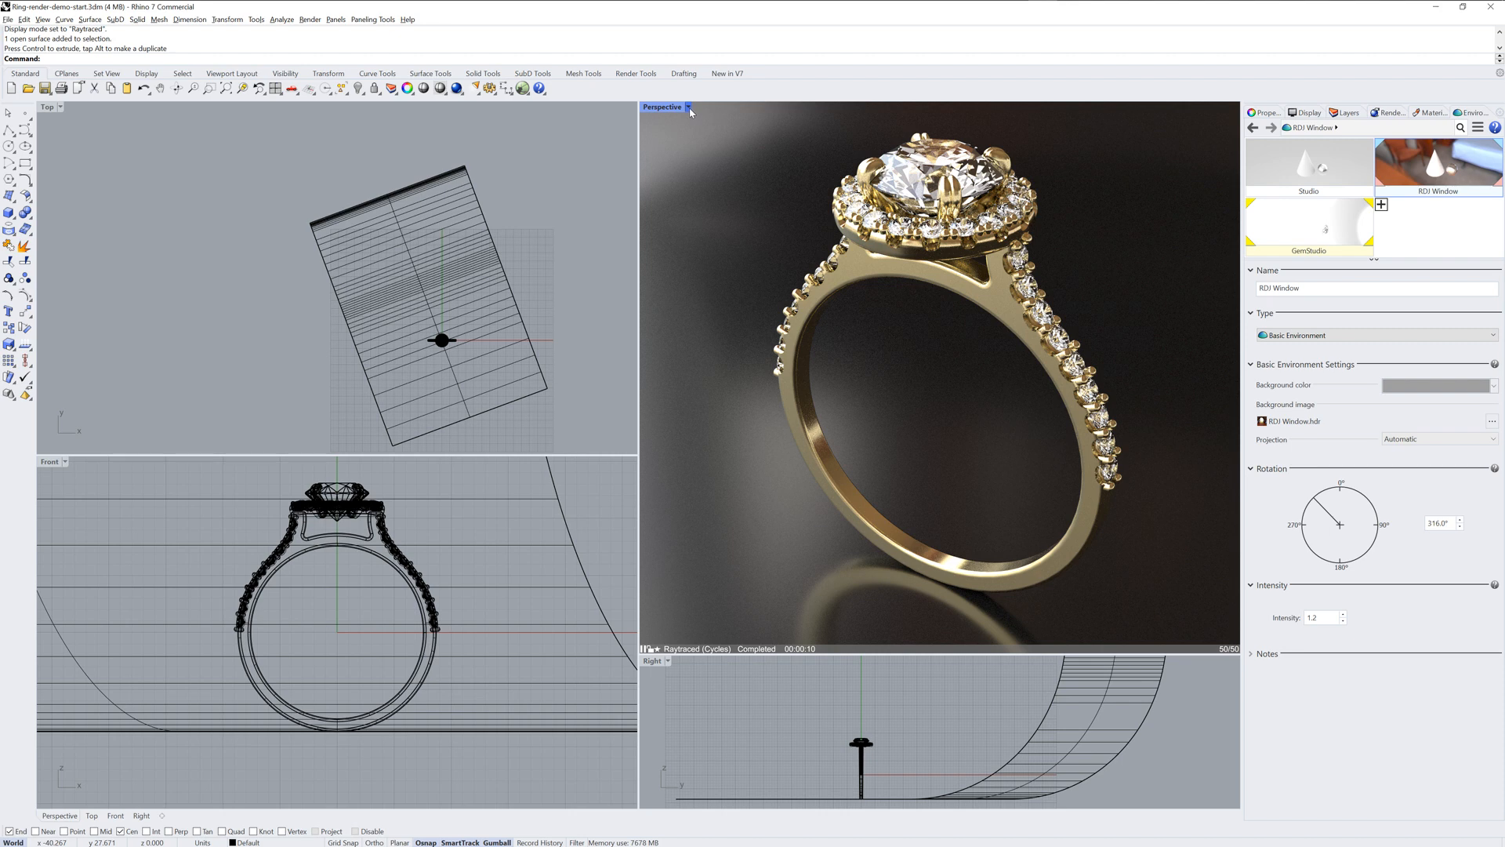
# Render the ring in the Rhino Render window with the Bloom post effect
pyautogui.click(456, 87)
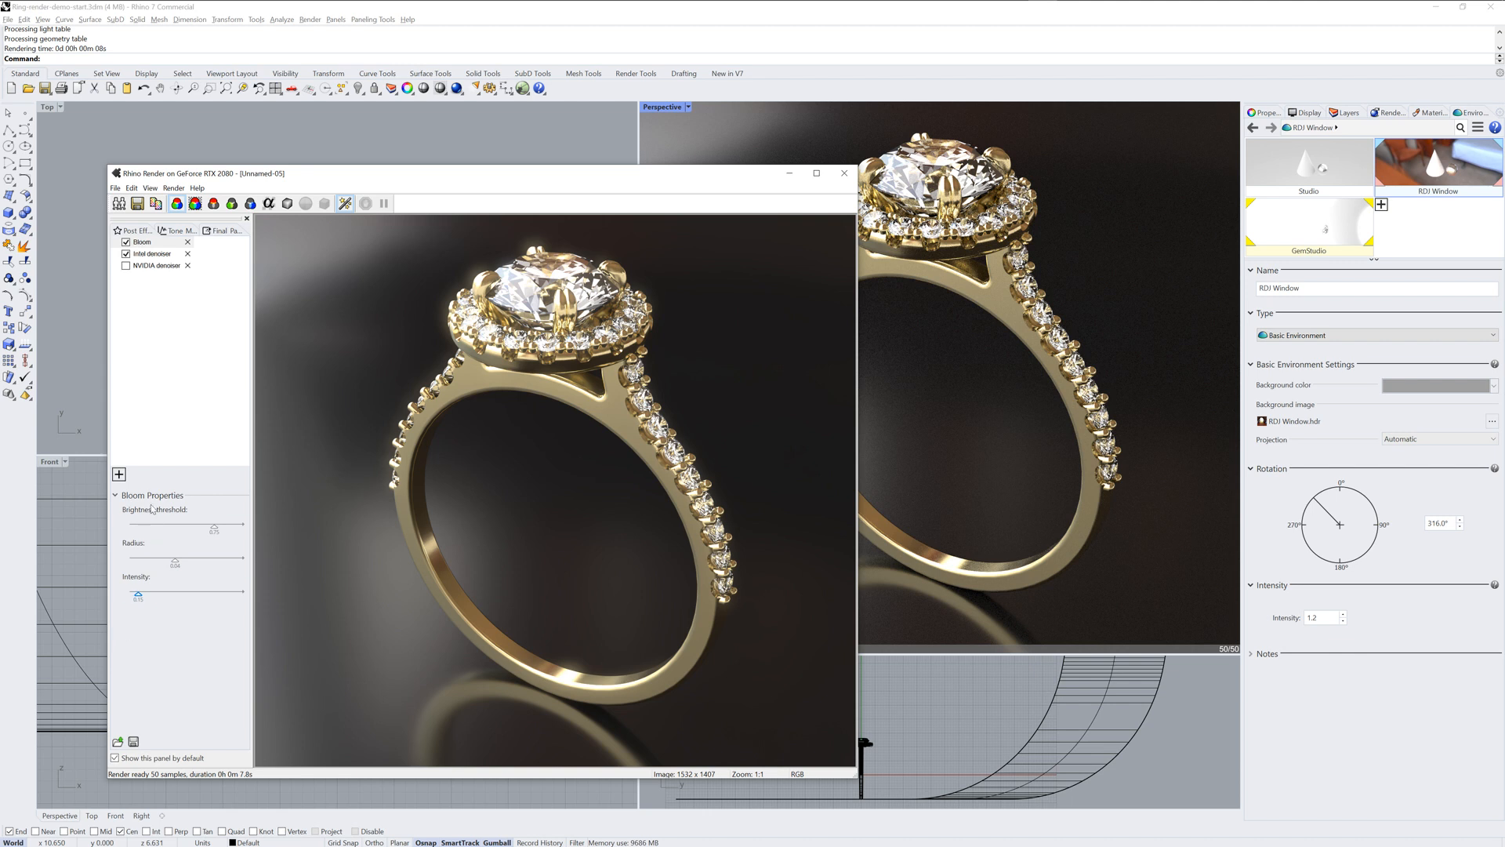
# Open the list of post effects to add, such as Depth of field
pyautogui.click(119, 474)
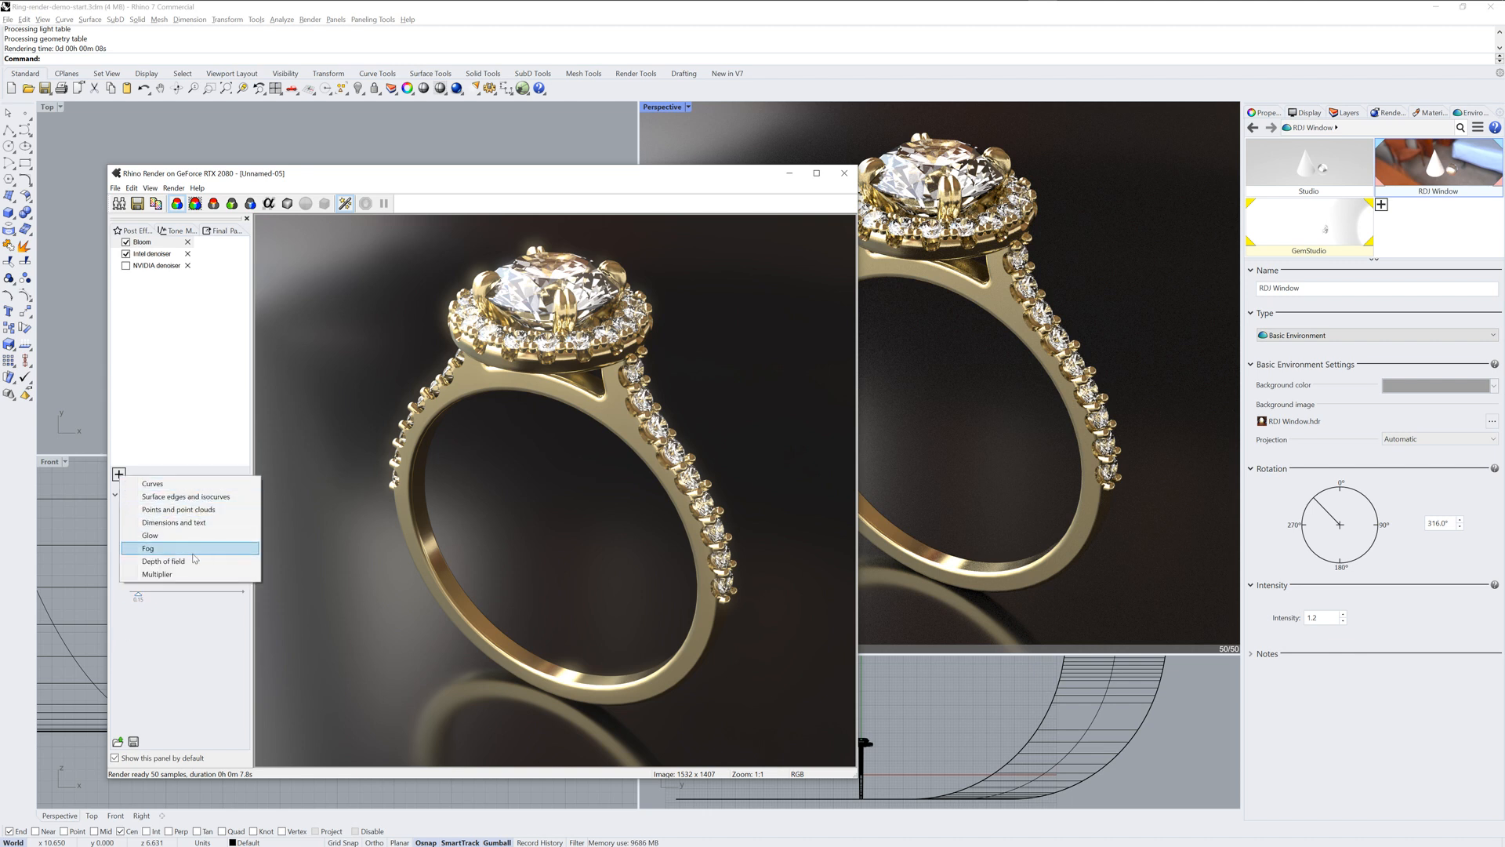
pyautogui.moveTo(196, 672)
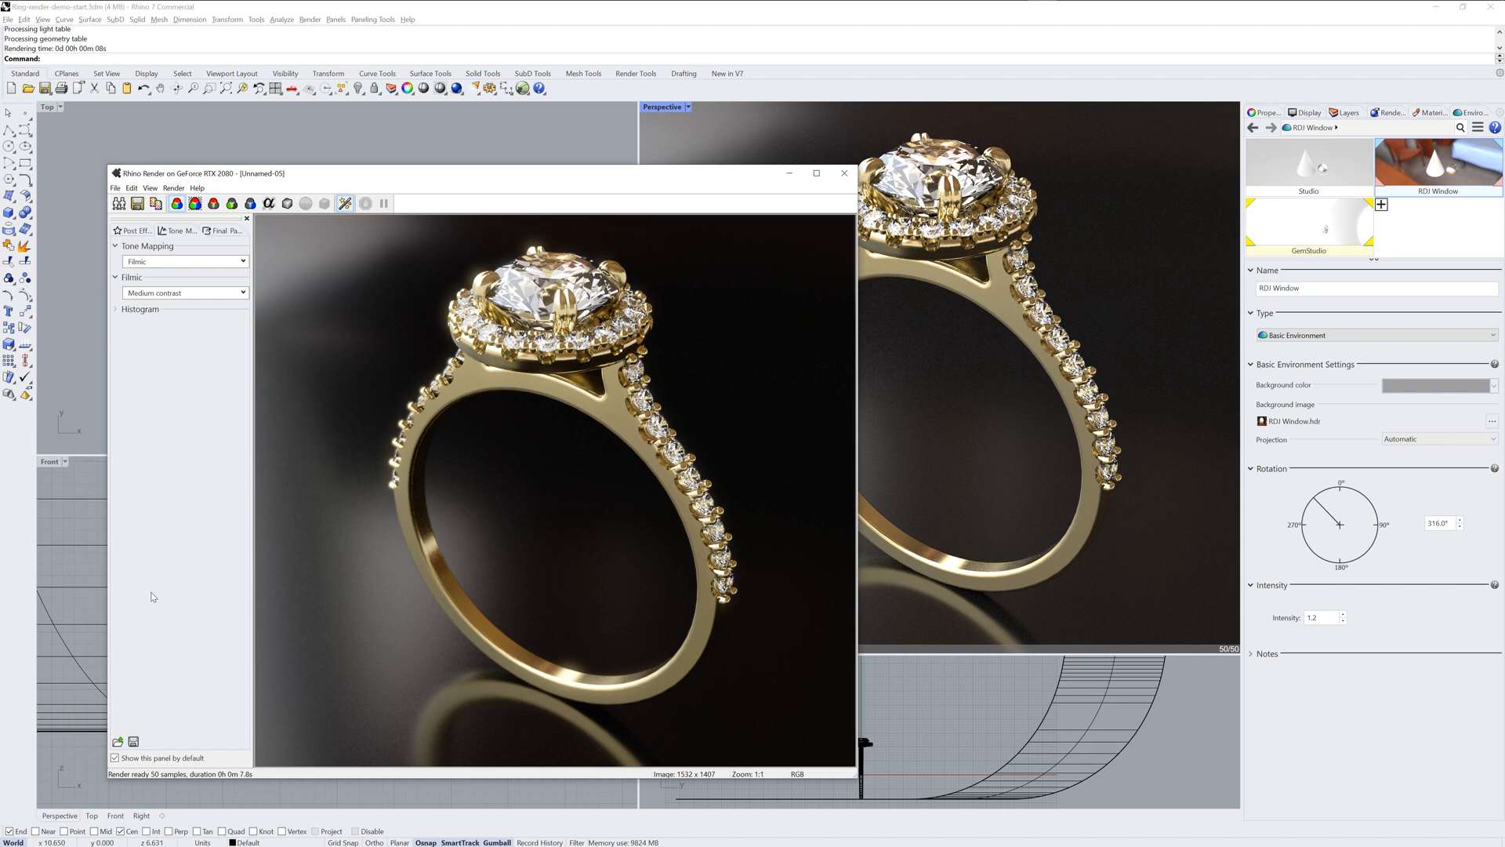
pyautogui.moveTo(157, 257)
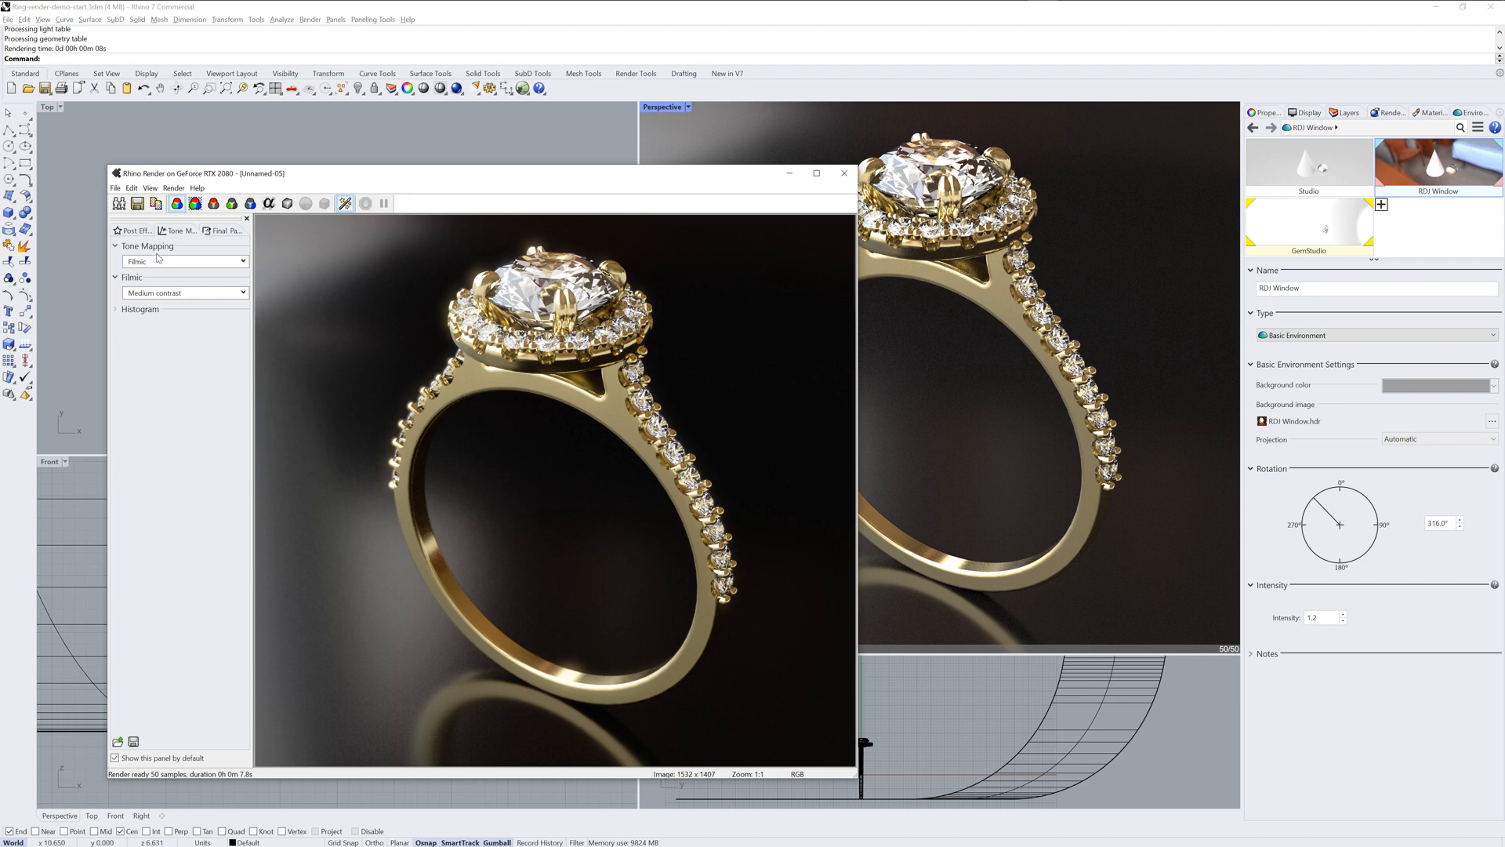
pyautogui.moveTo(137, 205)
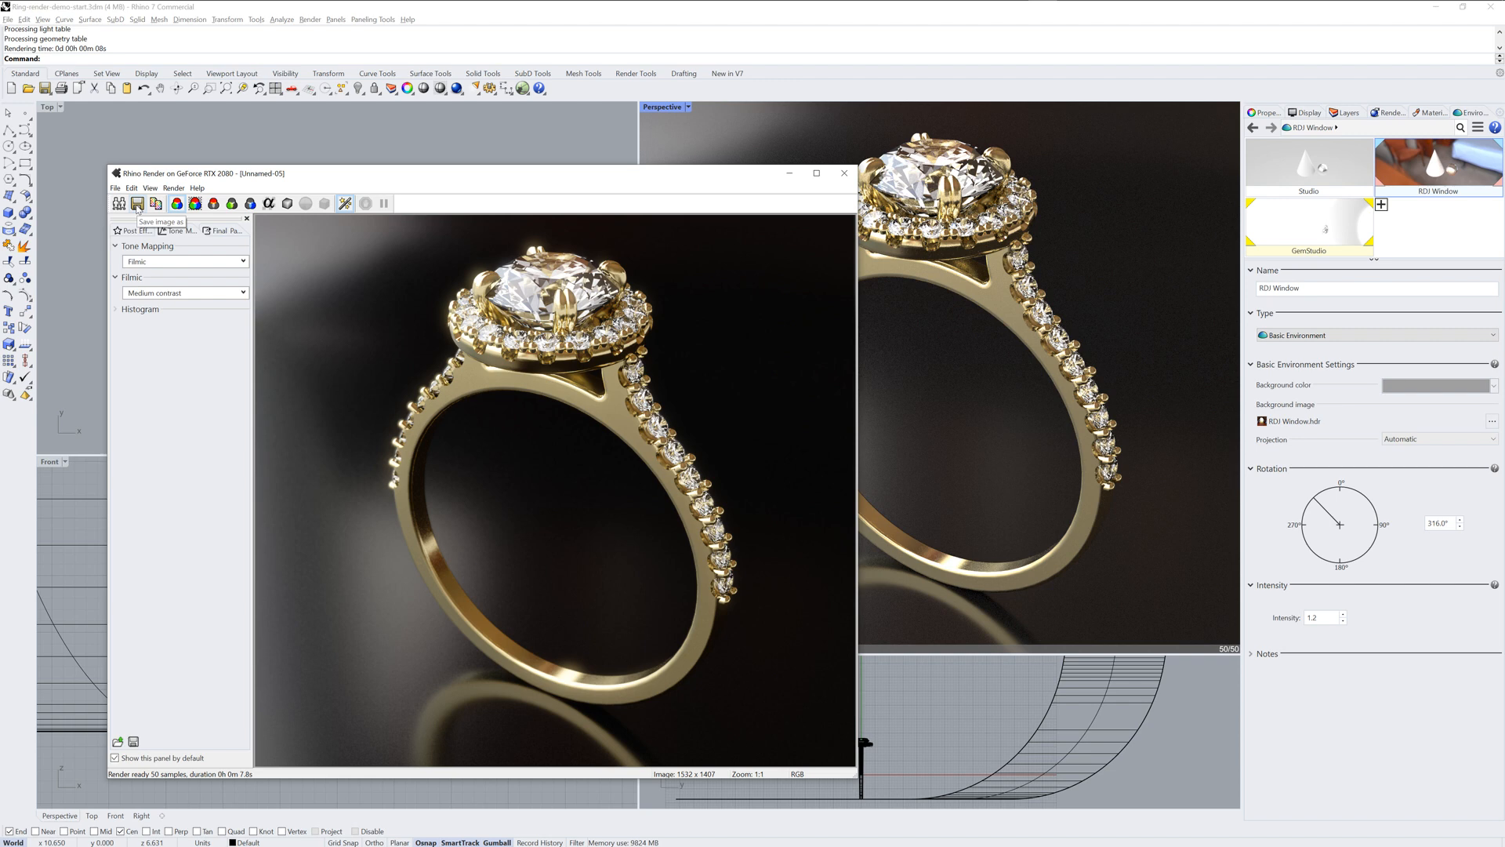